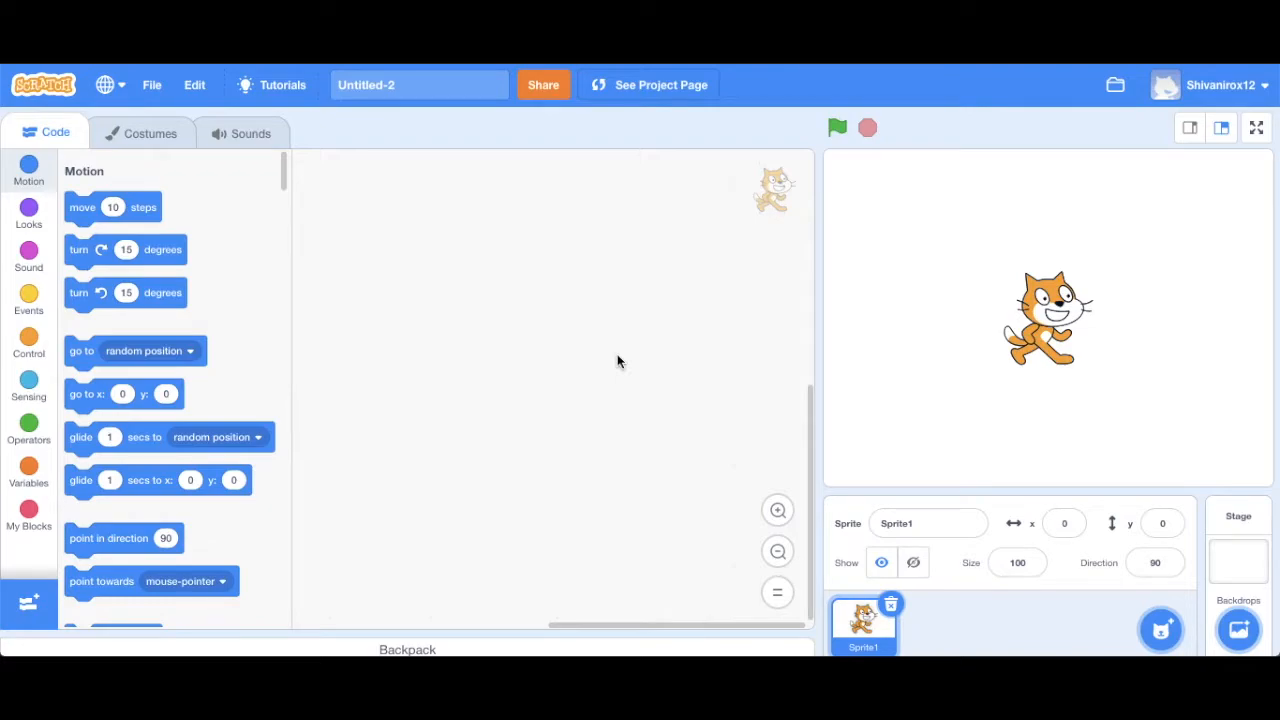
pyautogui.moveTo(454, 384)
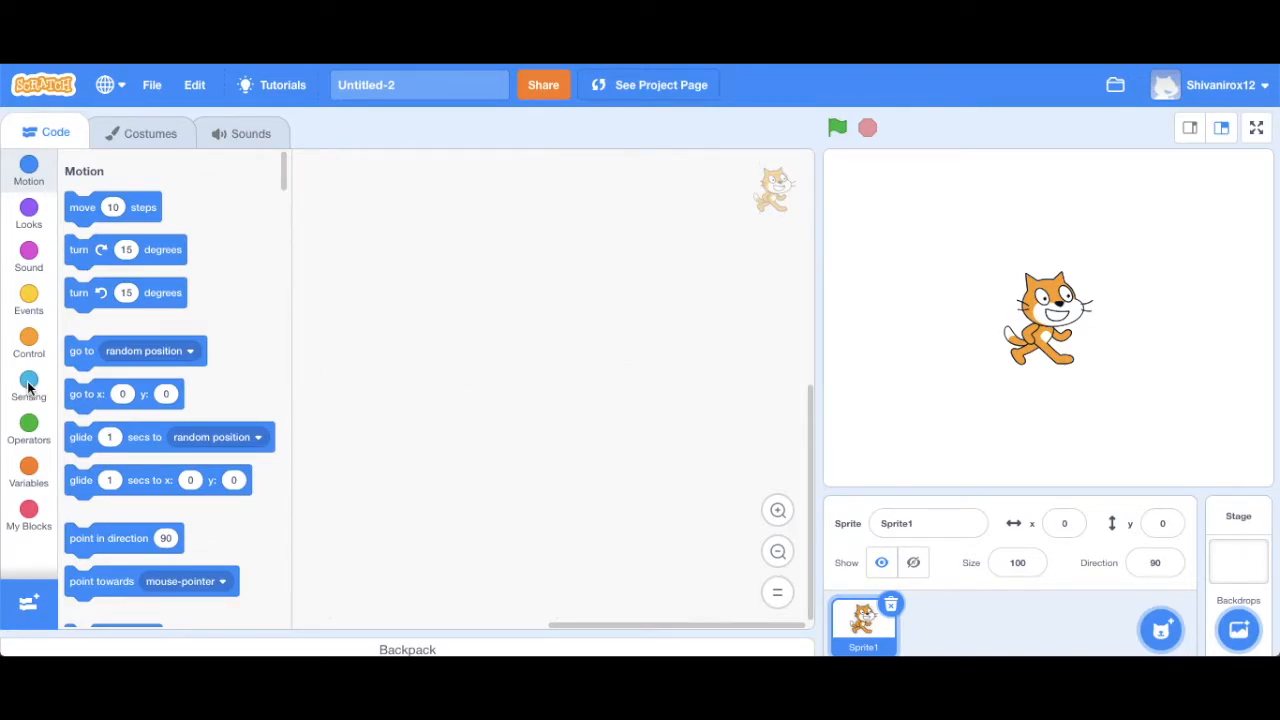
# Step: Browse the Operators and then the Variables block categories
pyautogui.click(28, 430)
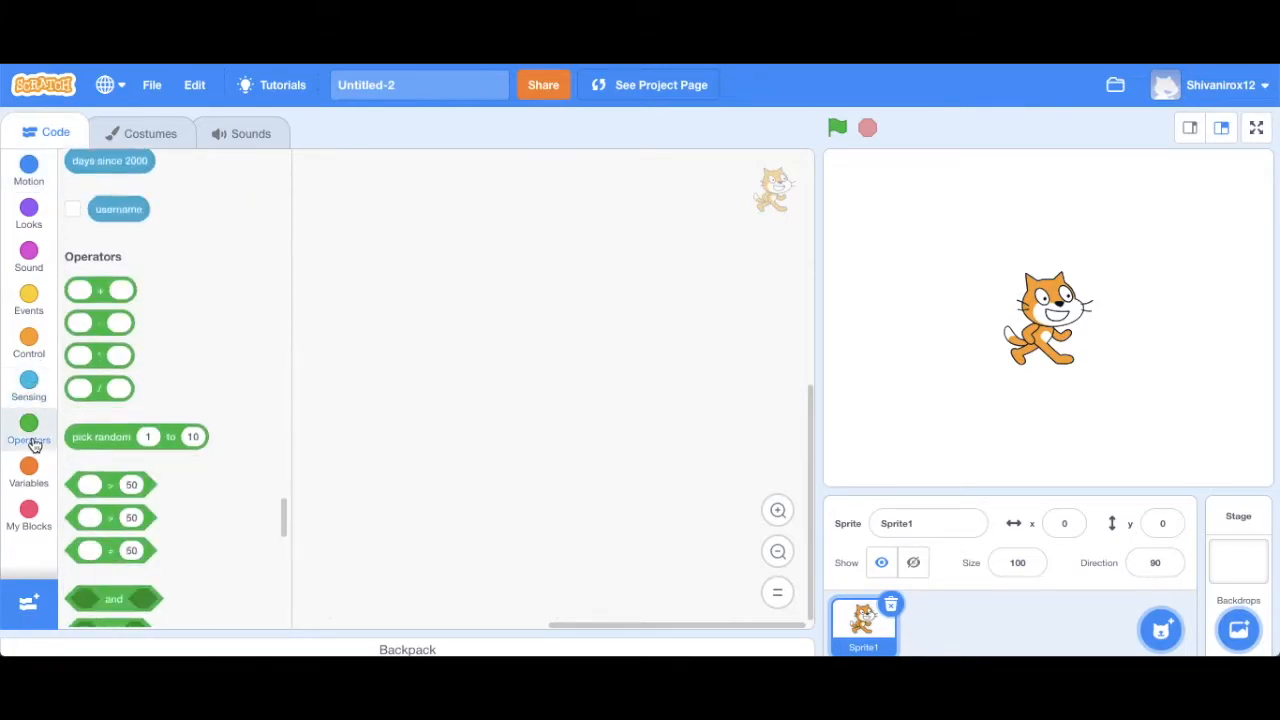
pyautogui.click(28, 470)
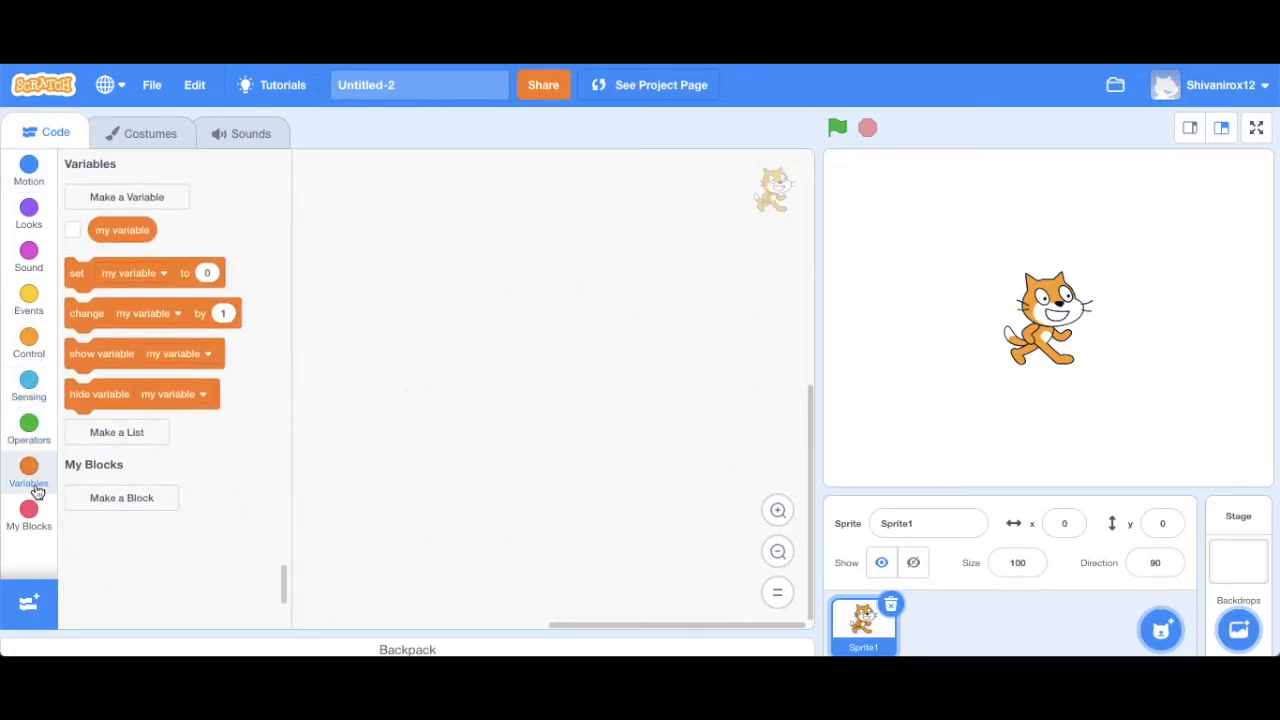
pyautogui.moveTo(178, 432)
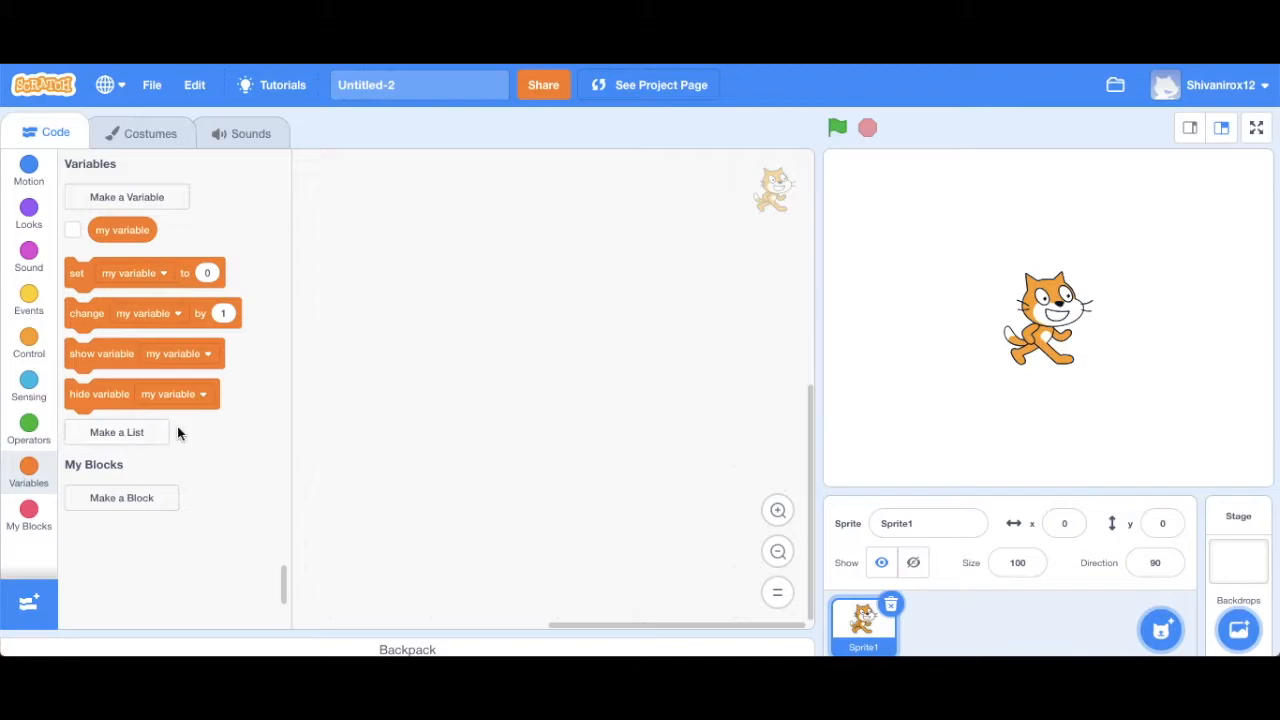
pyautogui.moveTo(360, 420)
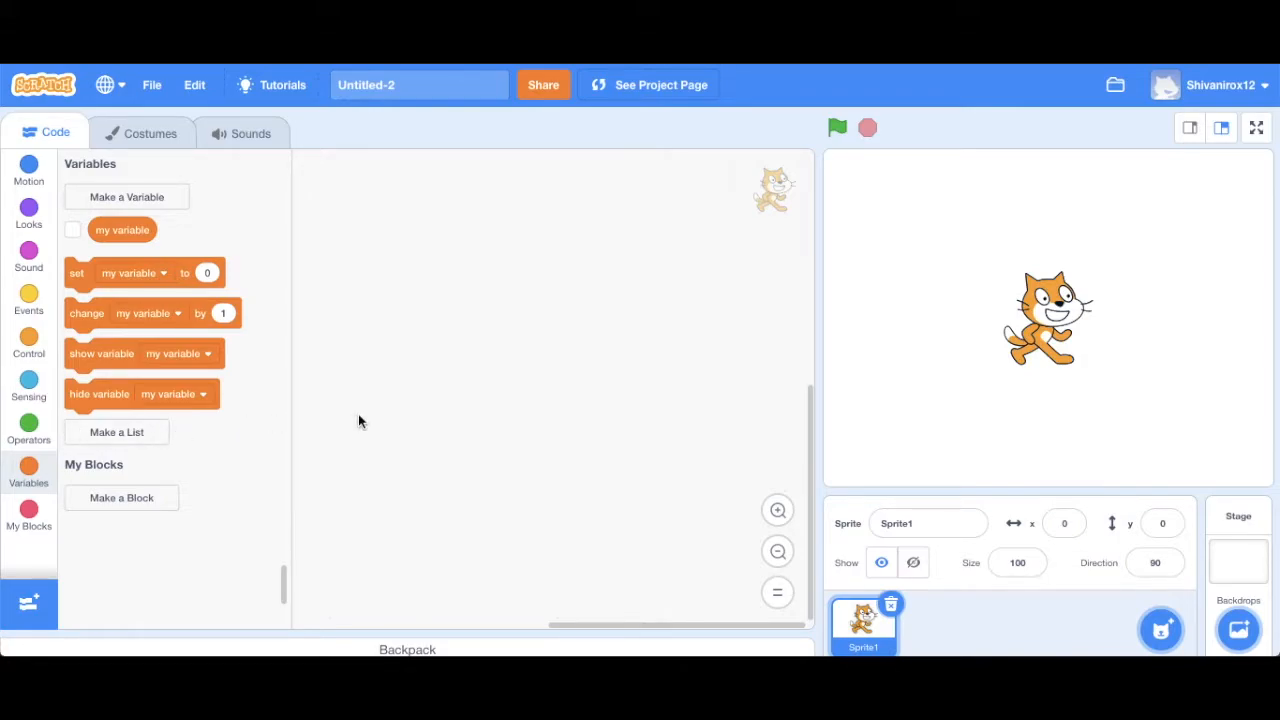
pyautogui.moveTo(684, 446)
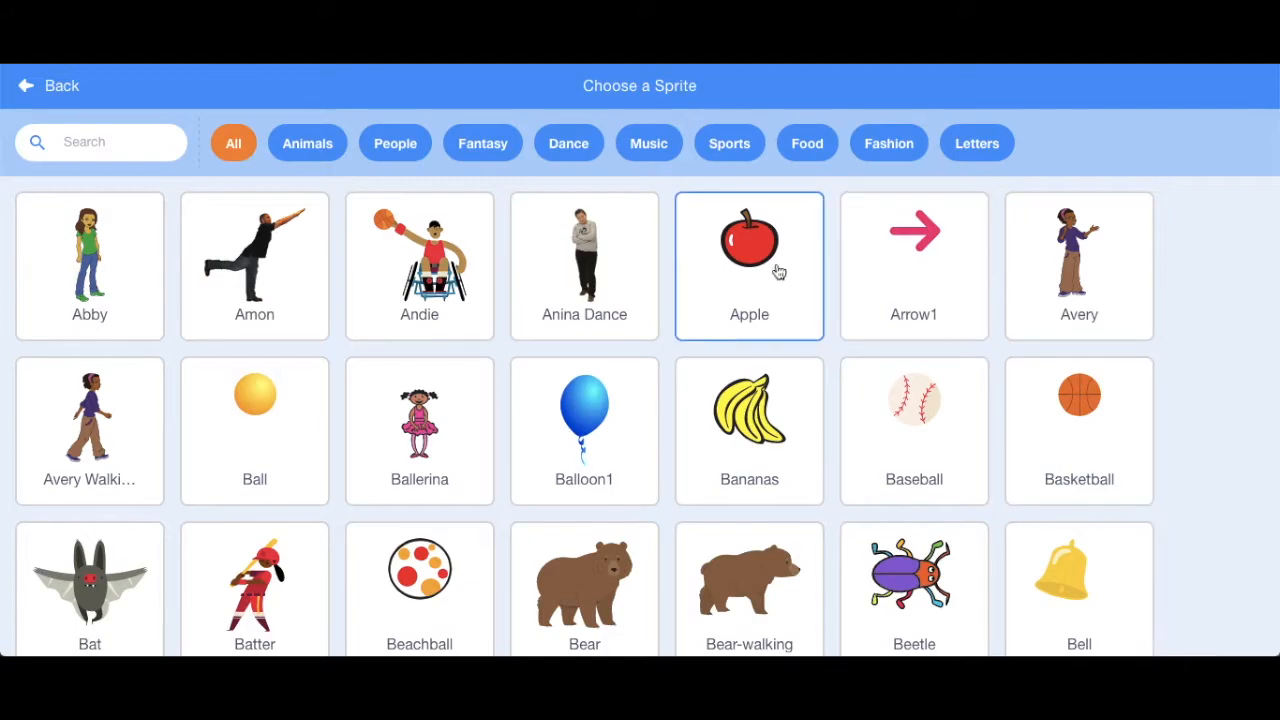
# Step: Add an Apple sprite, place it at the stage's top-right and set its size to 70
pyautogui.click(748, 264)
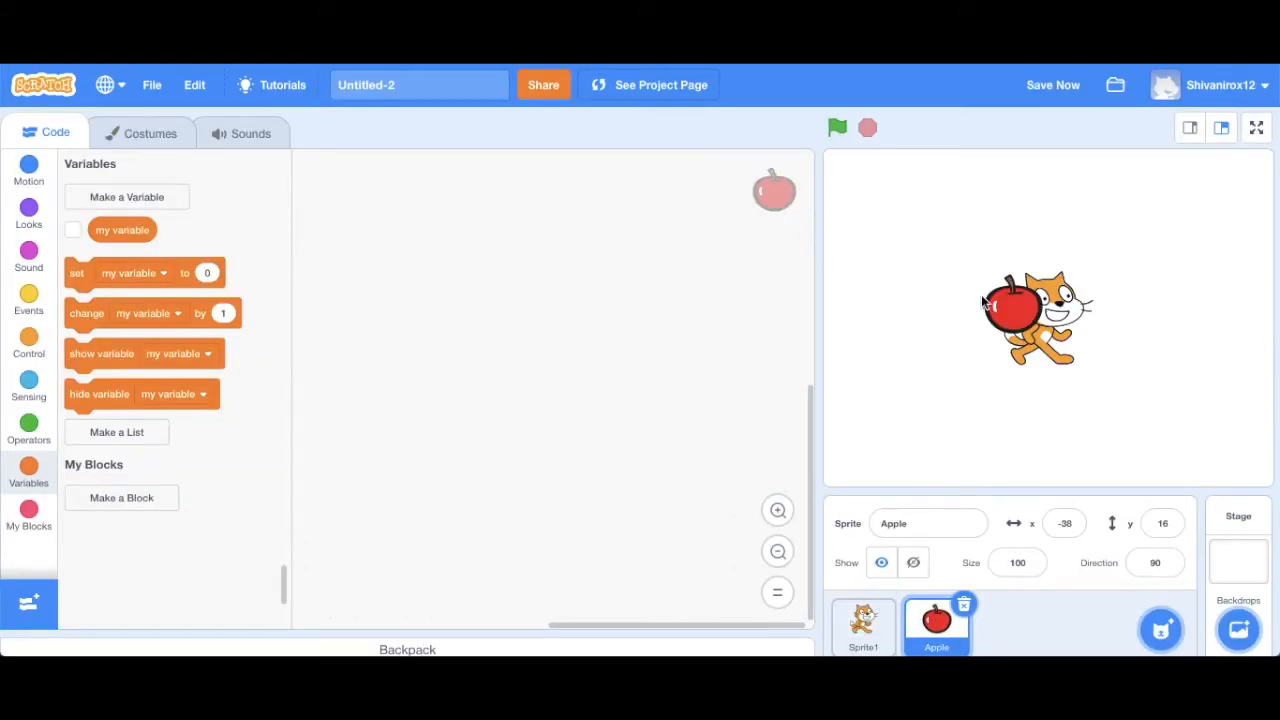
pyautogui.moveTo(1016, 310)
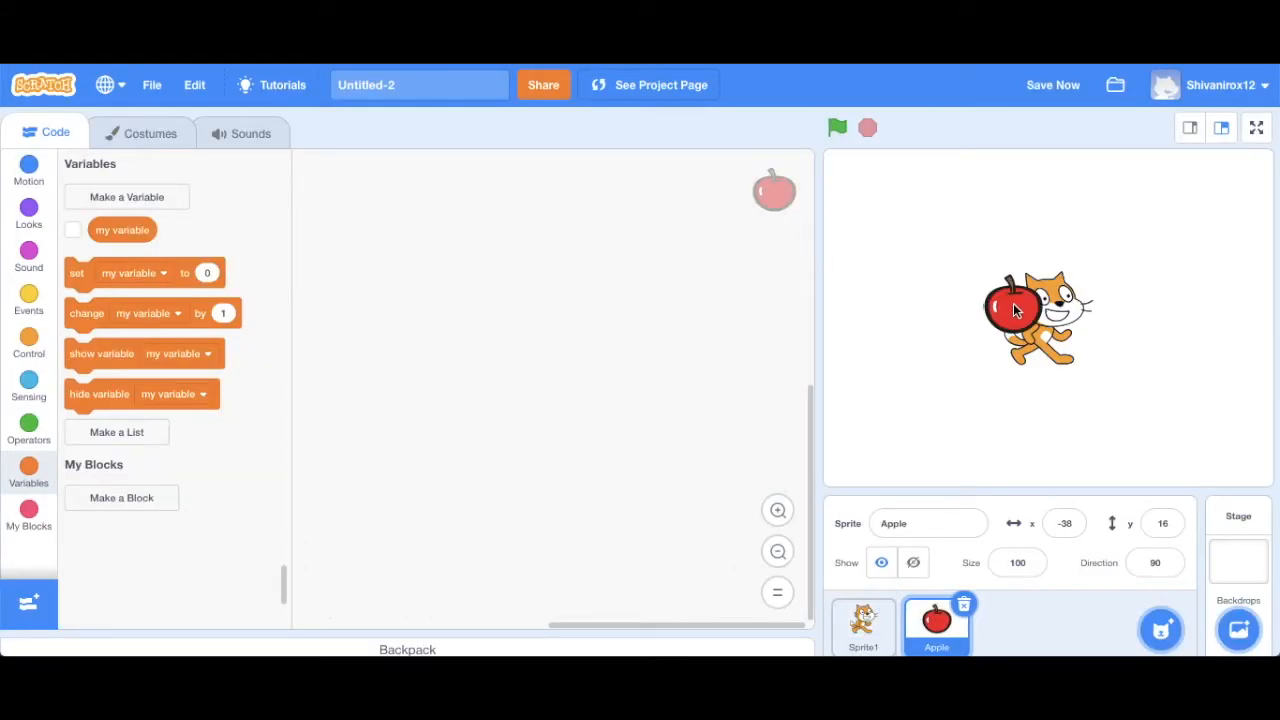
pyautogui.moveTo(1012, 310); pyautogui.dragTo(1196, 212)
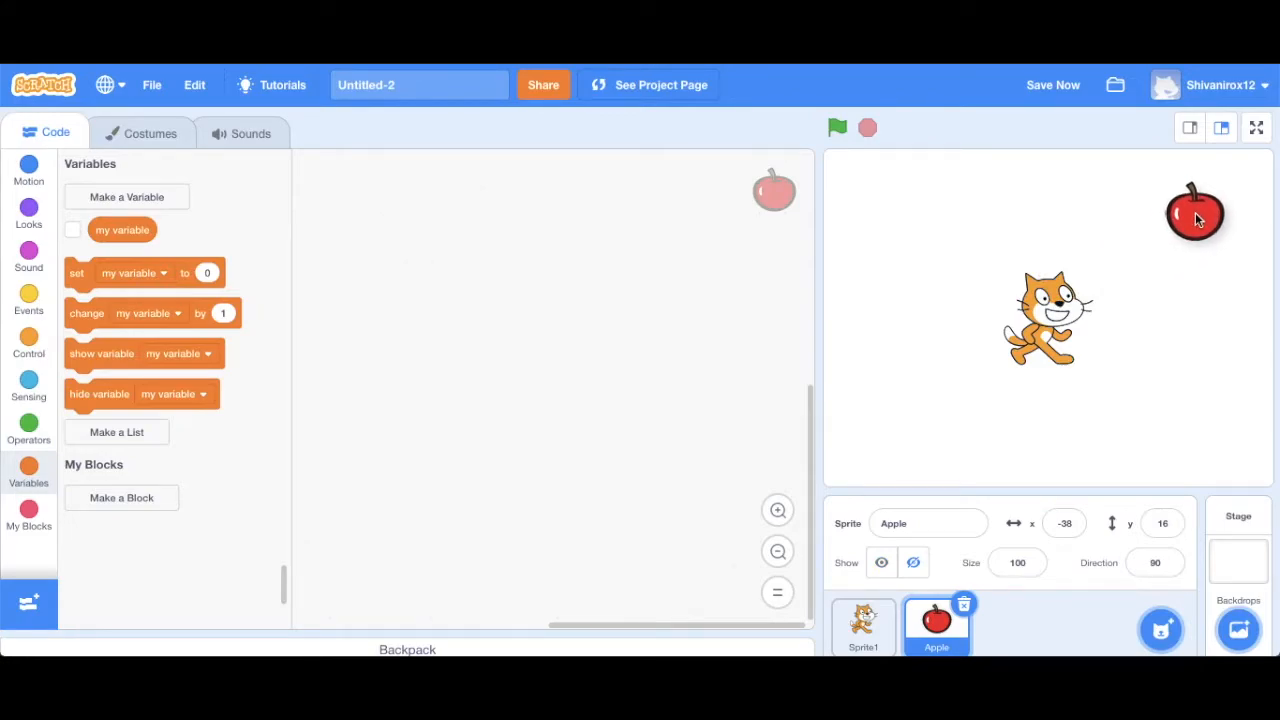
pyautogui.moveTo(1196, 216); pyautogui.dragTo(1196, 210)
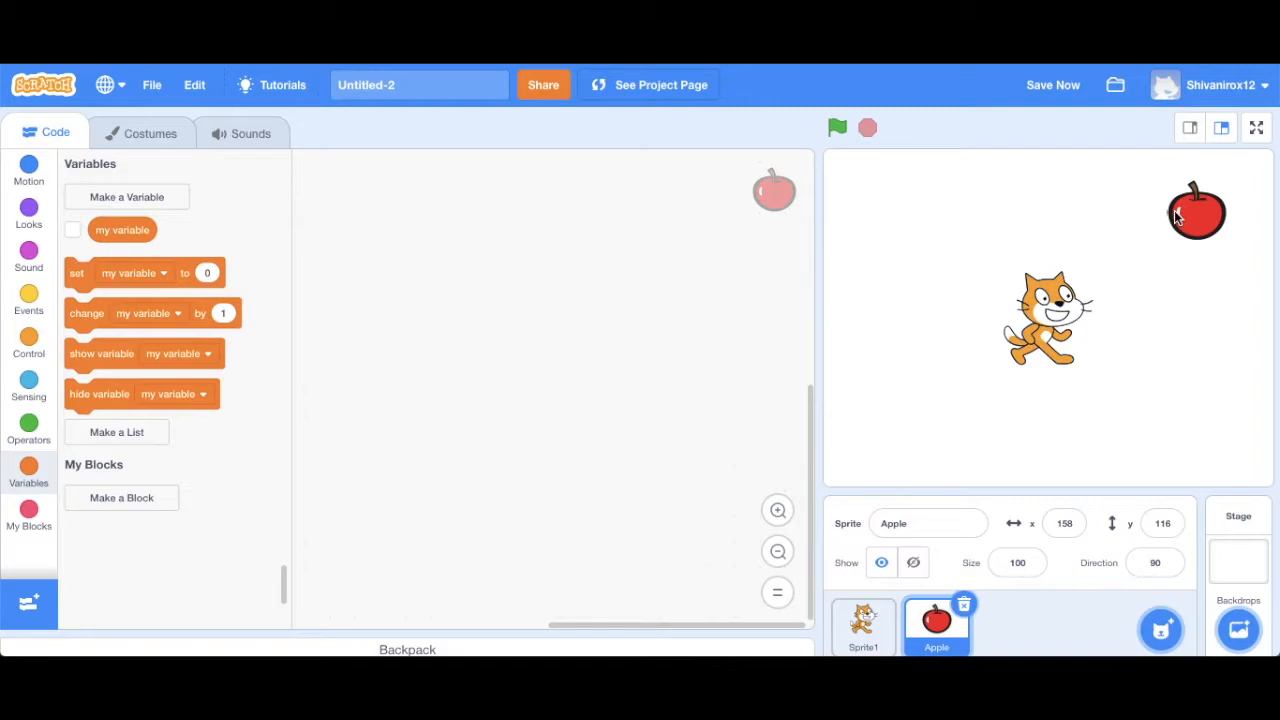
pyautogui.click(1016, 562)
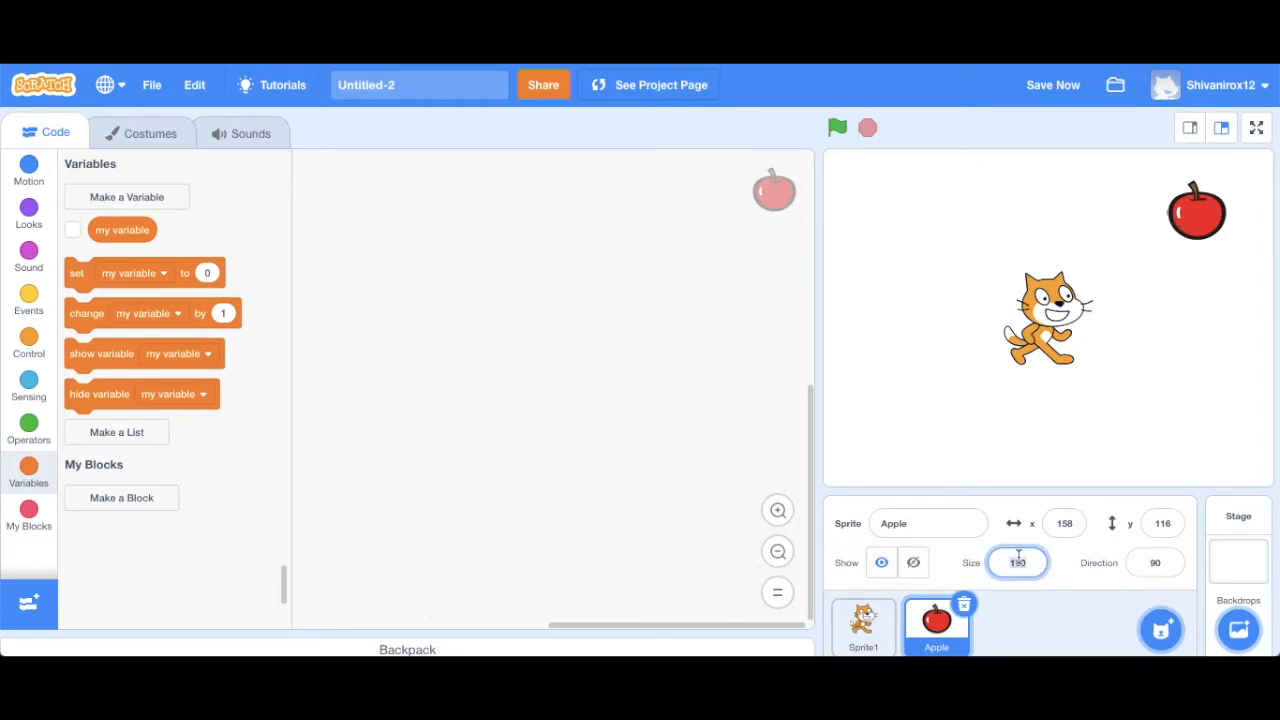
pyautogui.write('70')
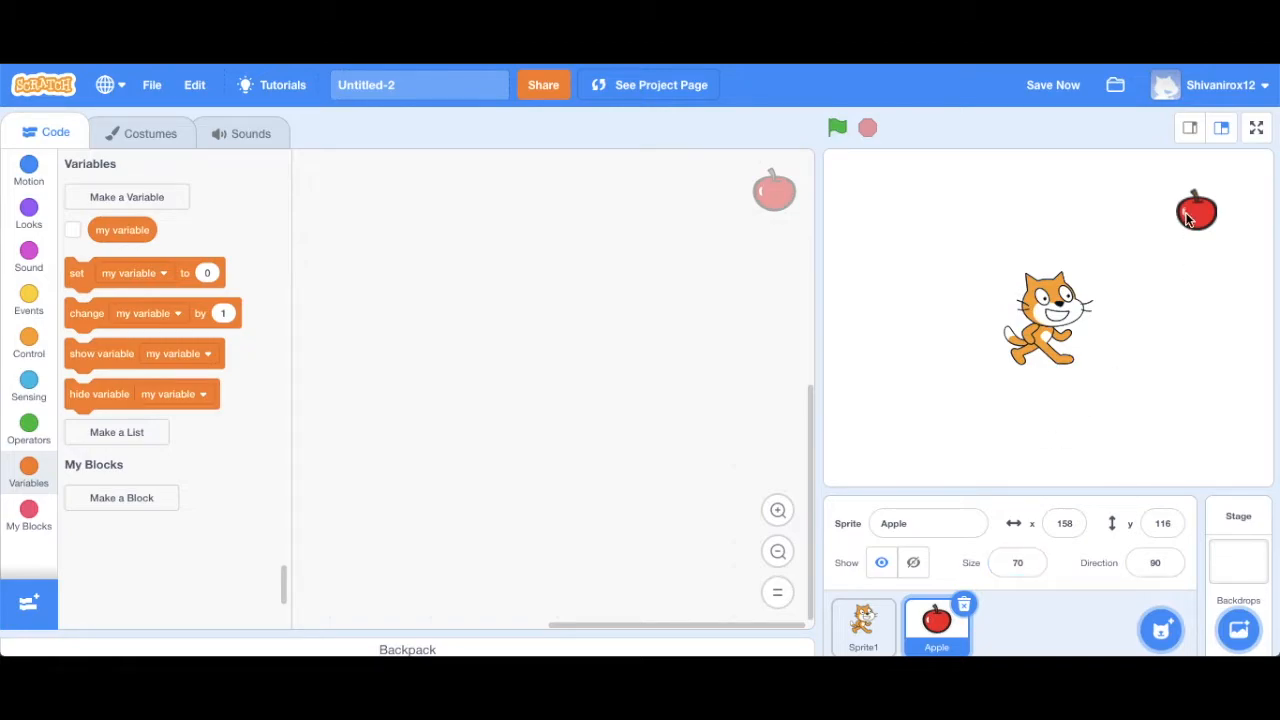
pyautogui.moveTo(964, 456)
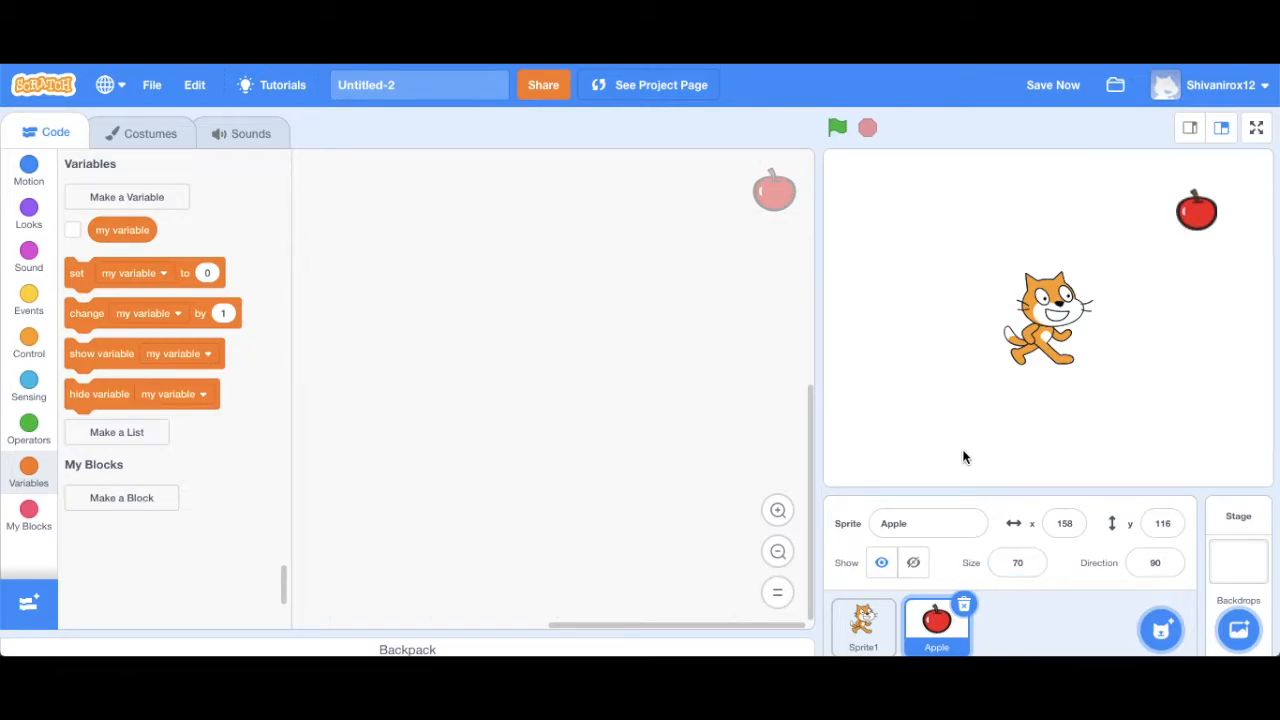
pyautogui.moveTo(990, 632)
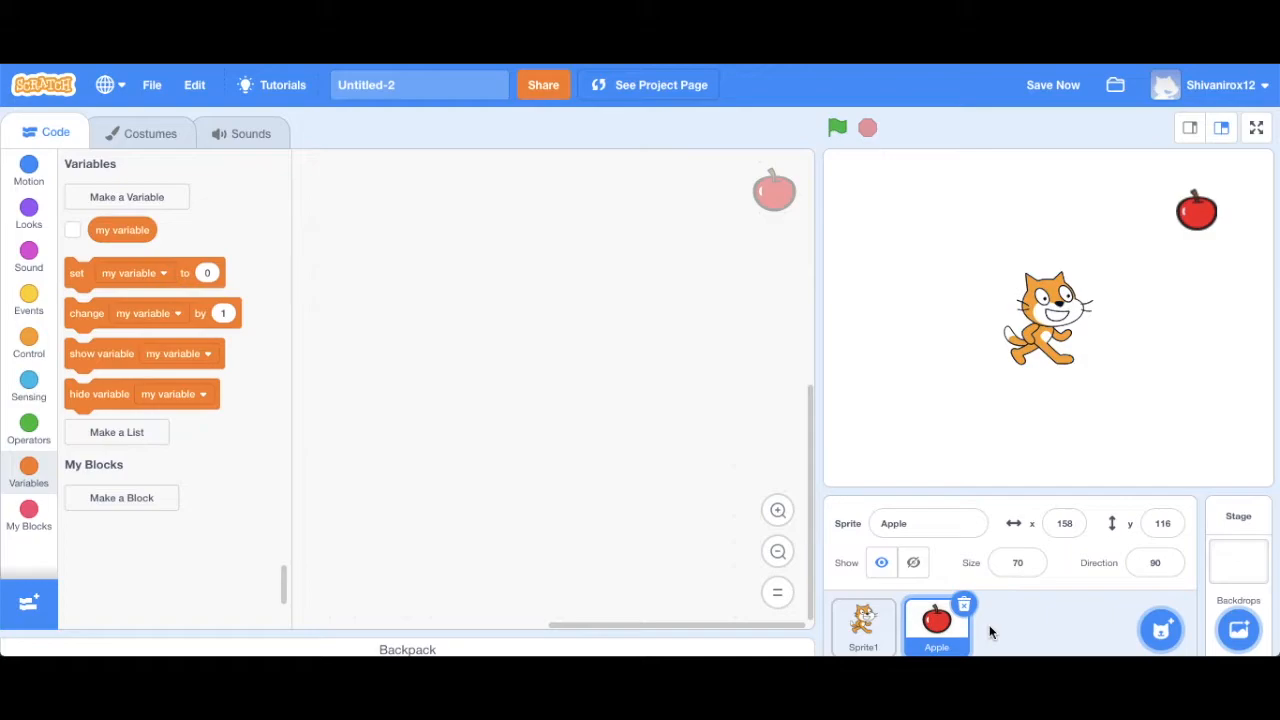
pyautogui.moveTo(976, 632)
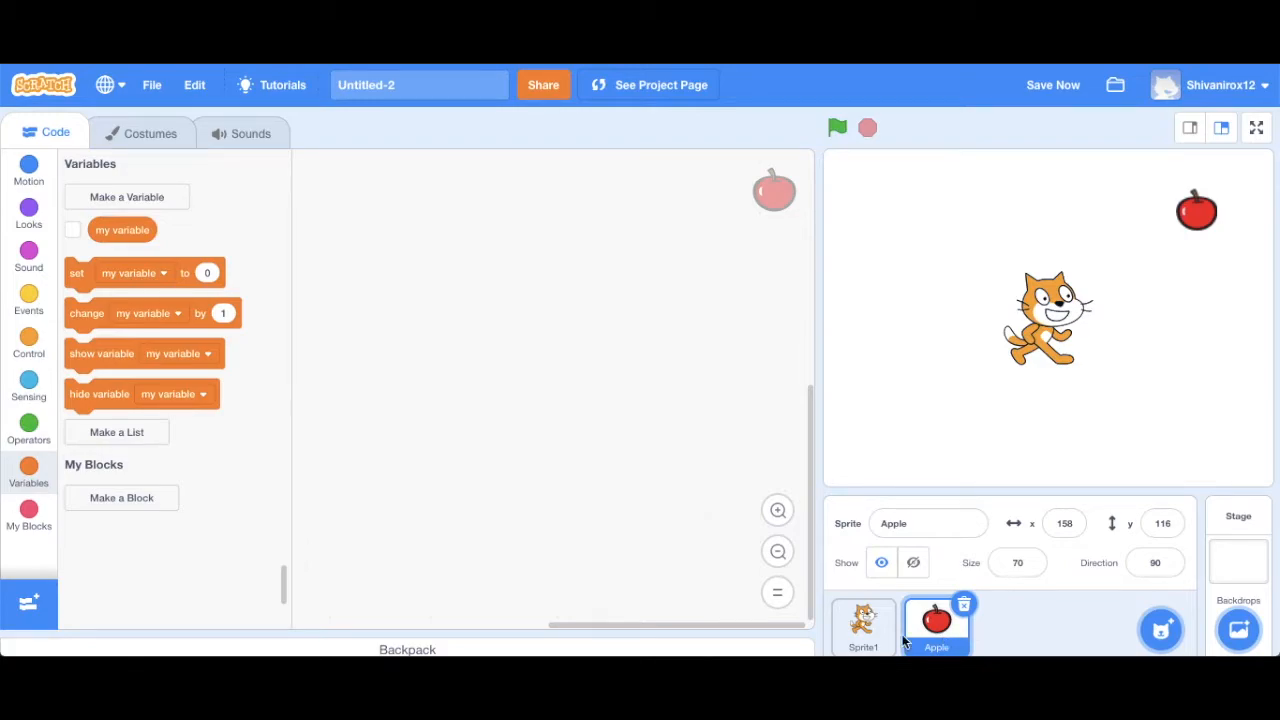
# Step: Start the cat sprite's script with a 'when green flag clicked' hat block
pyautogui.click(862, 624)
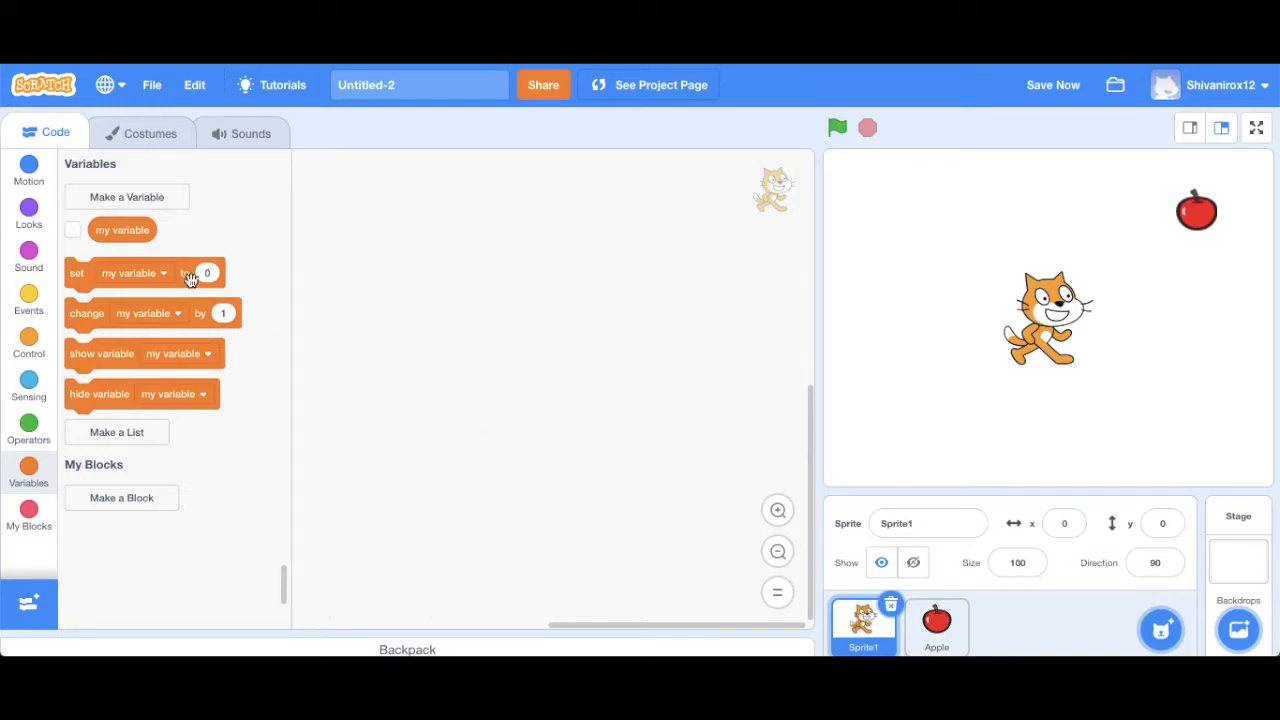
pyautogui.moveTo(28, 336)
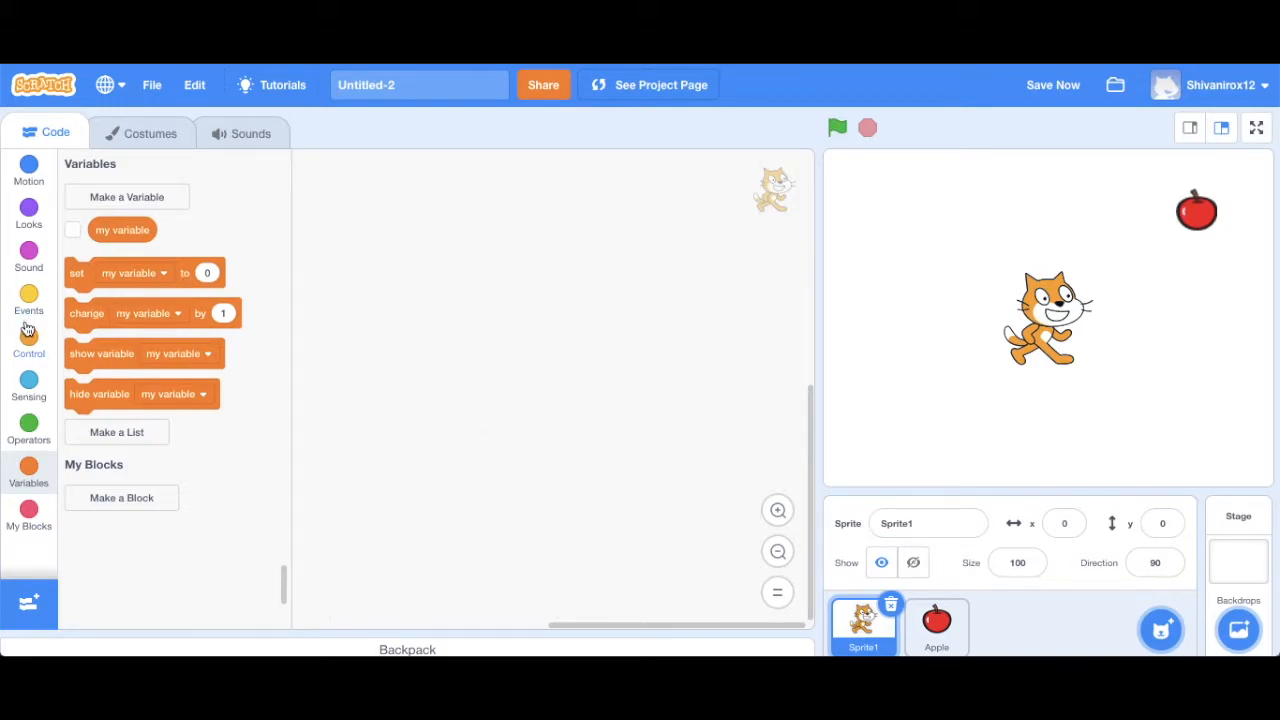
pyautogui.click(28, 296)
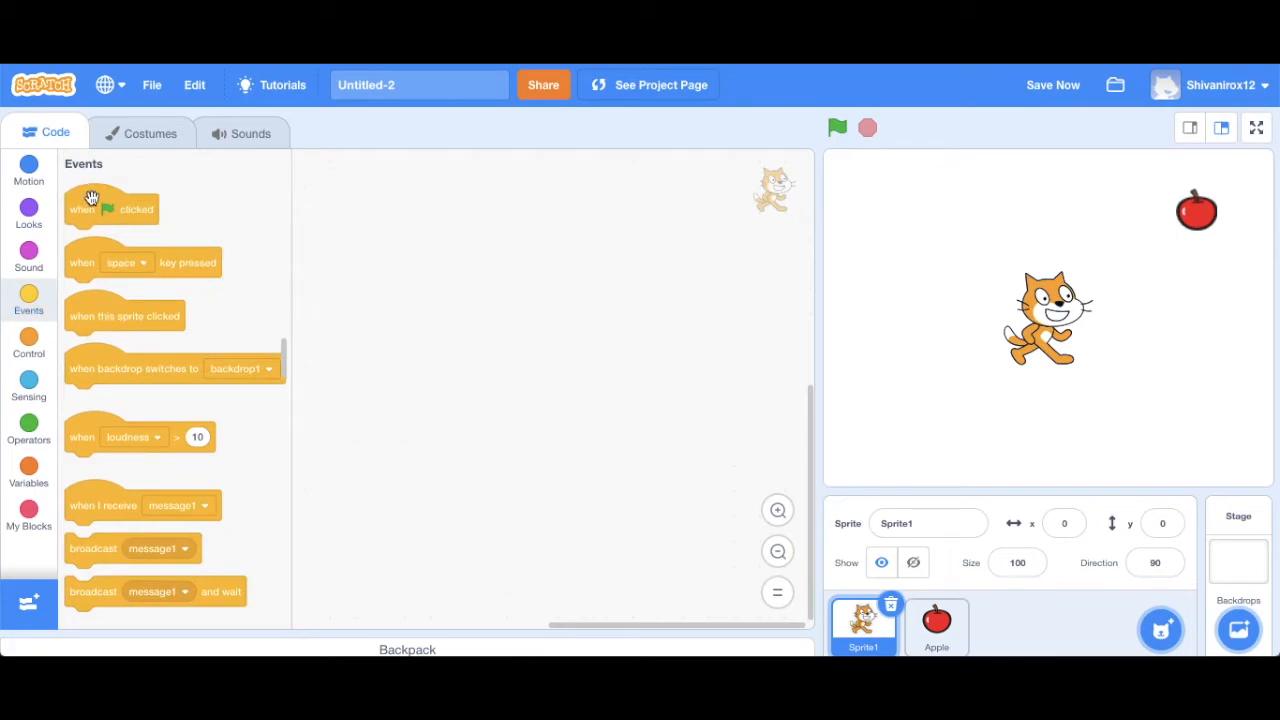
pyautogui.moveTo(110, 208); pyautogui.dragTo(370, 196)
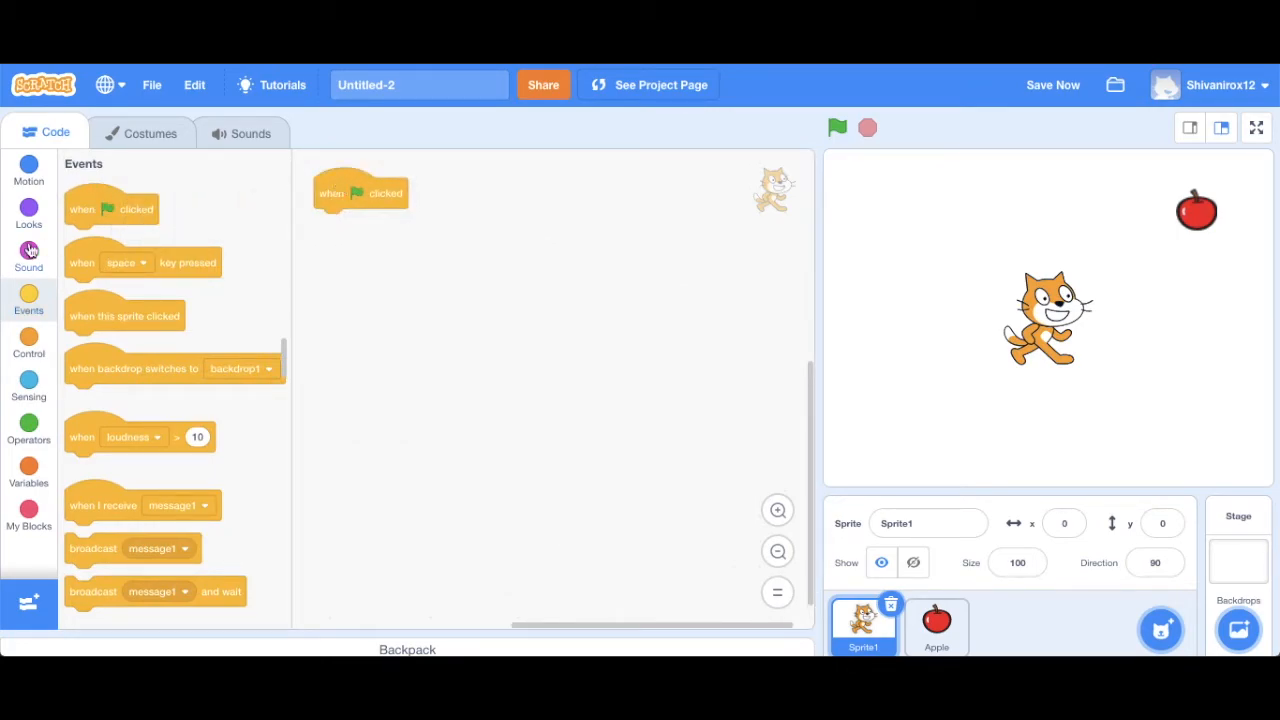
pyautogui.click(28, 210)
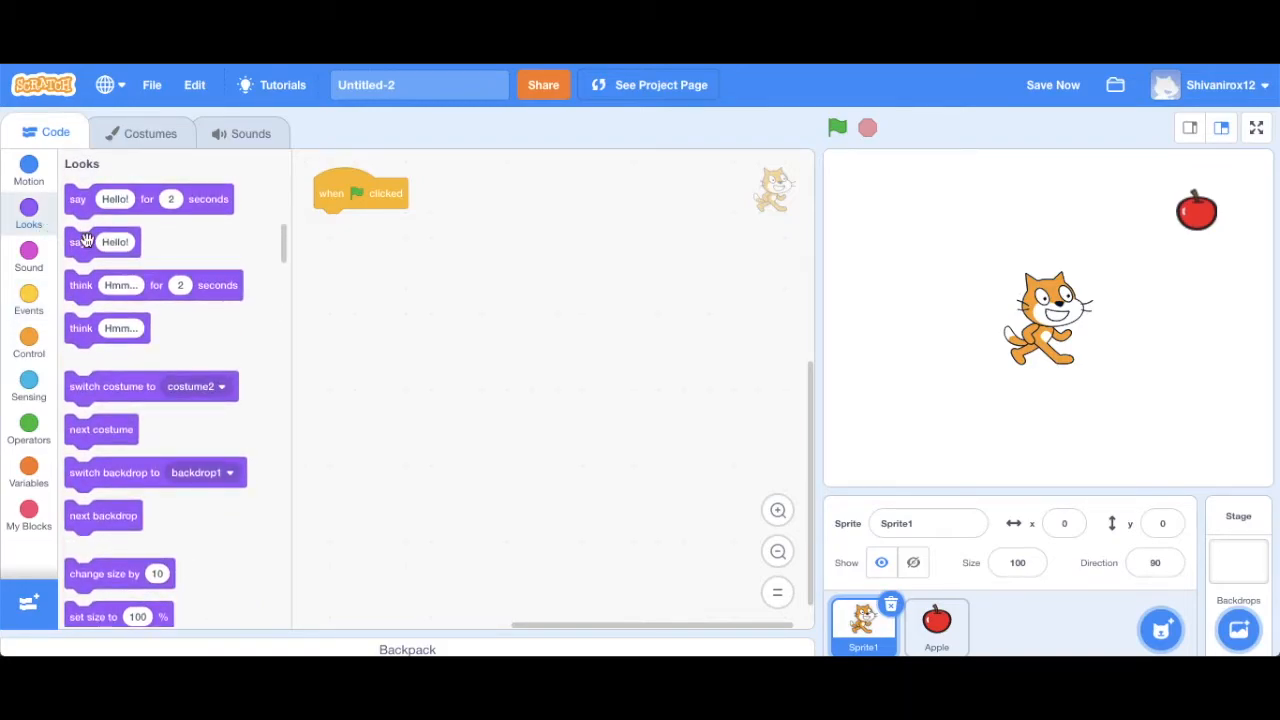
pyautogui.moveTo(90, 204)
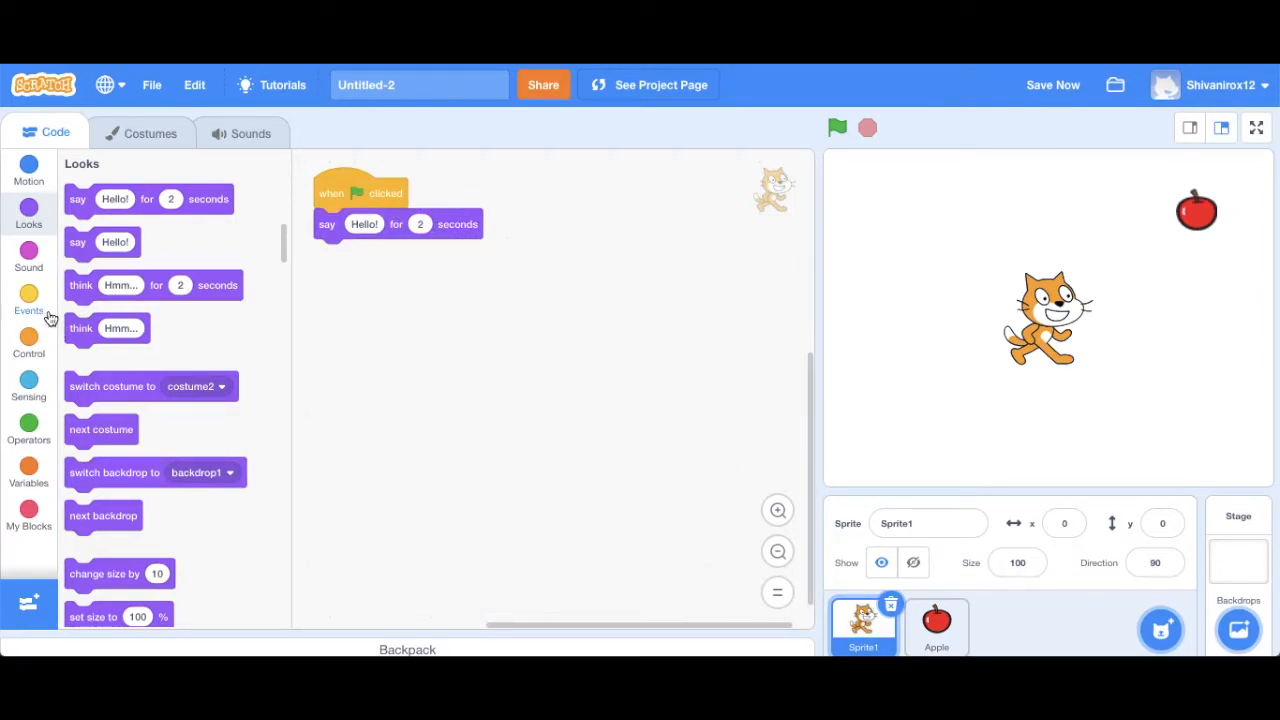
# Step: Stack empty if-then blocks from Control under the say Hello! block
pyautogui.click(28, 344)
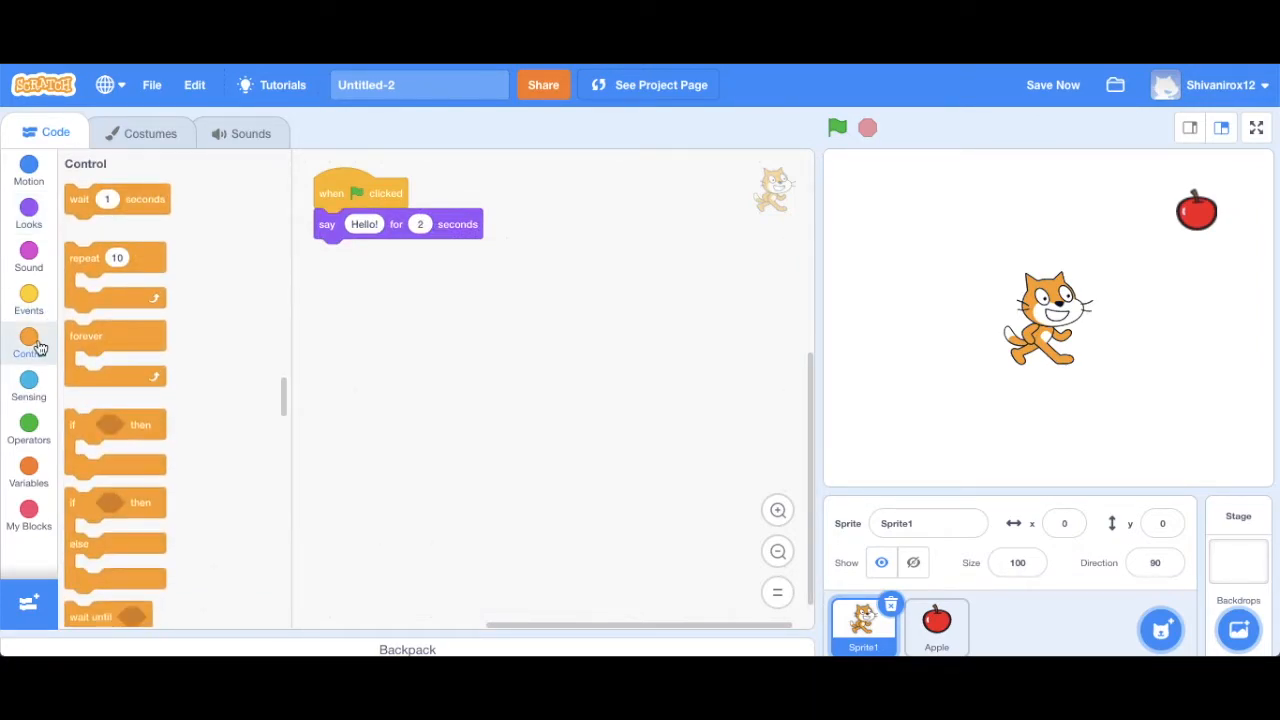
pyautogui.moveTo(84, 336)
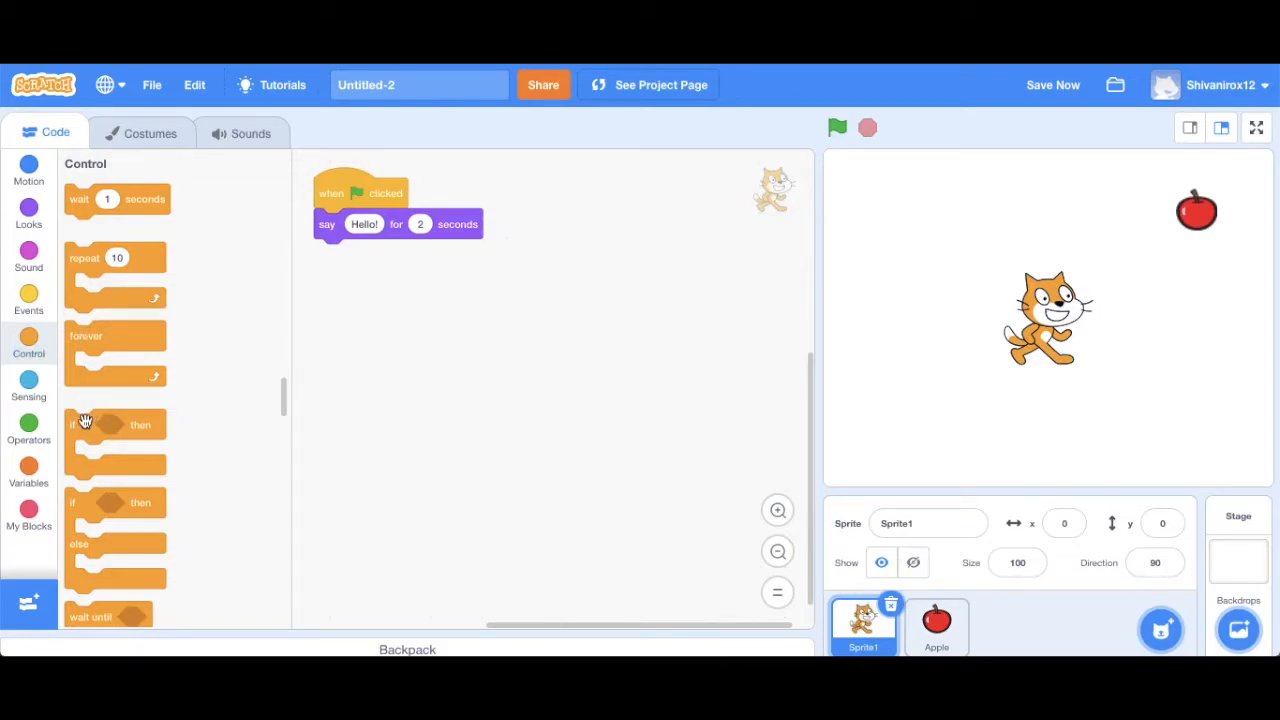
pyautogui.moveTo(110, 424); pyautogui.dragTo(340, 260)
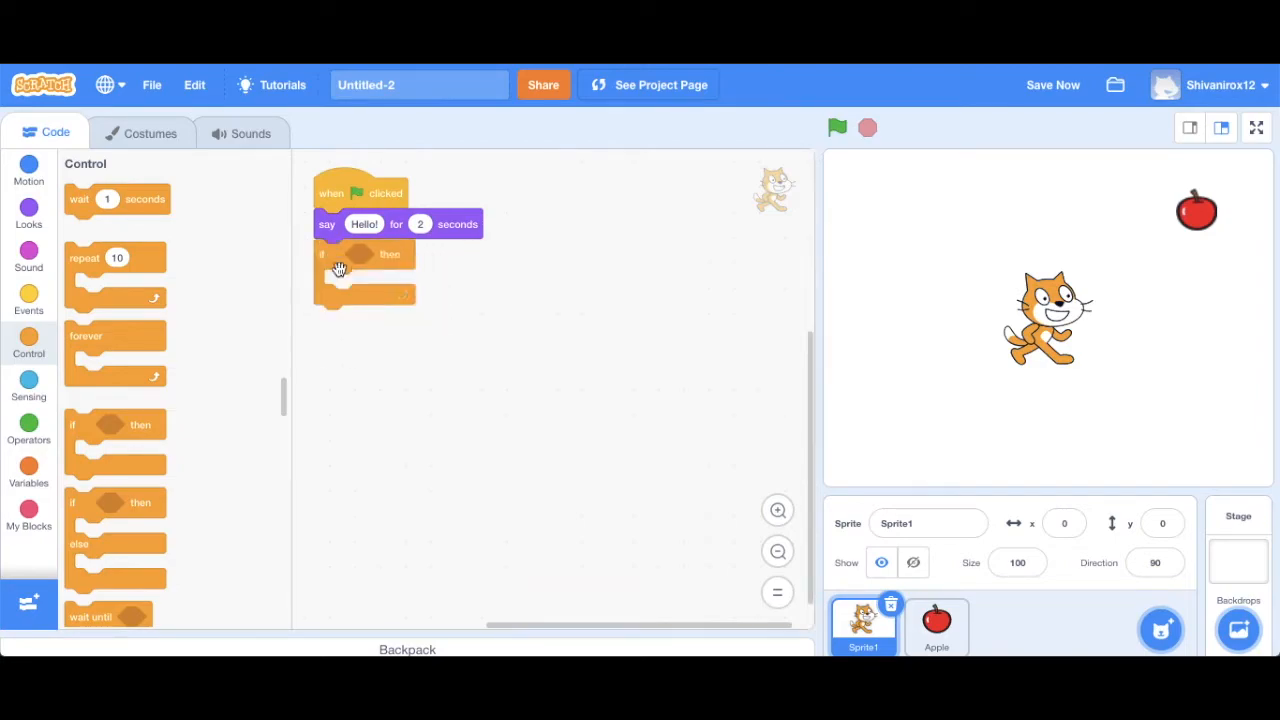
pyautogui.moveTo(340, 264); pyautogui.dragTo(340, 370)
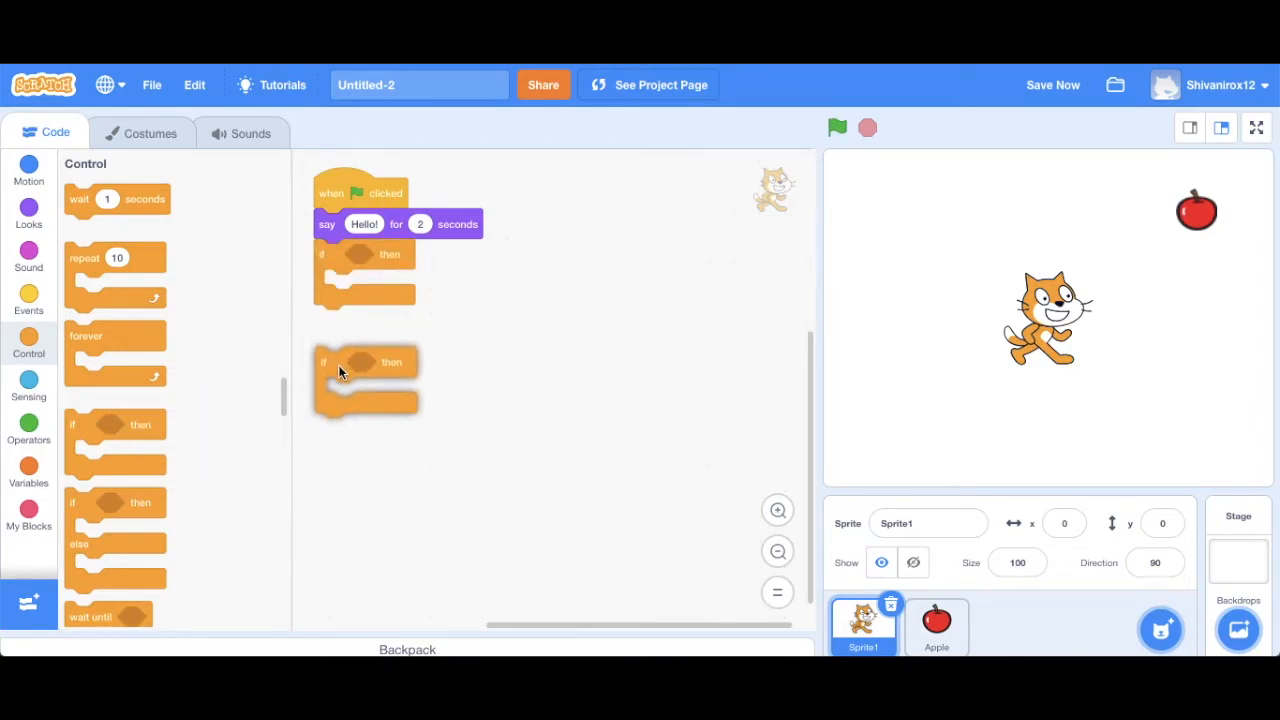
pyautogui.moveTo(340, 376); pyautogui.dragTo(332, 420)
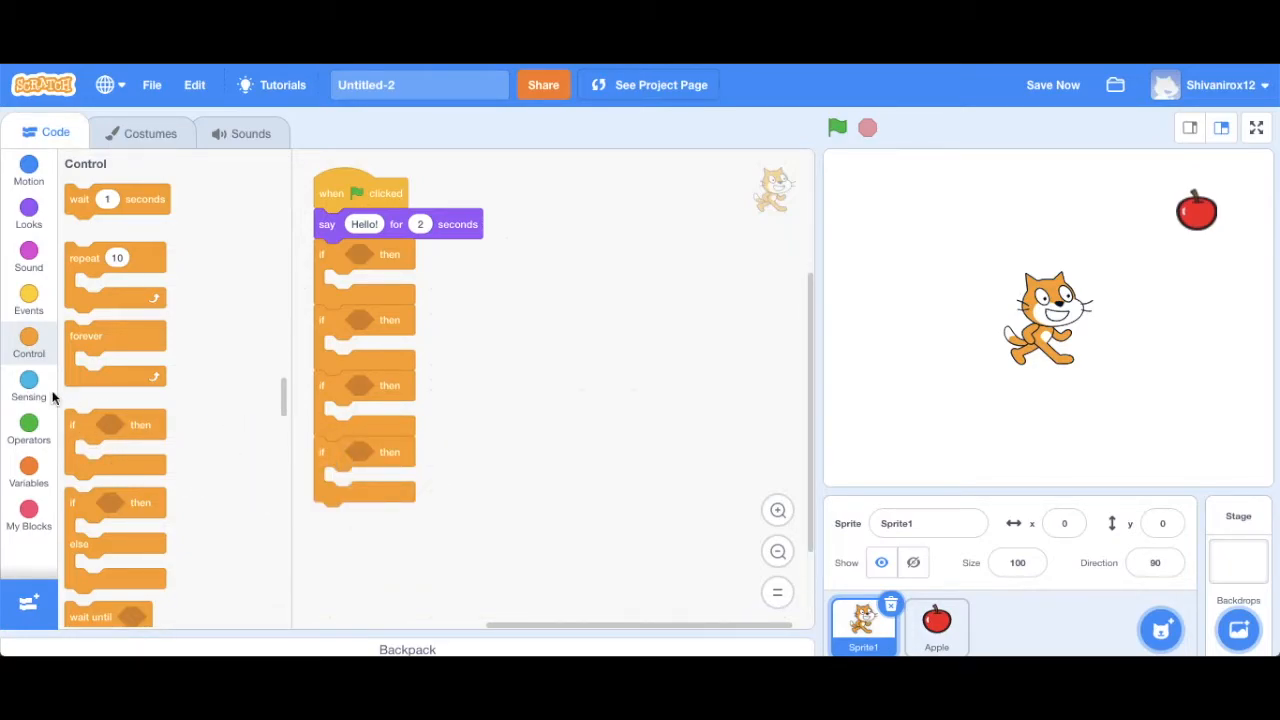
pyautogui.click(28, 384)
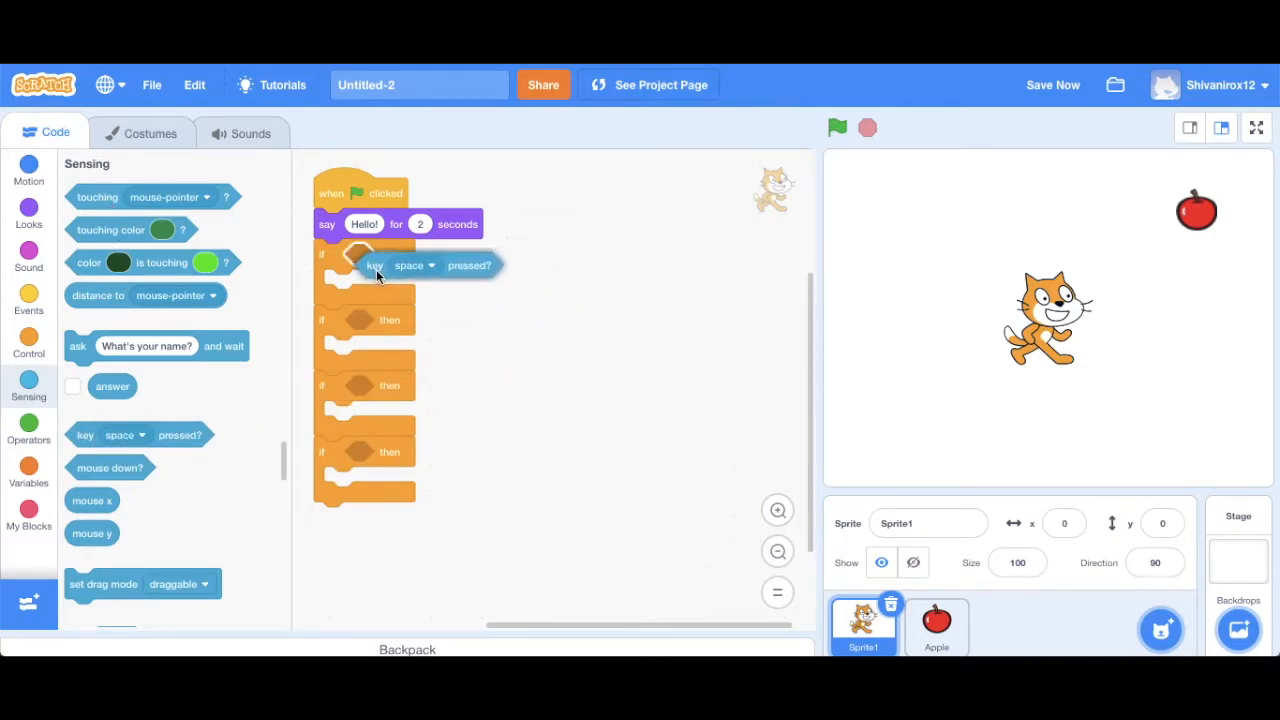
# Step: Fill the four if blocks with key-pressed checks for up, down, right and left arrow
pyautogui.click(410, 264)
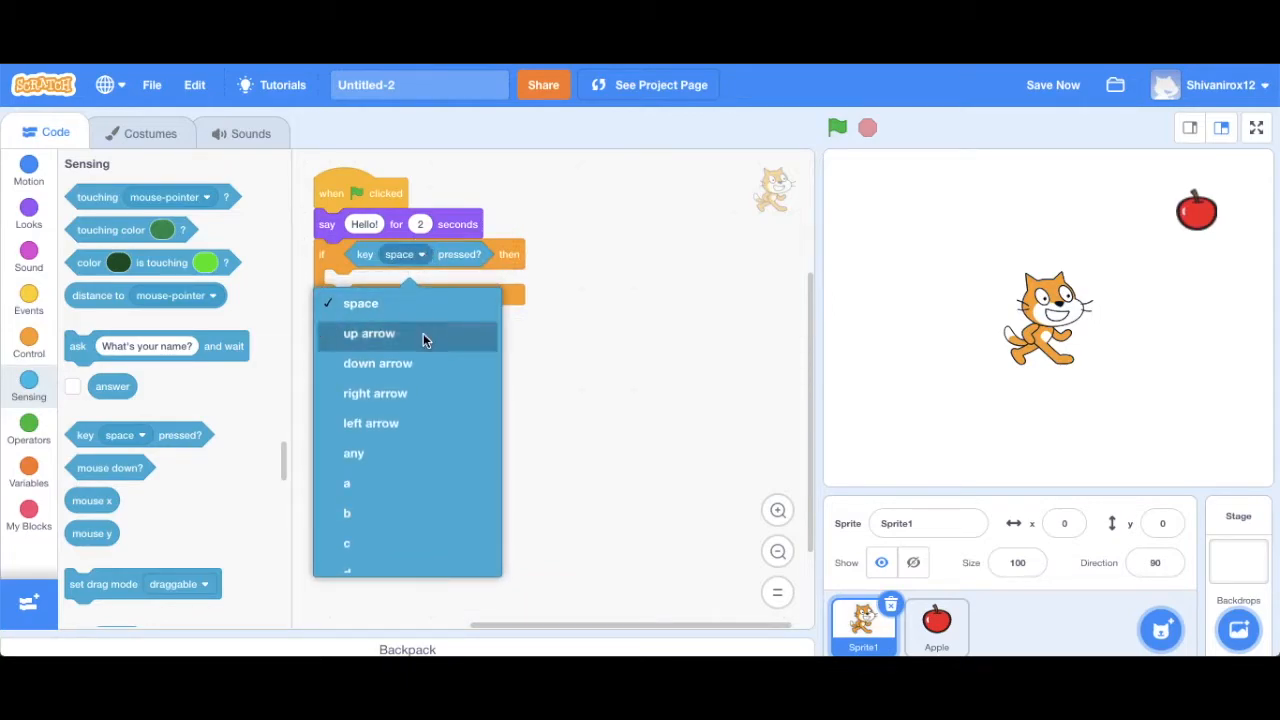
pyautogui.click(368, 332)
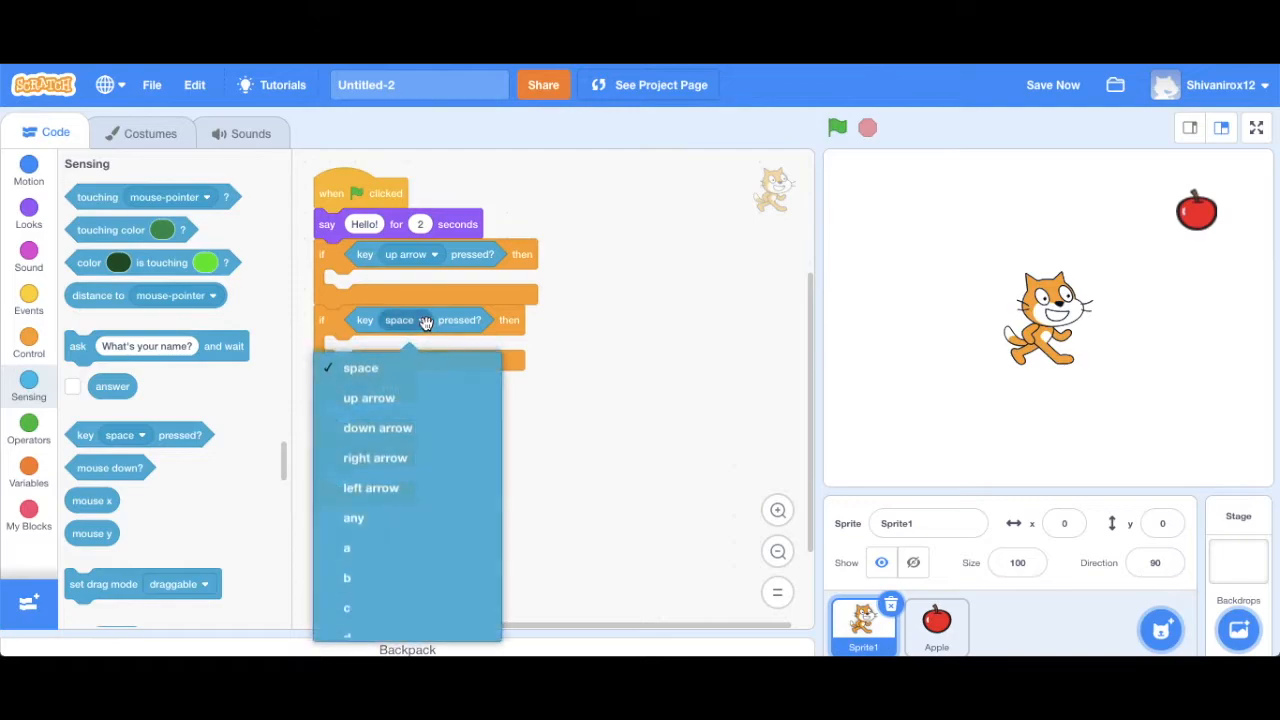
pyautogui.click(376, 428)
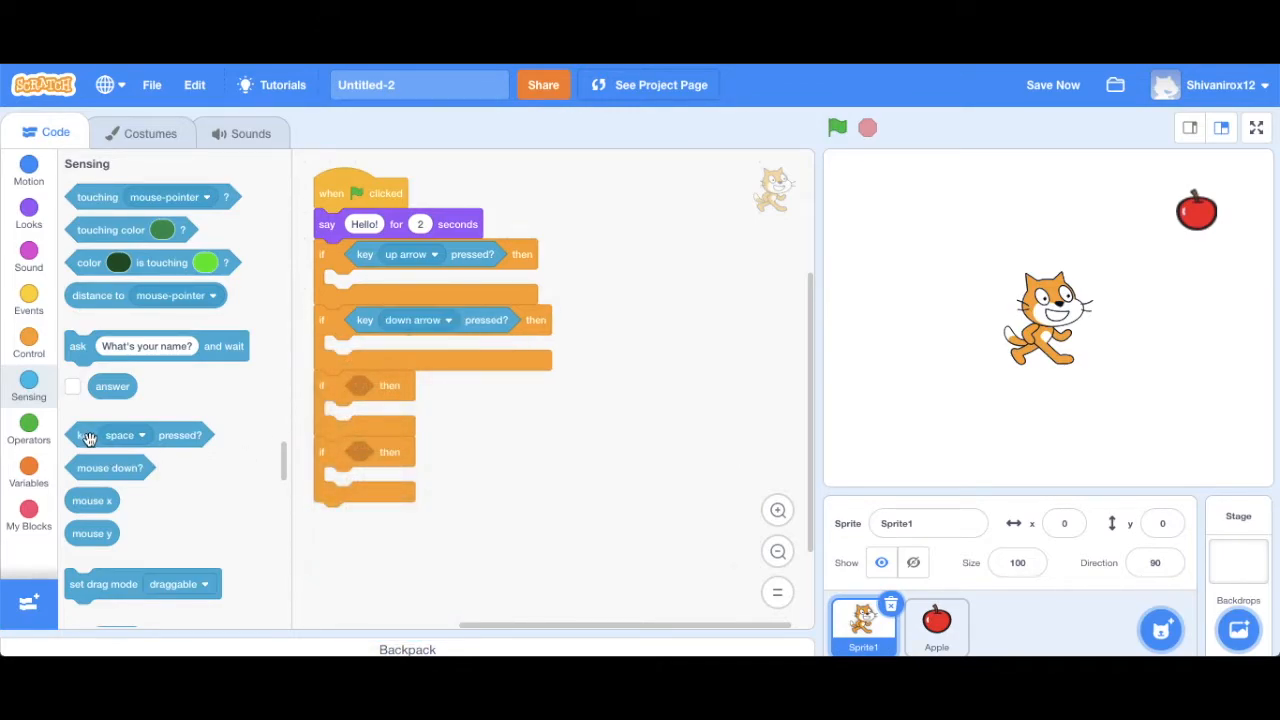
pyautogui.moveTo(138, 436); pyautogui.dragTo(384, 436)
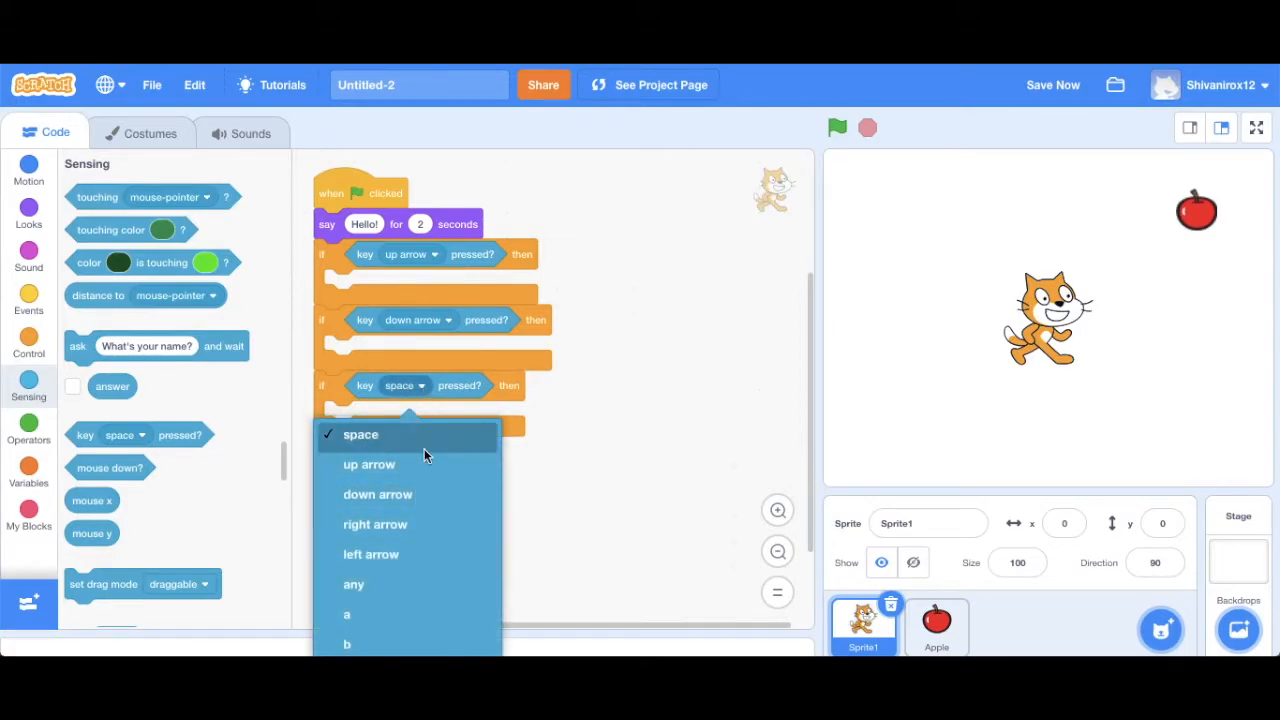
pyautogui.click(376, 524)
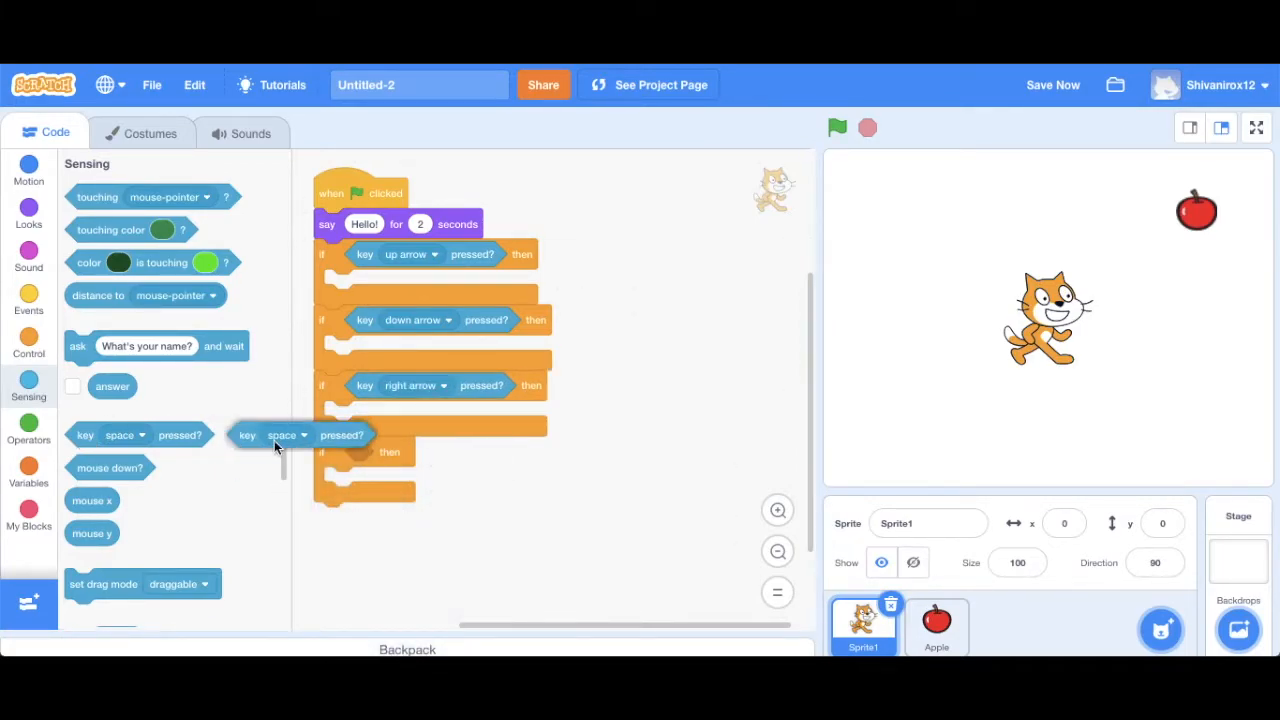
pyautogui.moveTo(300, 434); pyautogui.dragTo(400, 464)
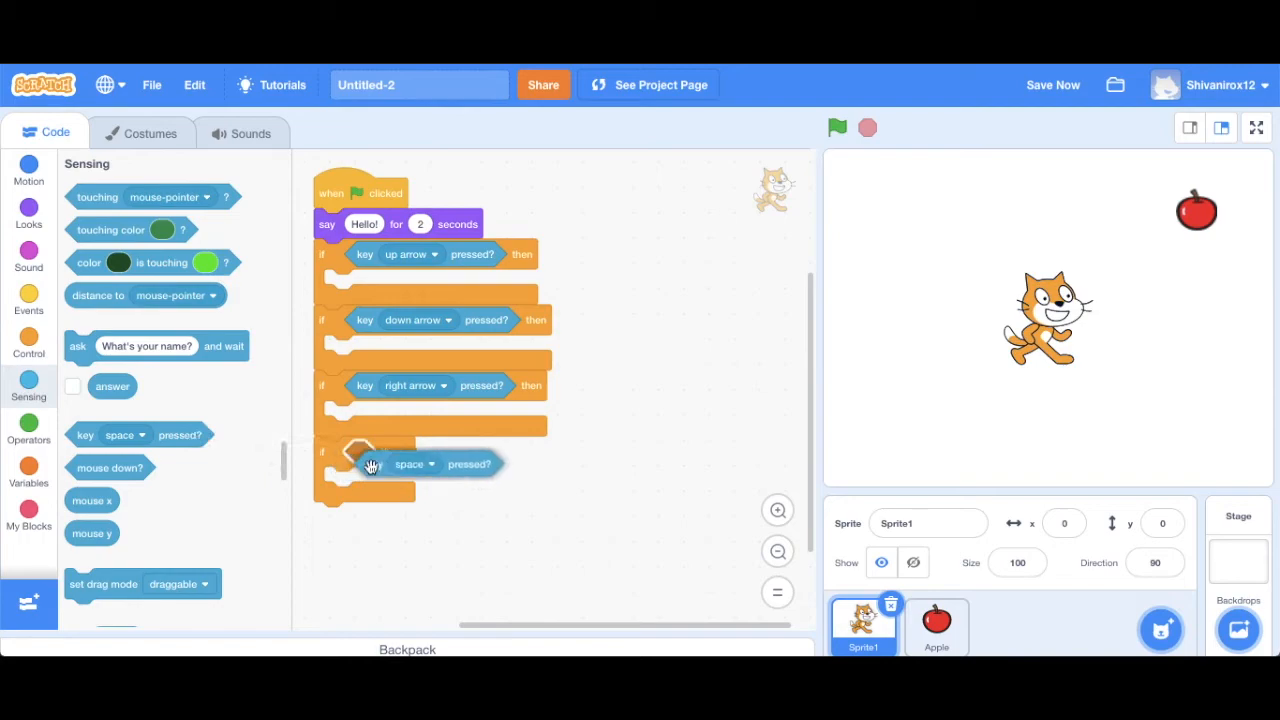
pyautogui.click(412, 464)
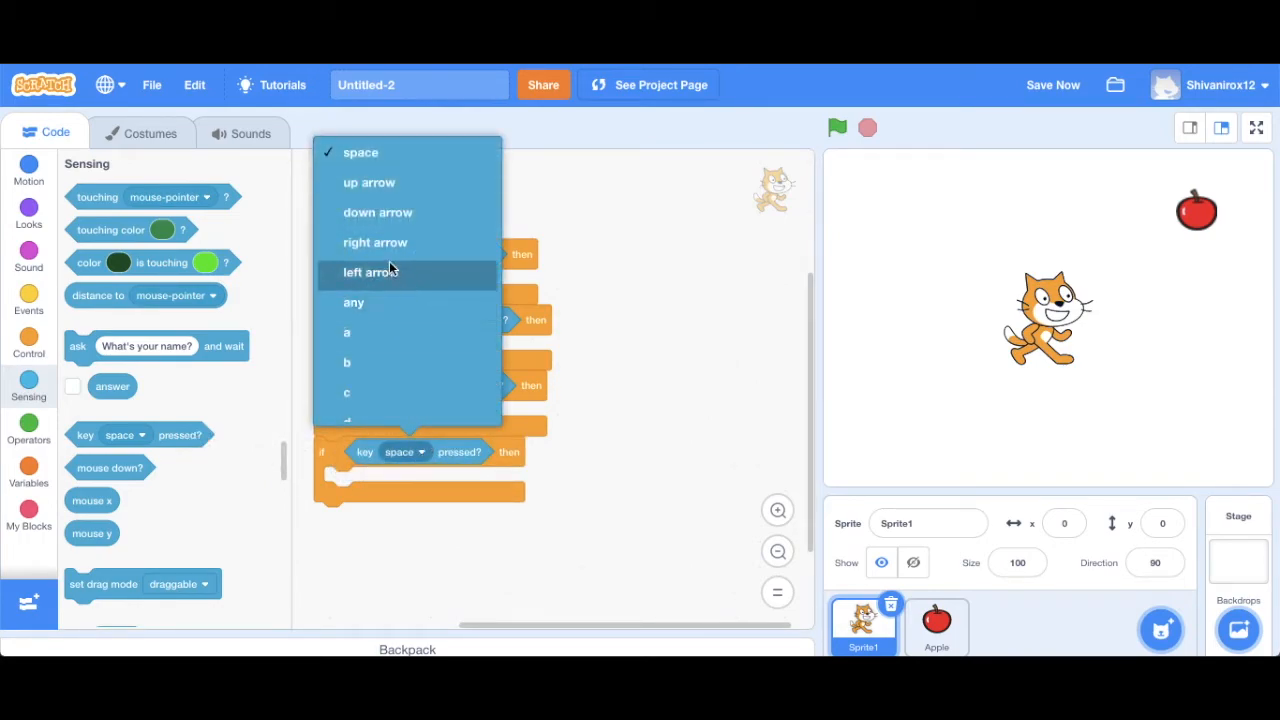
pyautogui.click(372, 272)
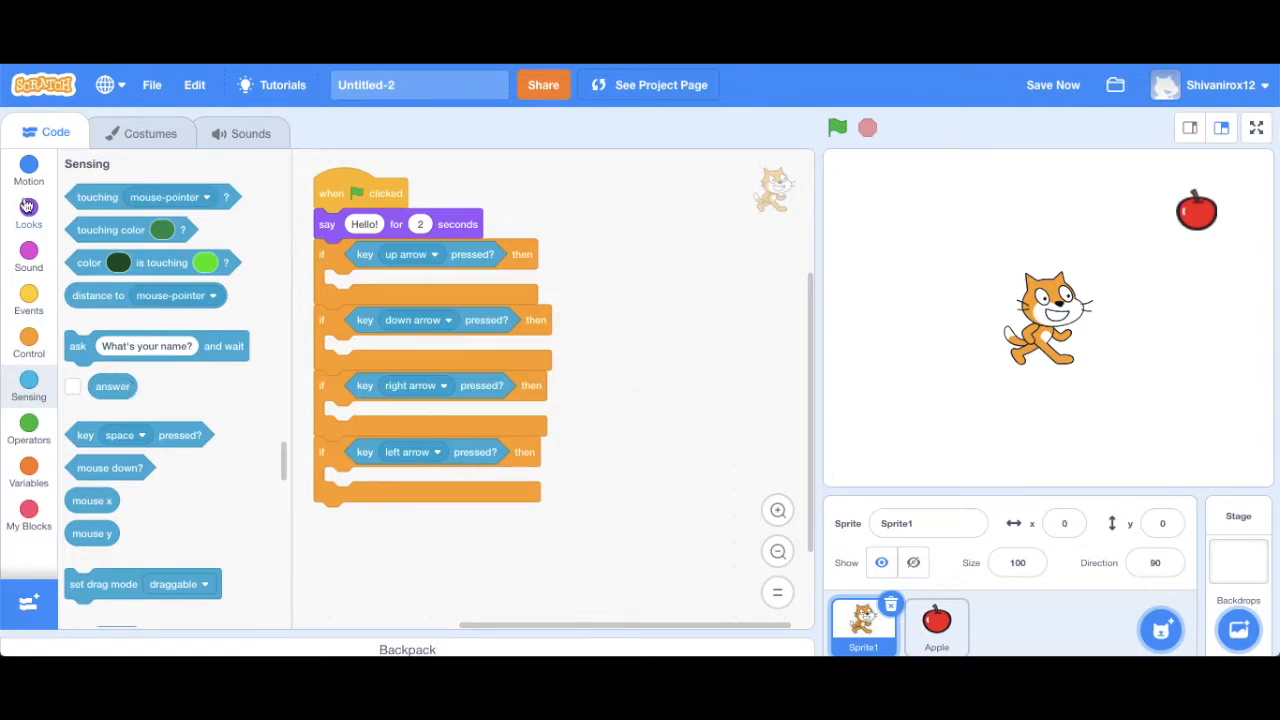
# Step: Make up/down change y by 5 and -5, and right/left change x by 5 and -5
pyautogui.click(28, 168)
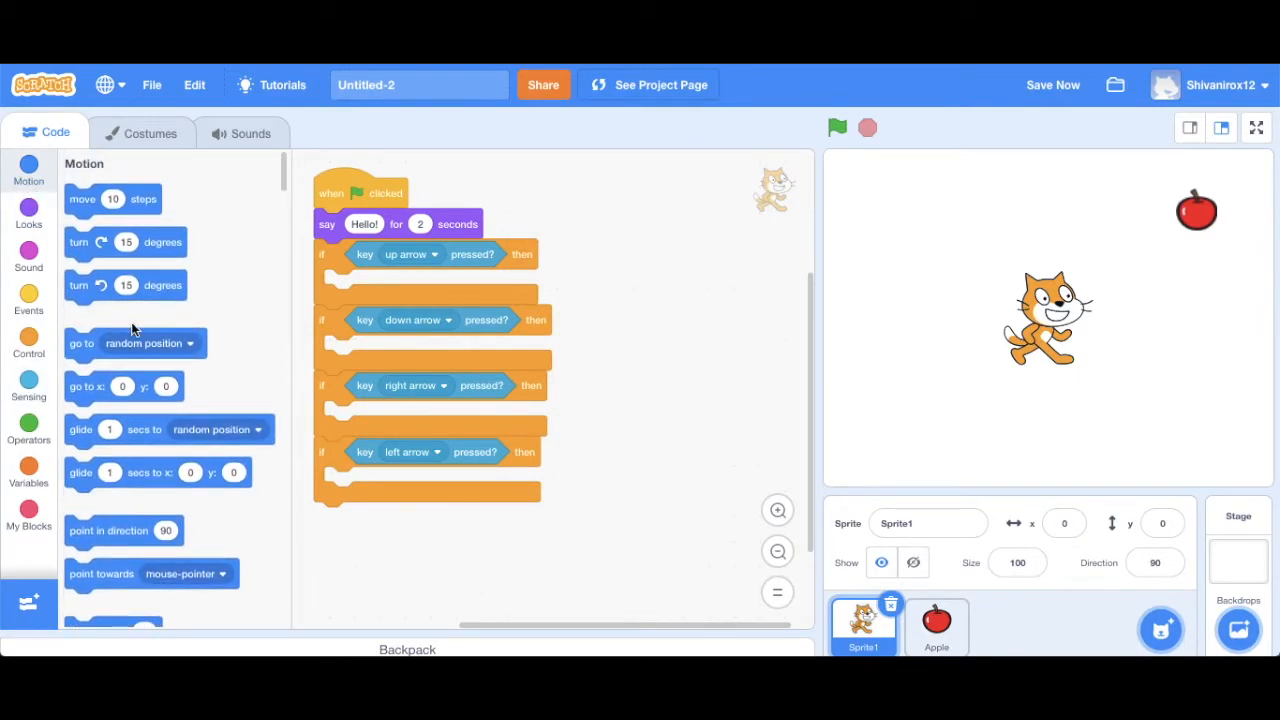
pyautogui.moveTo(92, 478)
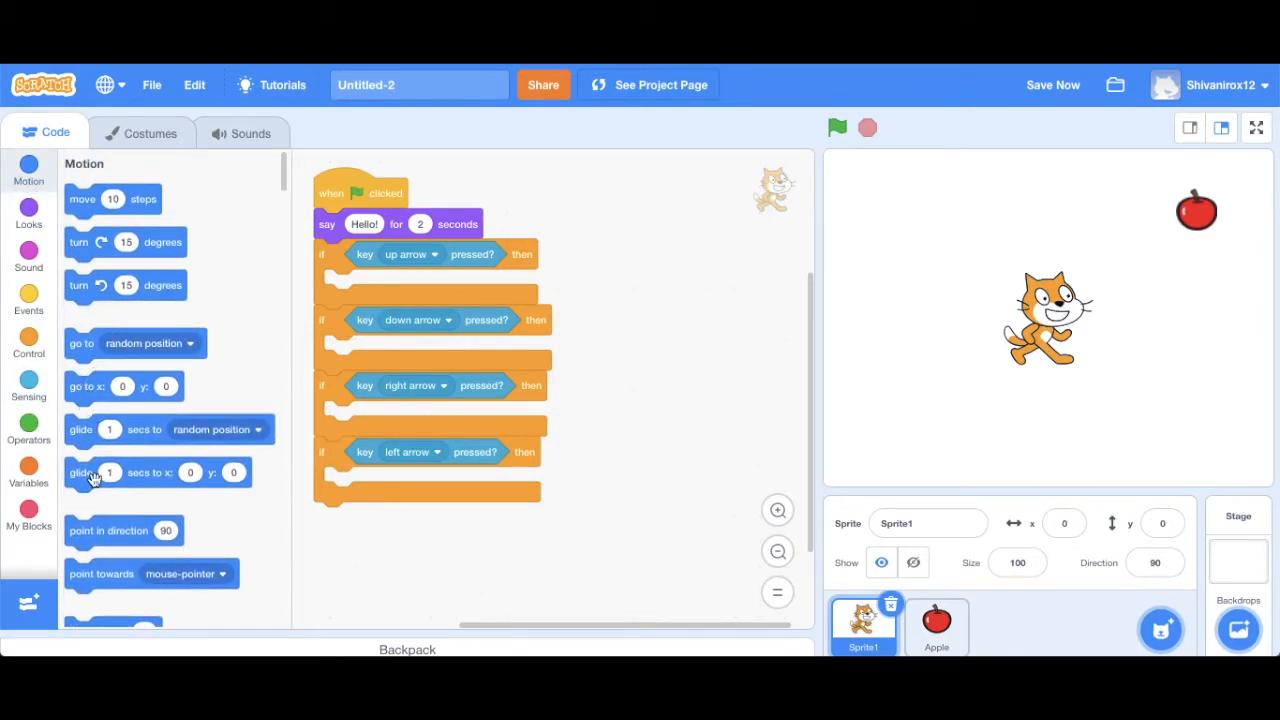
pyautogui.scroll(-3)
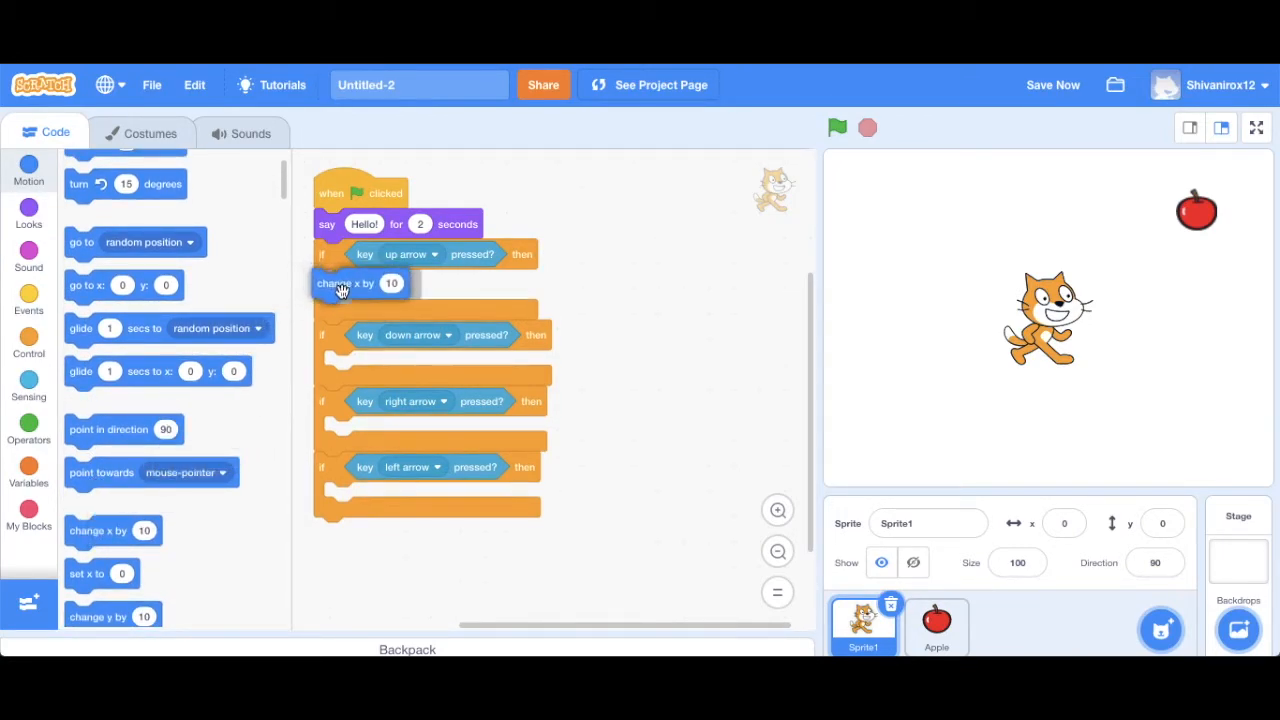
pyautogui.moveTo(344, 284); pyautogui.dragTo(356, 416)
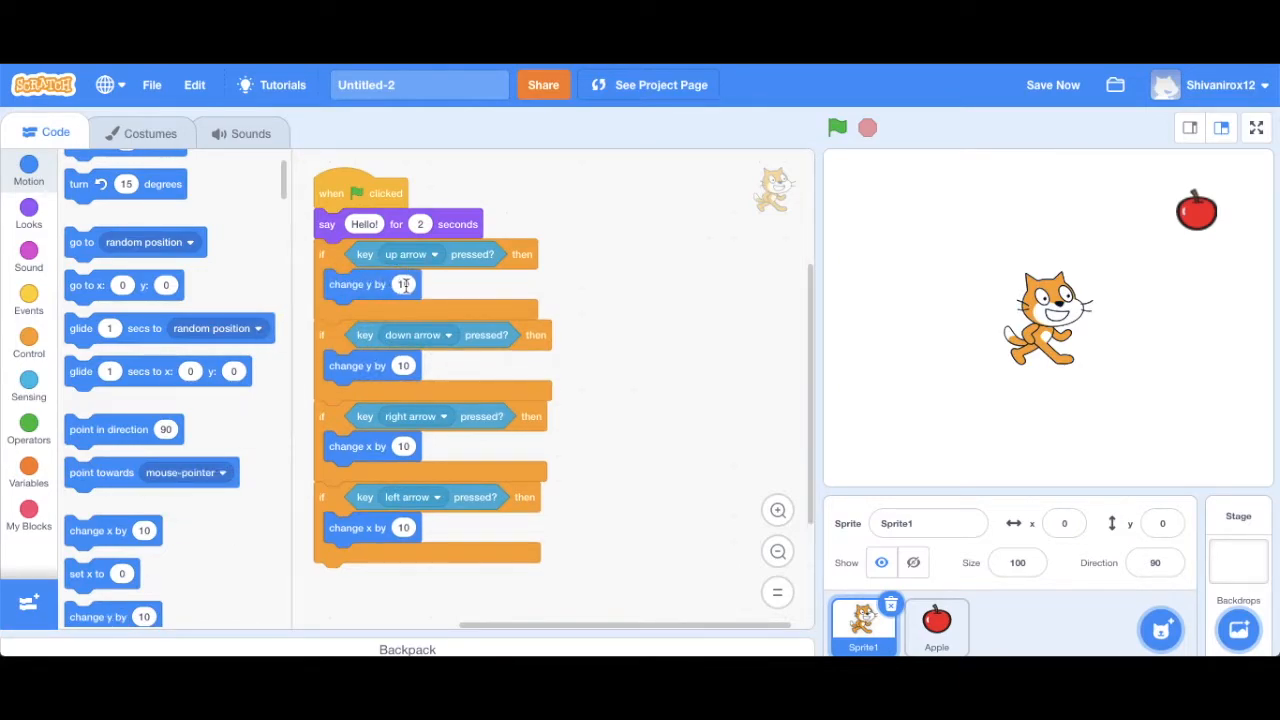
pyautogui.write('5')
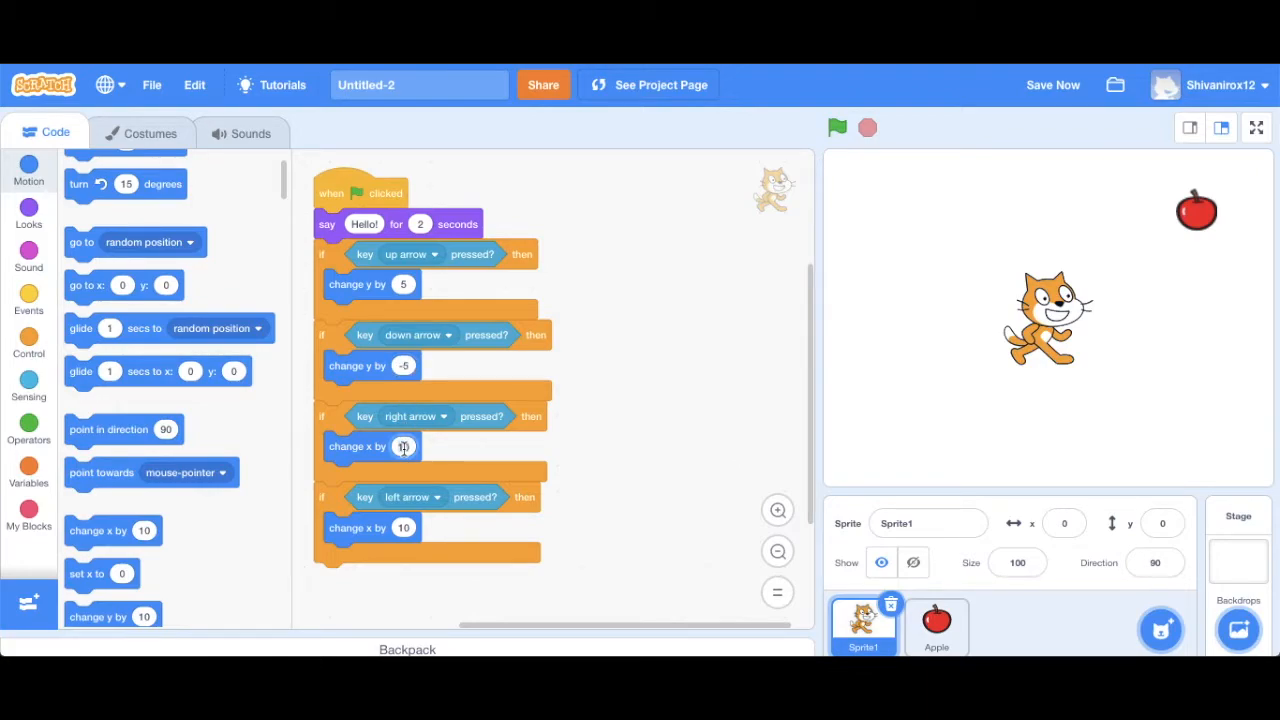
pyautogui.write('5')
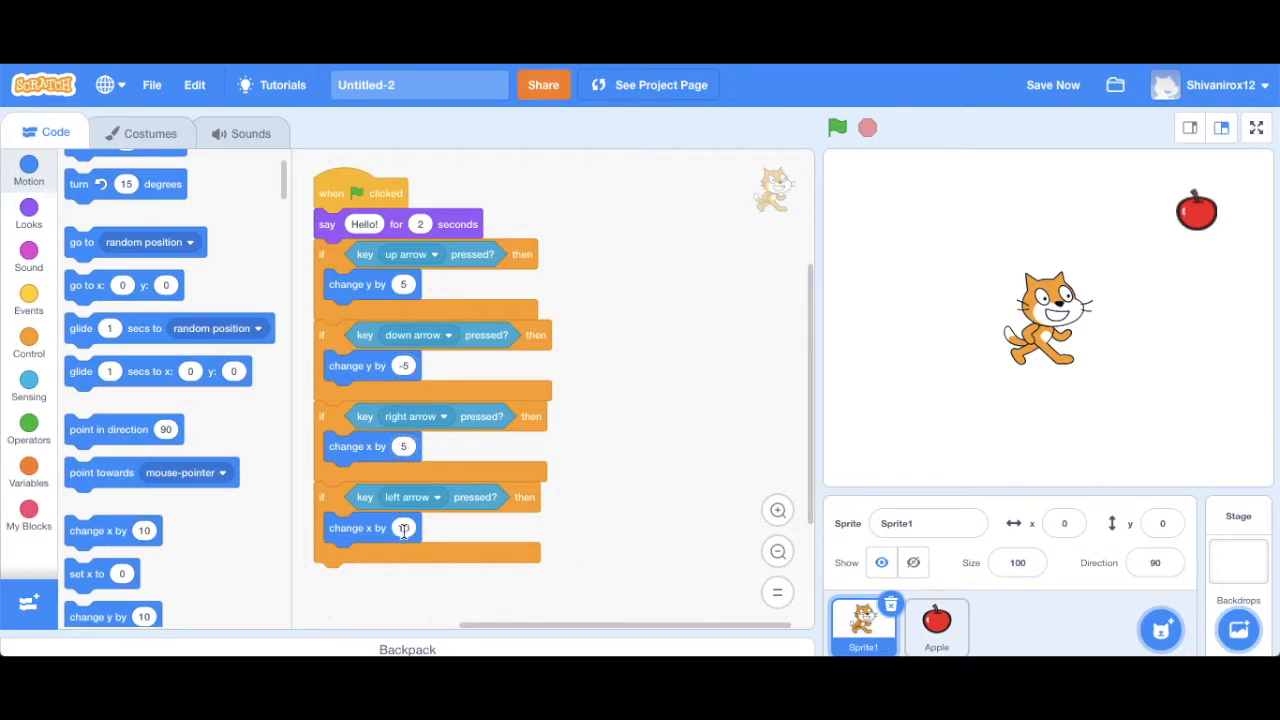
pyautogui.write('-5')
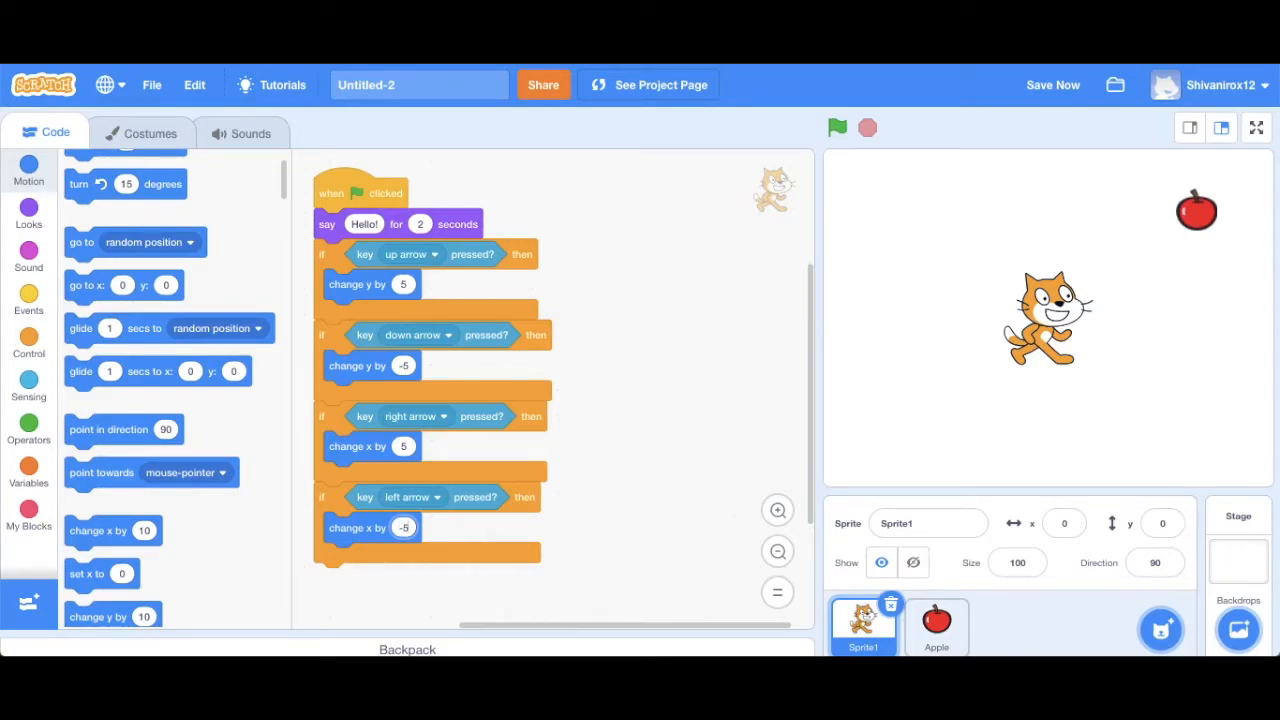
# Step: Save the project with Save Now
pyautogui.click(1052, 84)
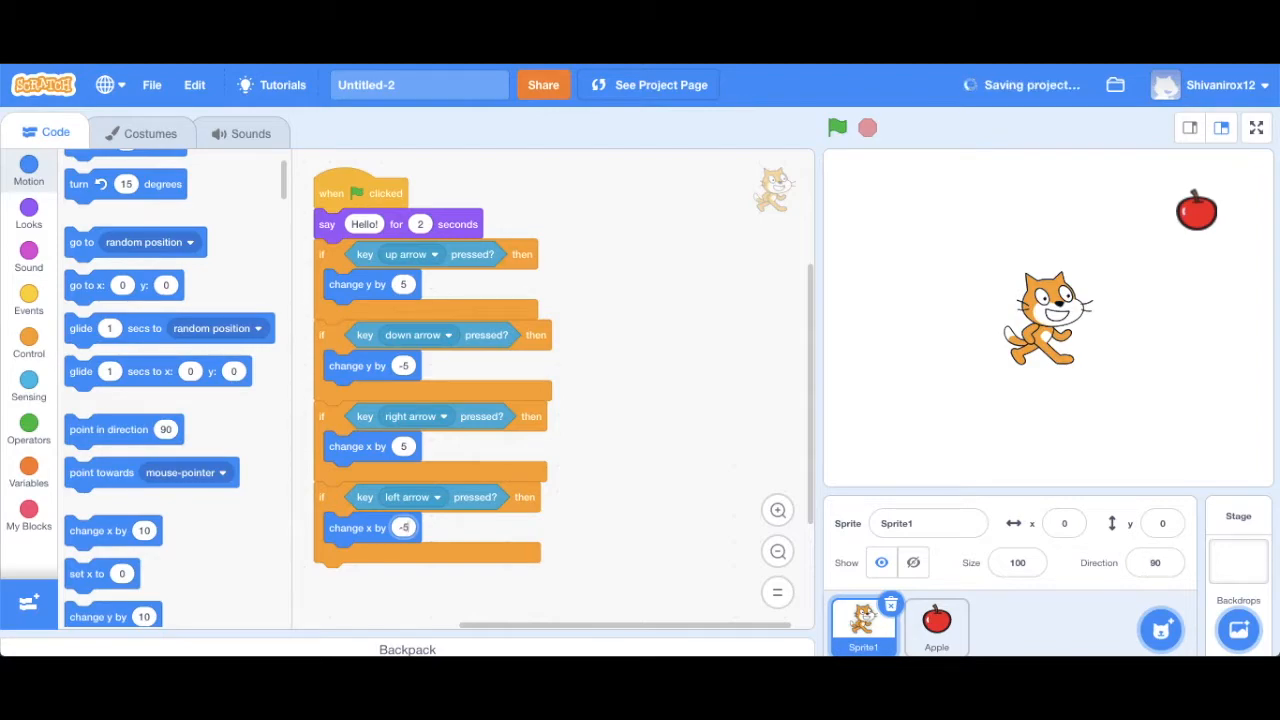
pyautogui.moveTo(590, 432)
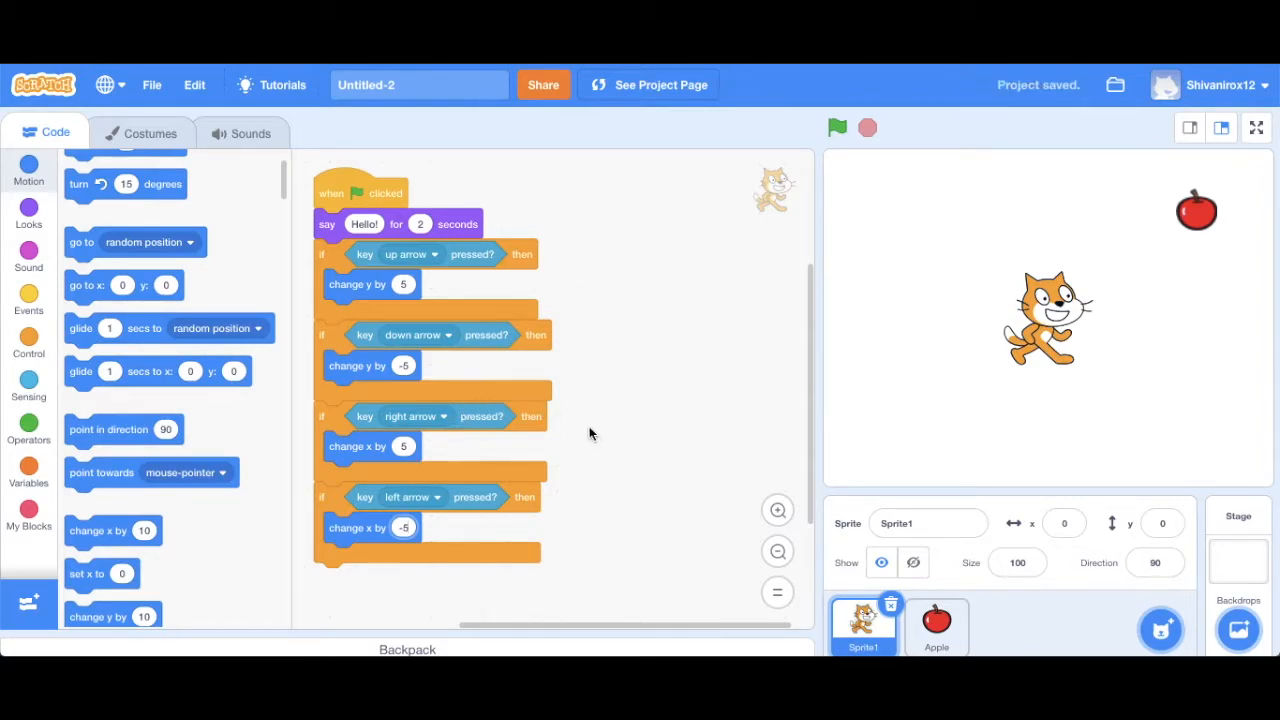
pyautogui.moveTo(676, 384)
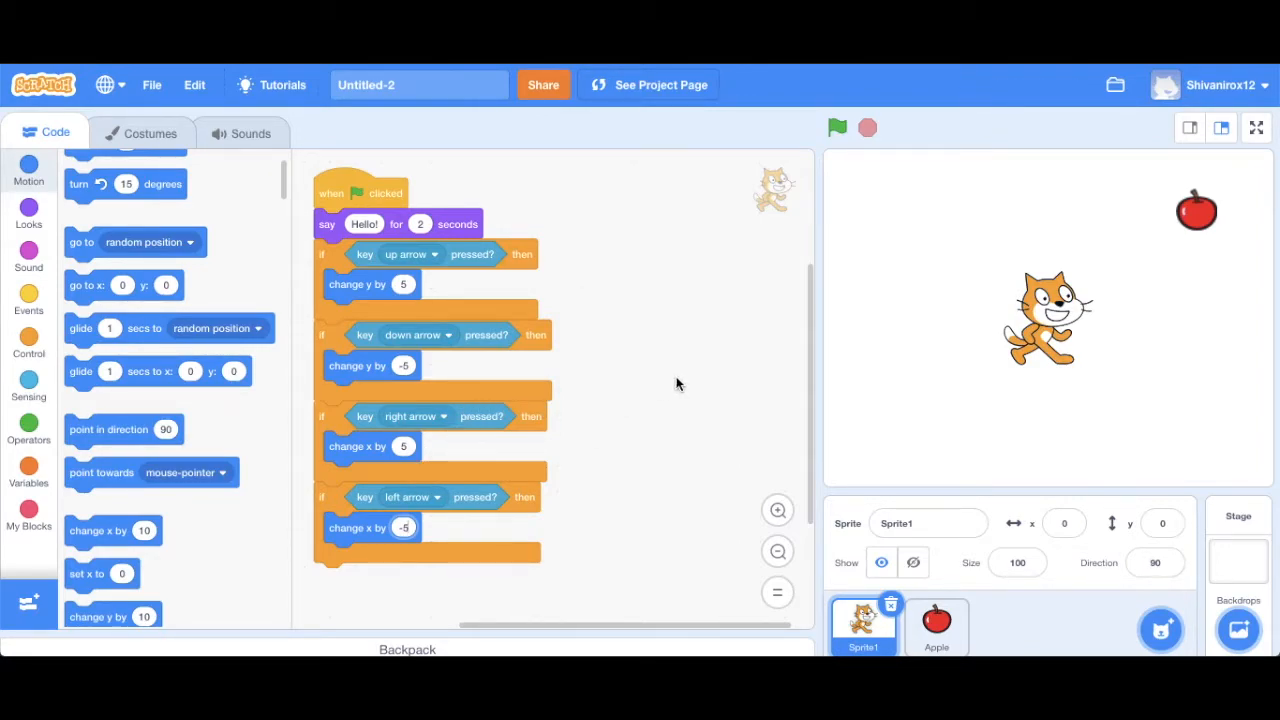
pyautogui.moveTo(688, 388)
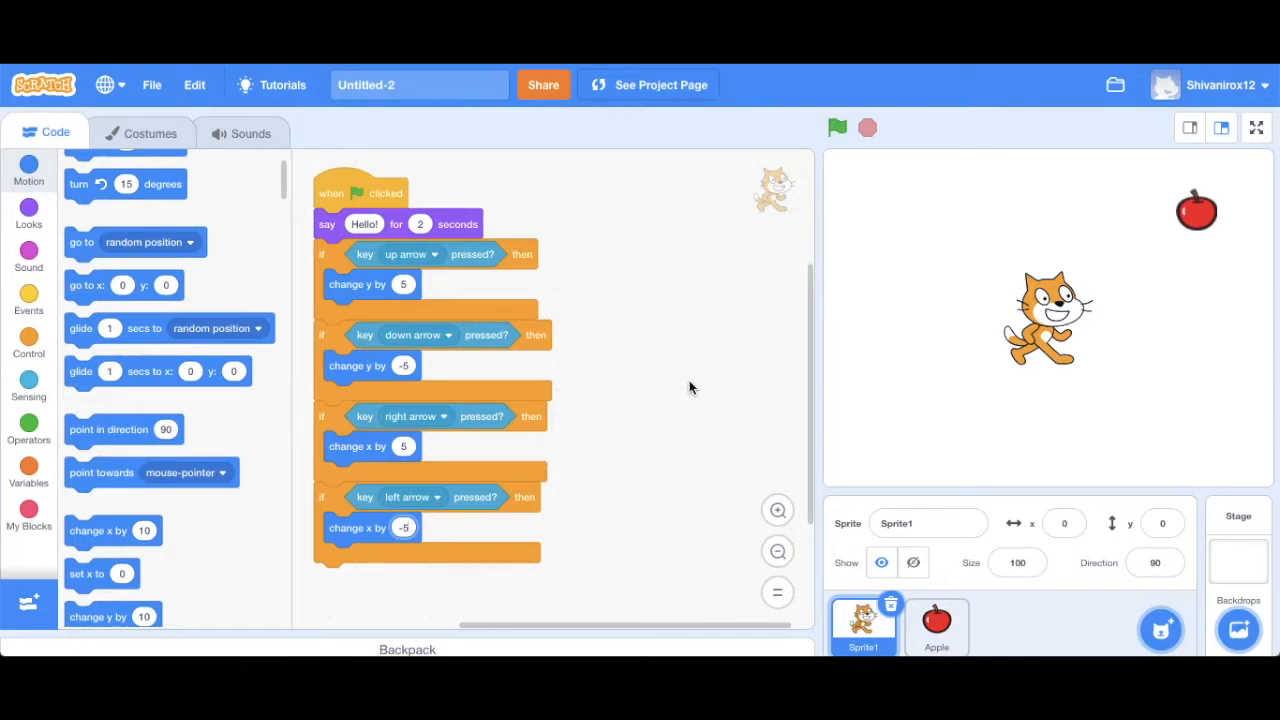
pyautogui.moveTo(566, 264)
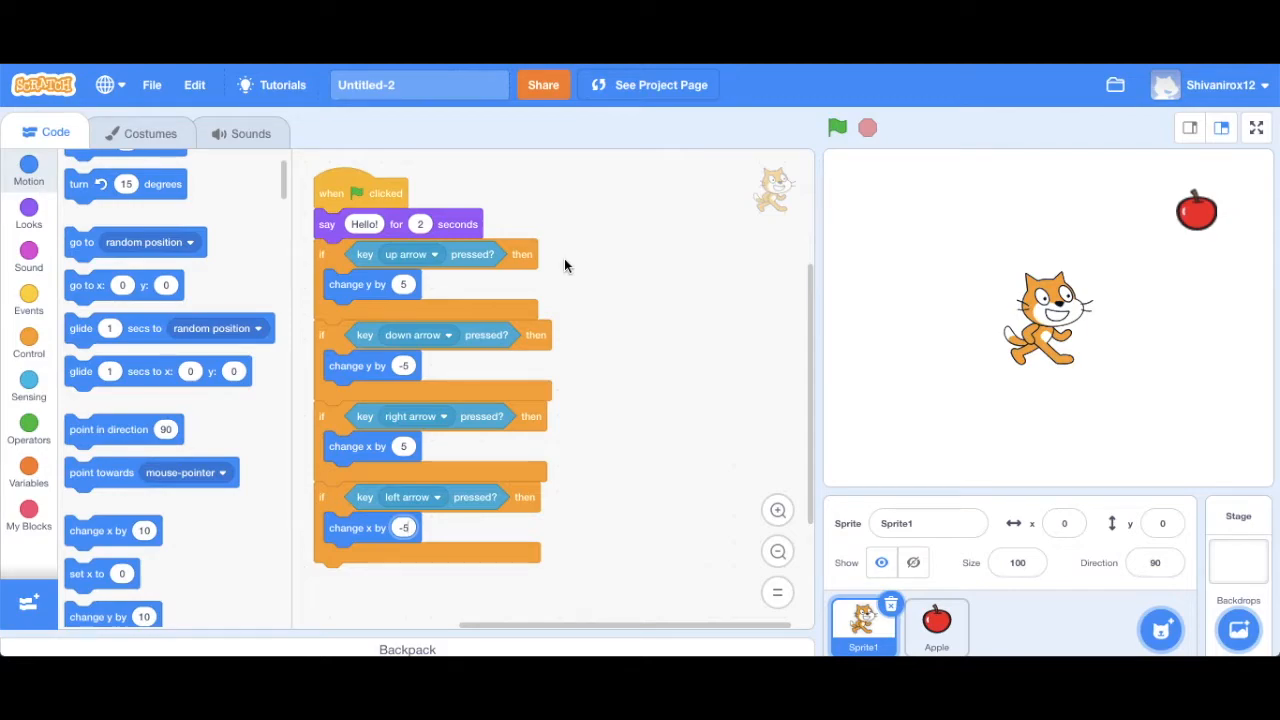
pyautogui.moveTo(708, 200)
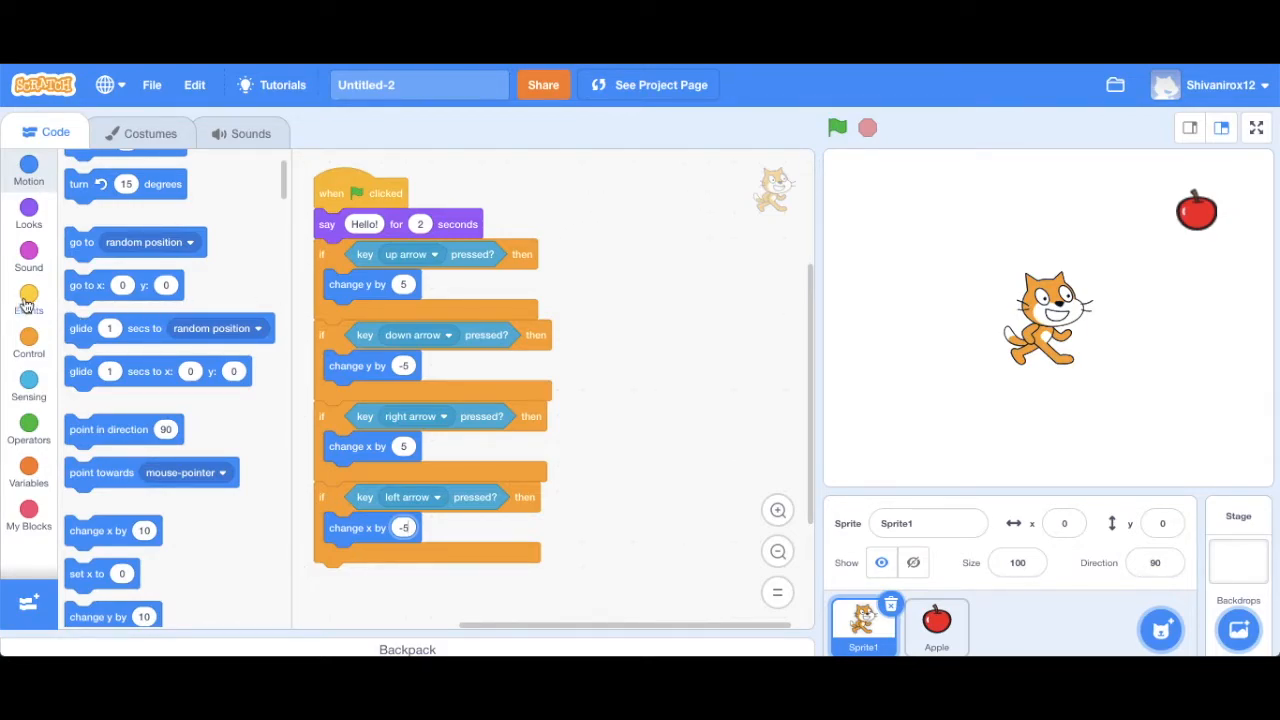
# Step: Wrap the four arrow-key checks in a forever loop
pyautogui.click(28, 344)
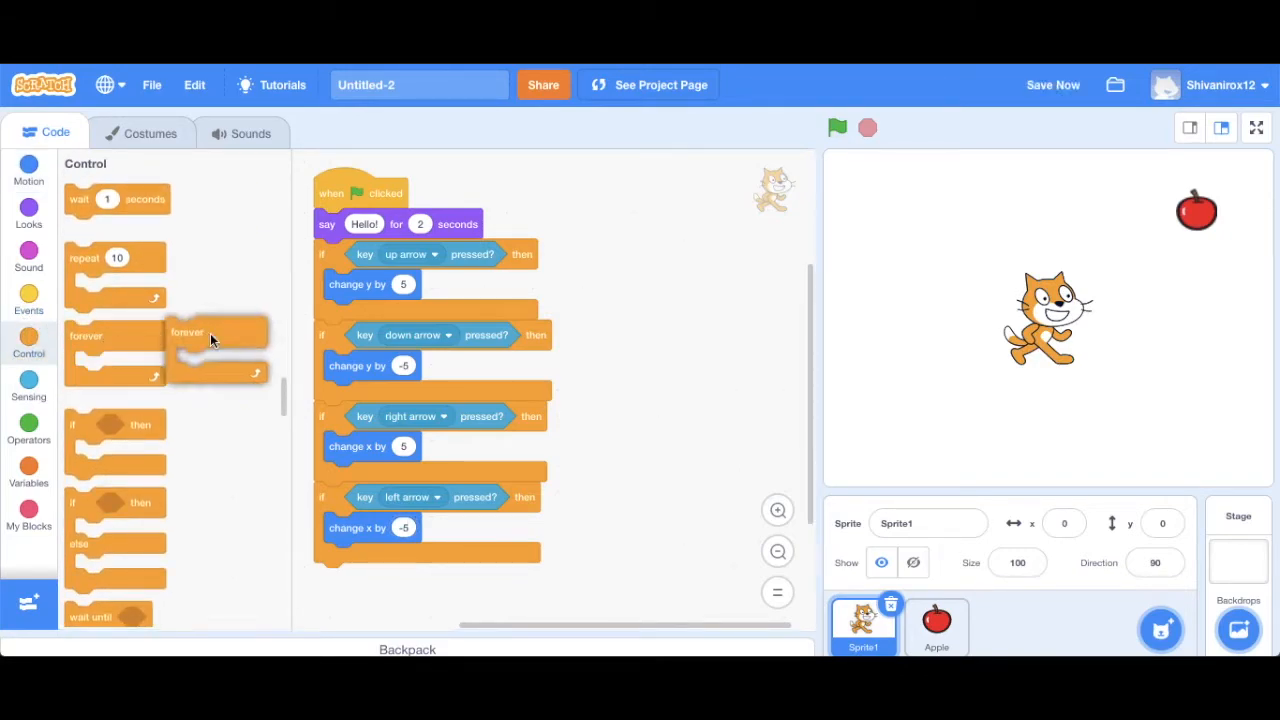
pyautogui.moveTo(188, 332); pyautogui.dragTo(330, 258)
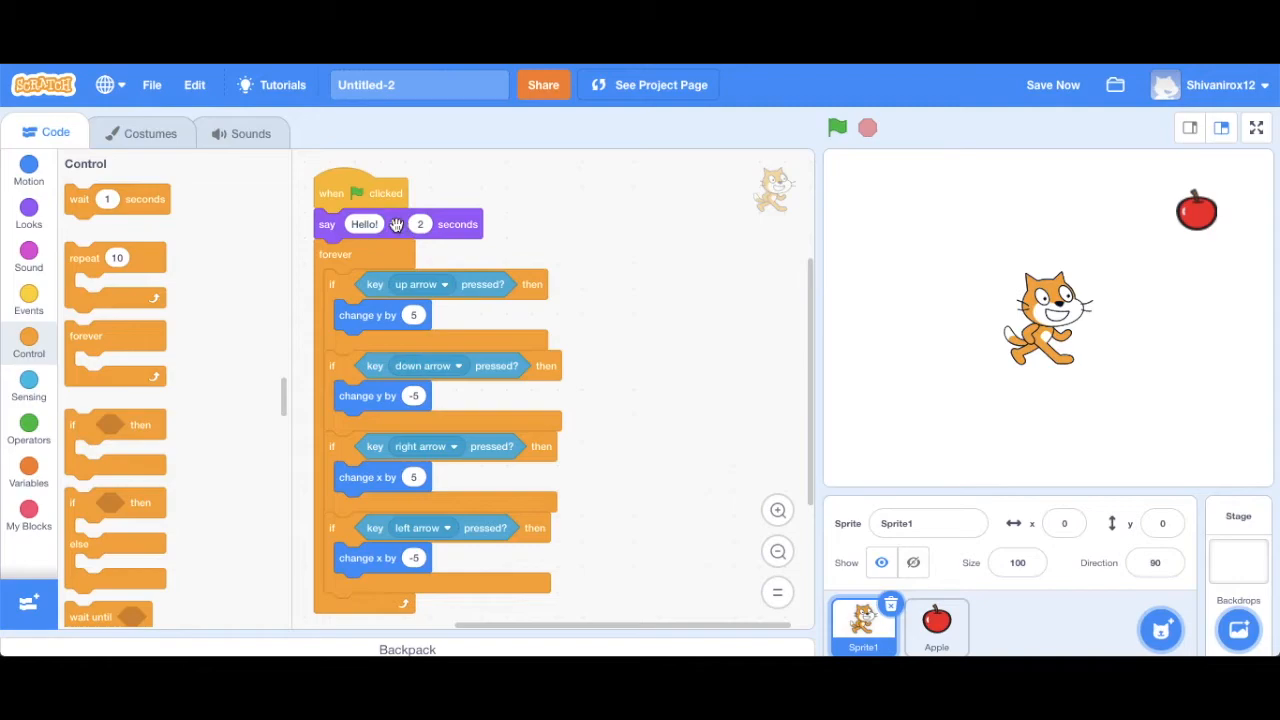
pyautogui.moveTo(510, 254)
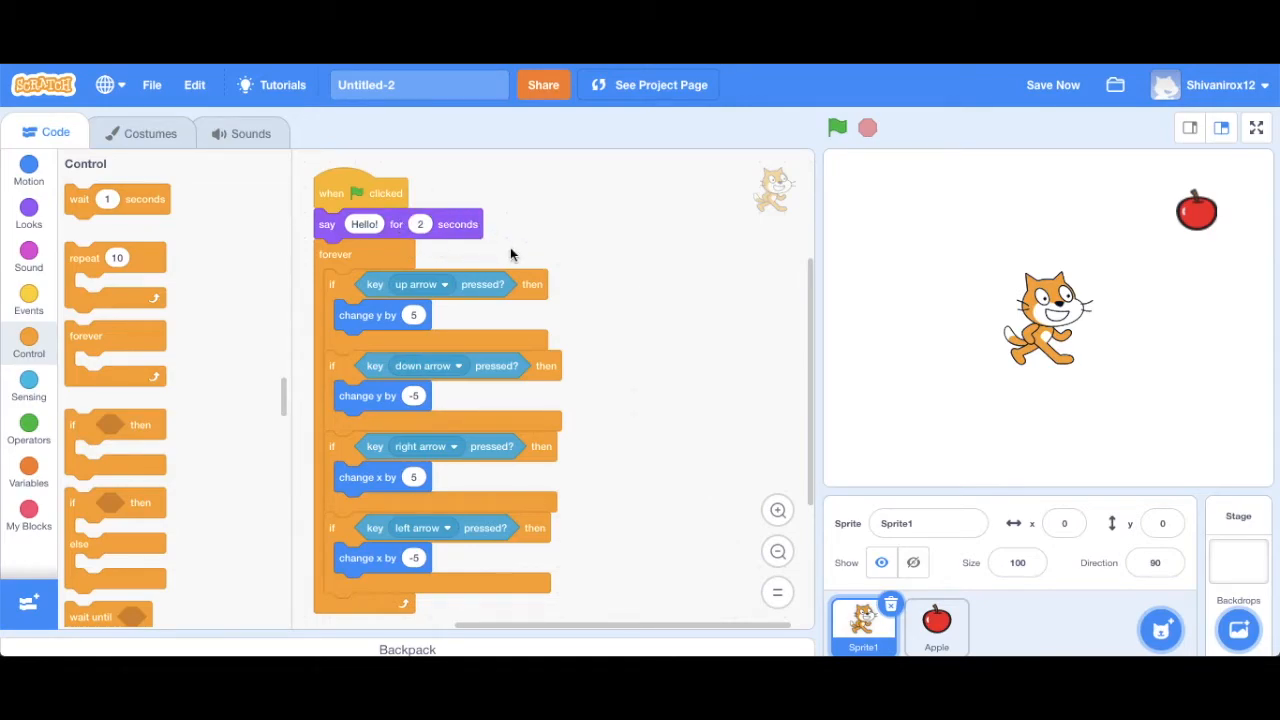
pyautogui.moveTo(524, 284)
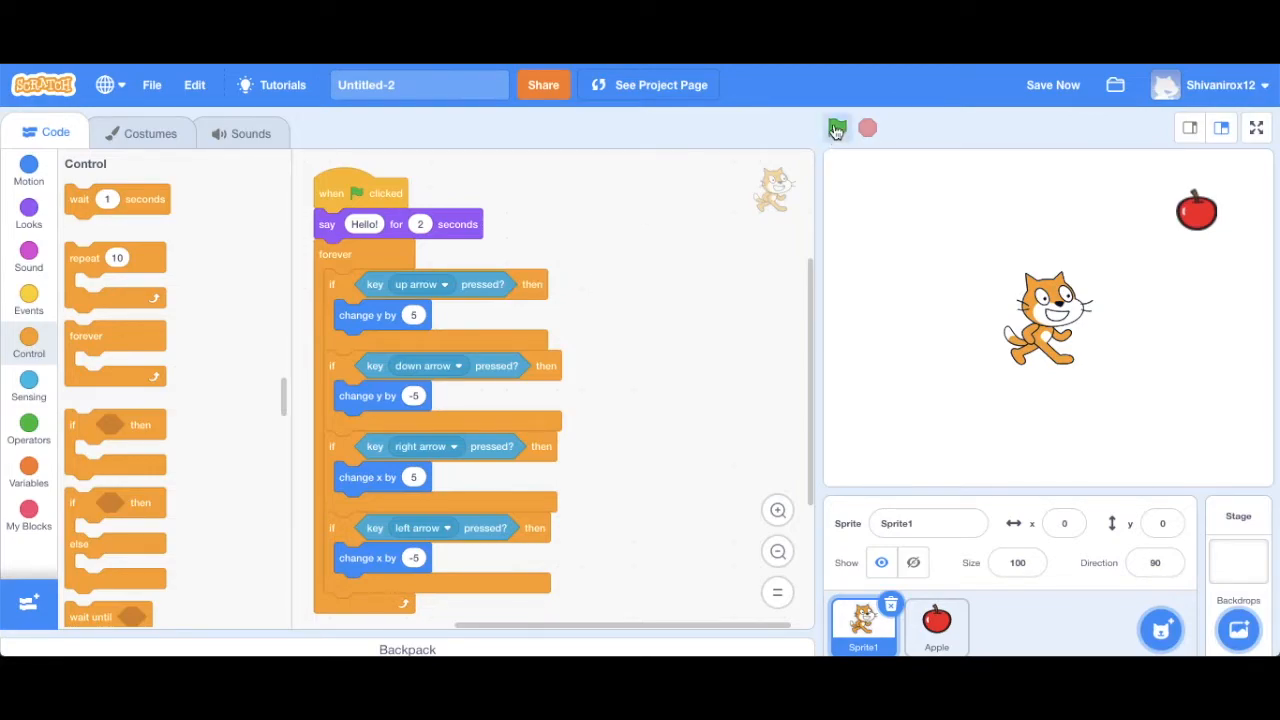
# Step: Run the game with the green flag to test the arrow keys, then stop it
pyautogui.click(836, 128)
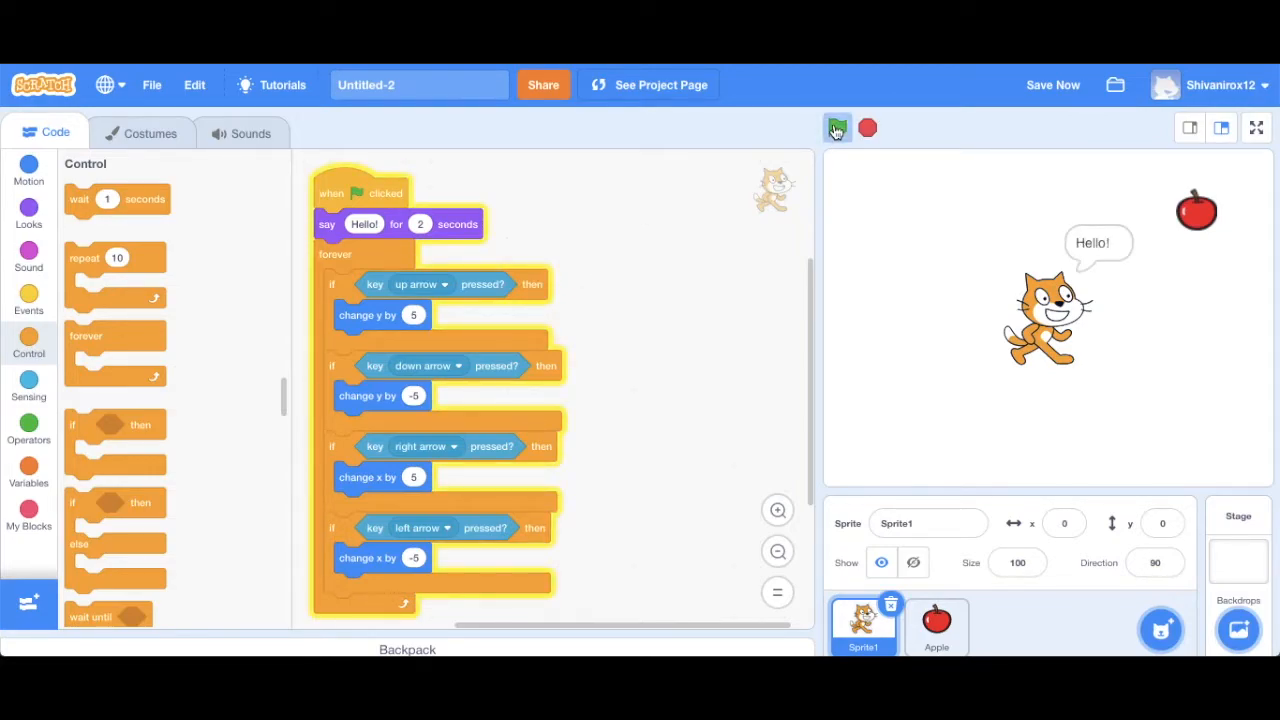
pyautogui.click(836, 128)
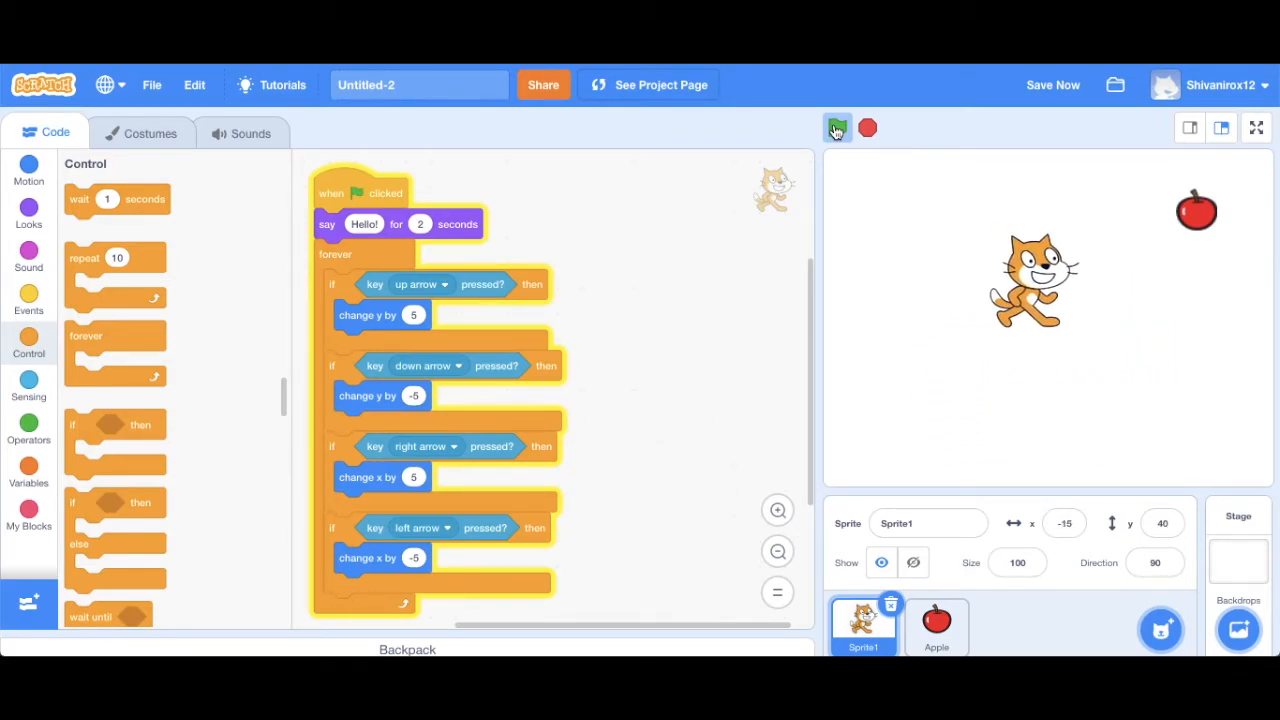
pyautogui.click(836, 128)
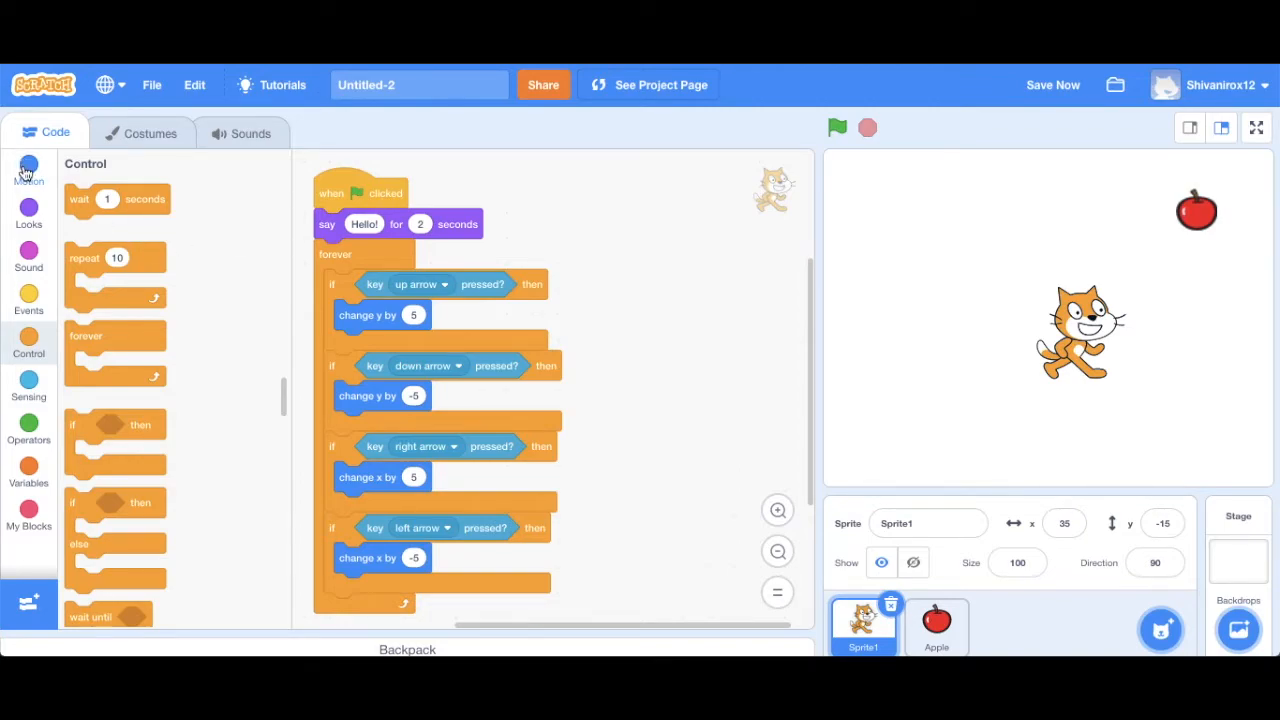
pyautogui.moveTo(22, 378)
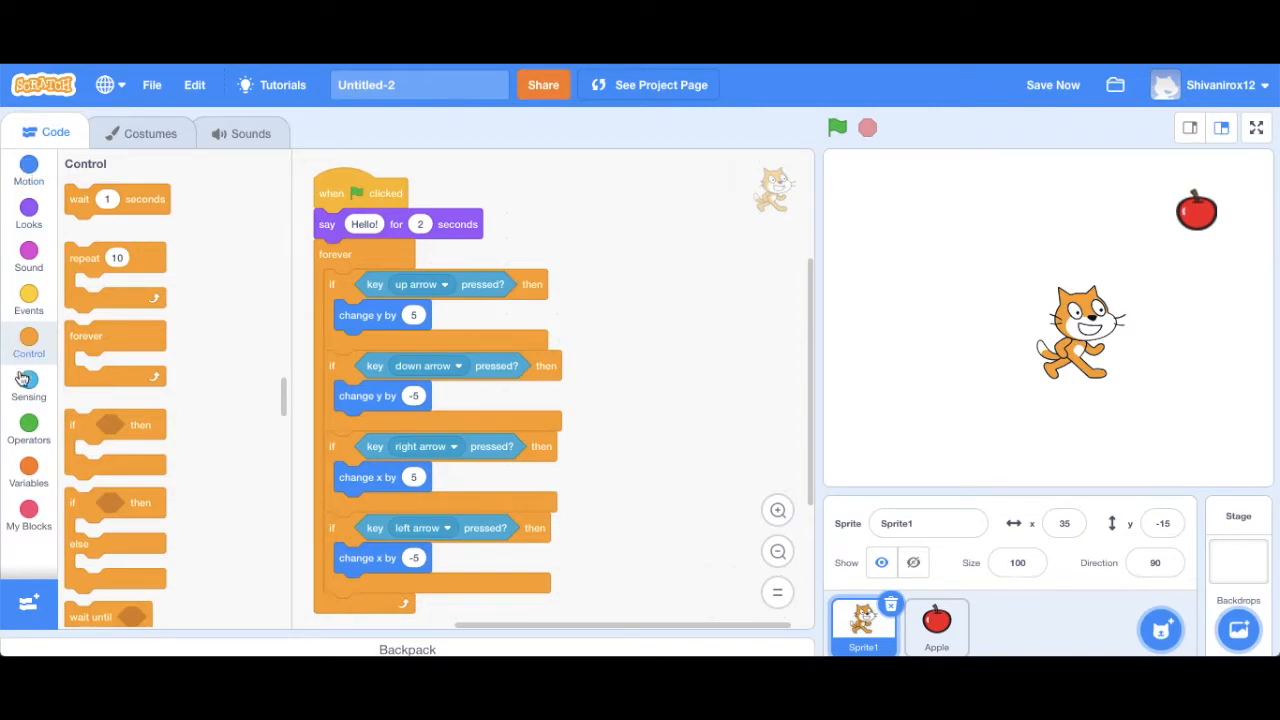
# Step: Create a 'Score' variable for this sprite only, shown at 0 on the stage
pyautogui.click(28, 468)
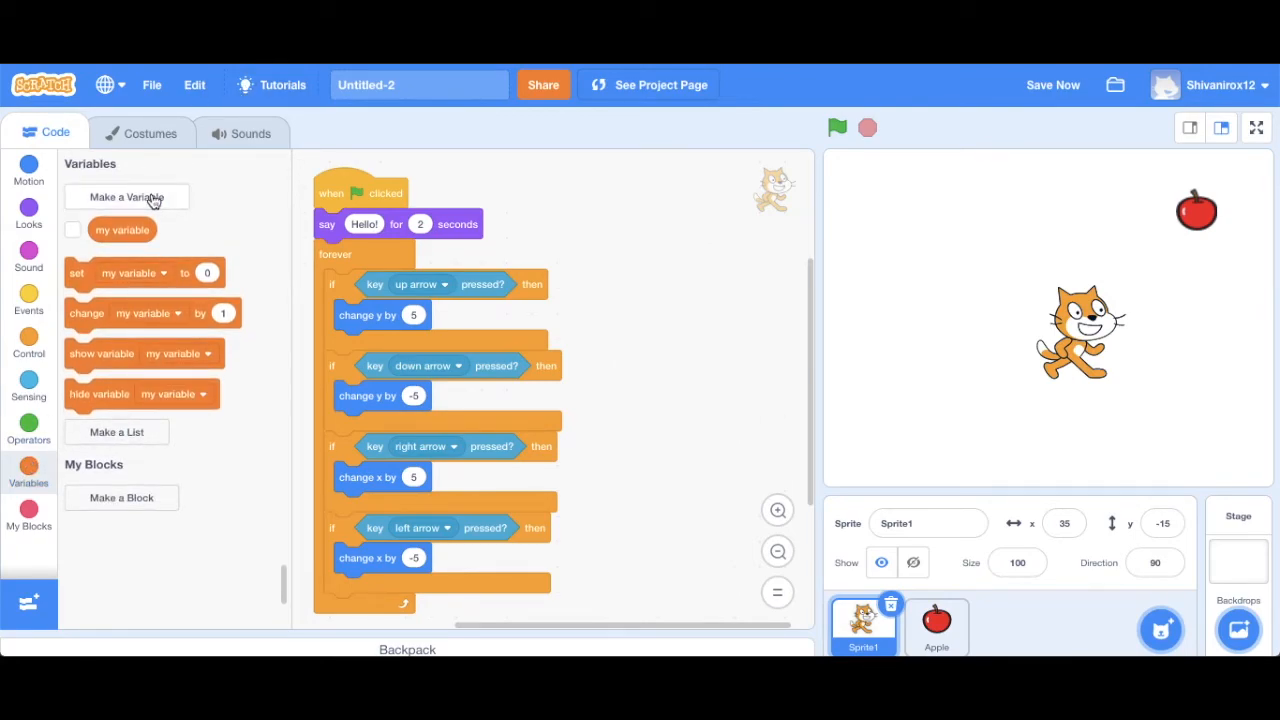
pyautogui.click(124, 196)
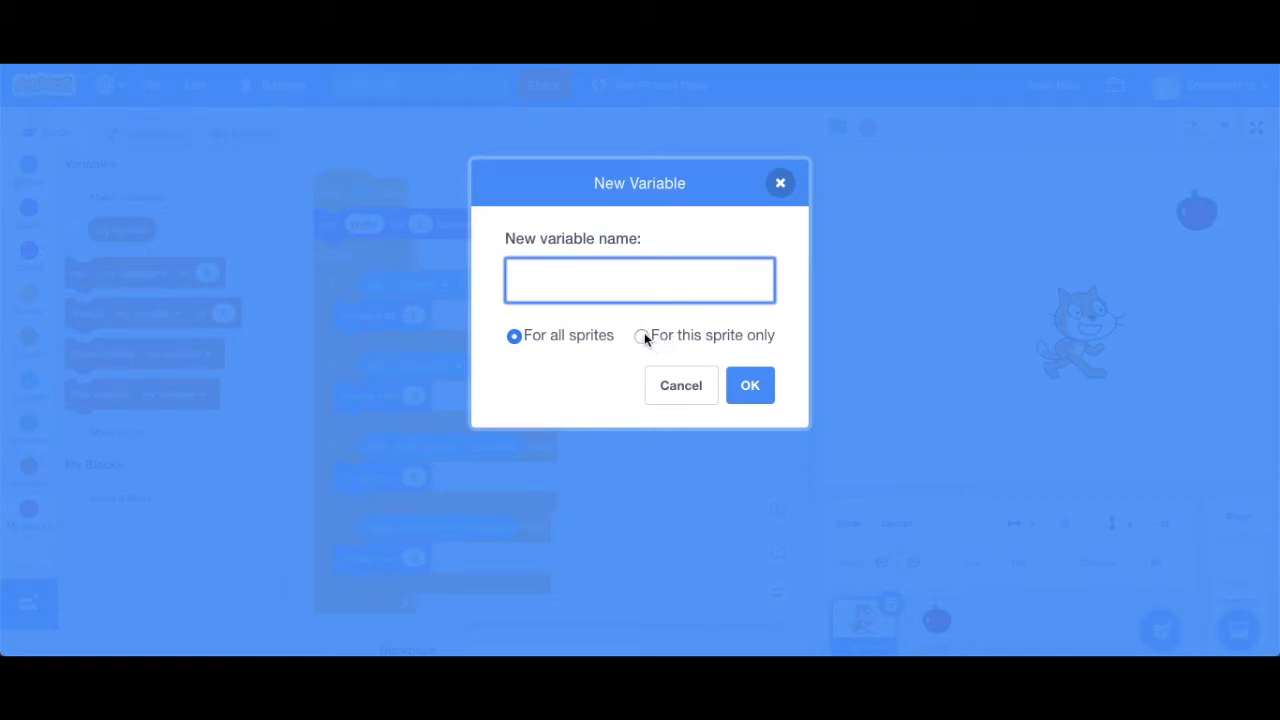
pyautogui.click(640, 336)
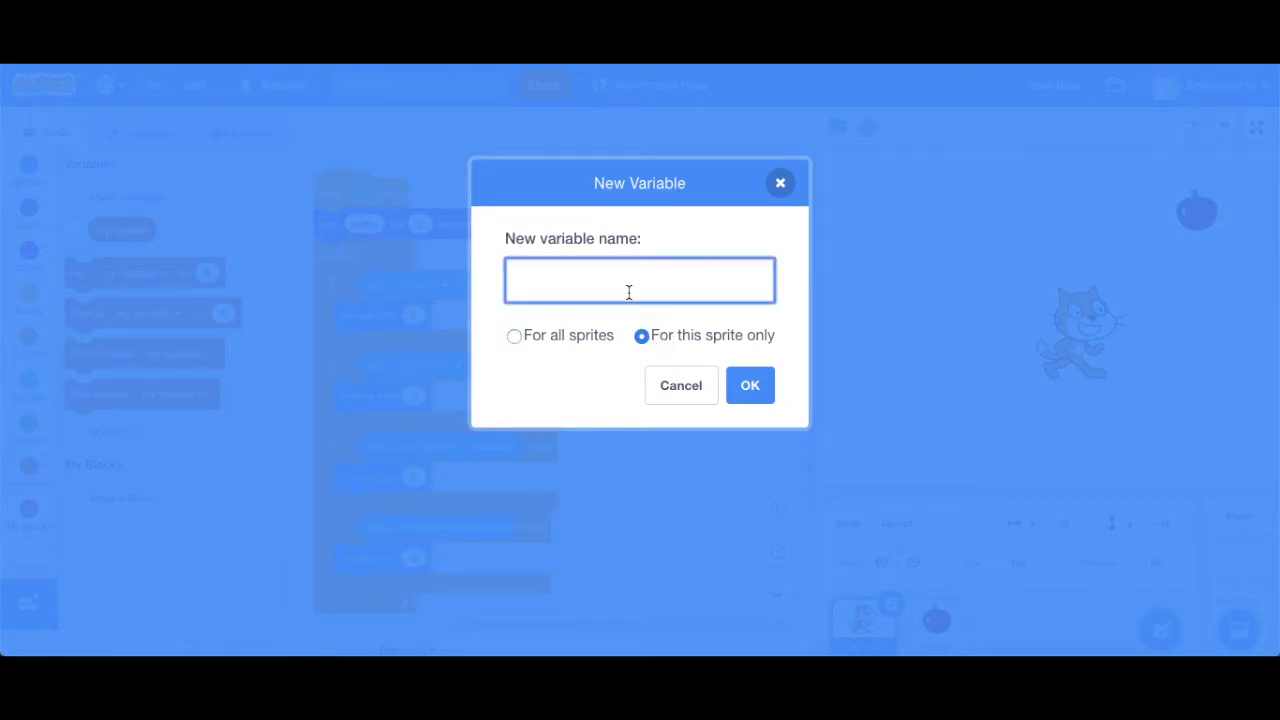
pyautogui.write('Score')
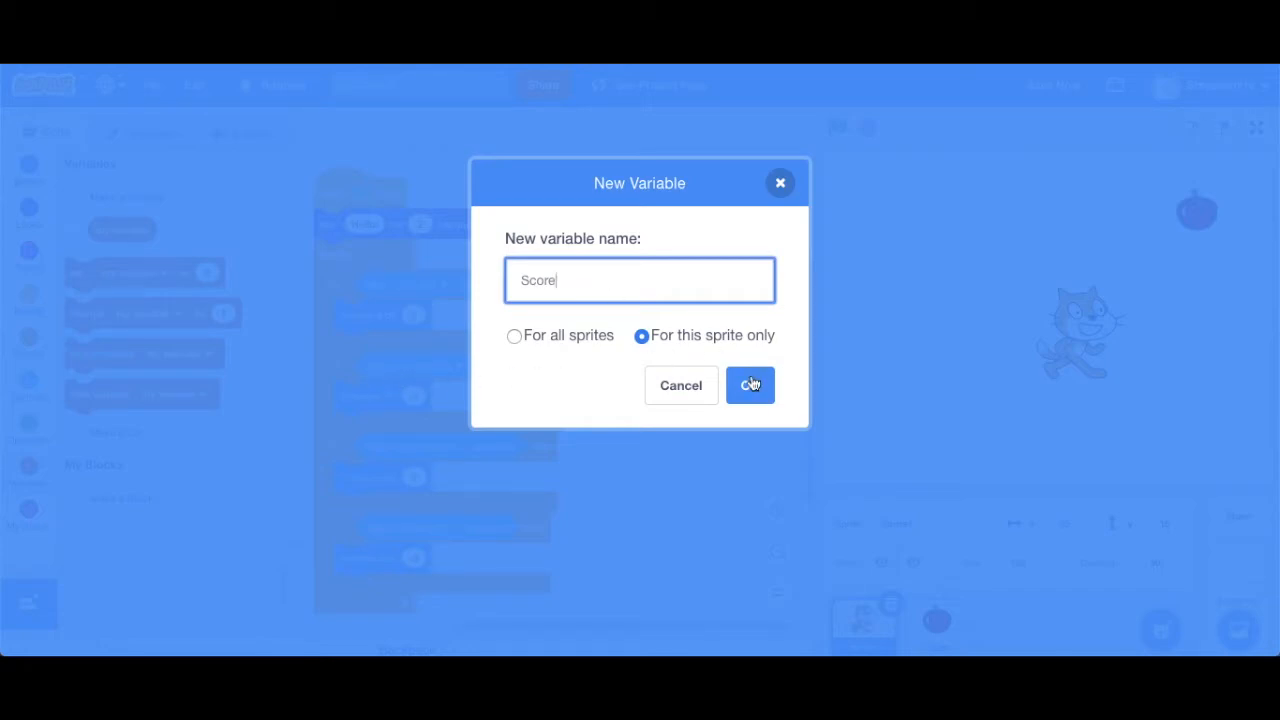
pyautogui.click(748, 384)
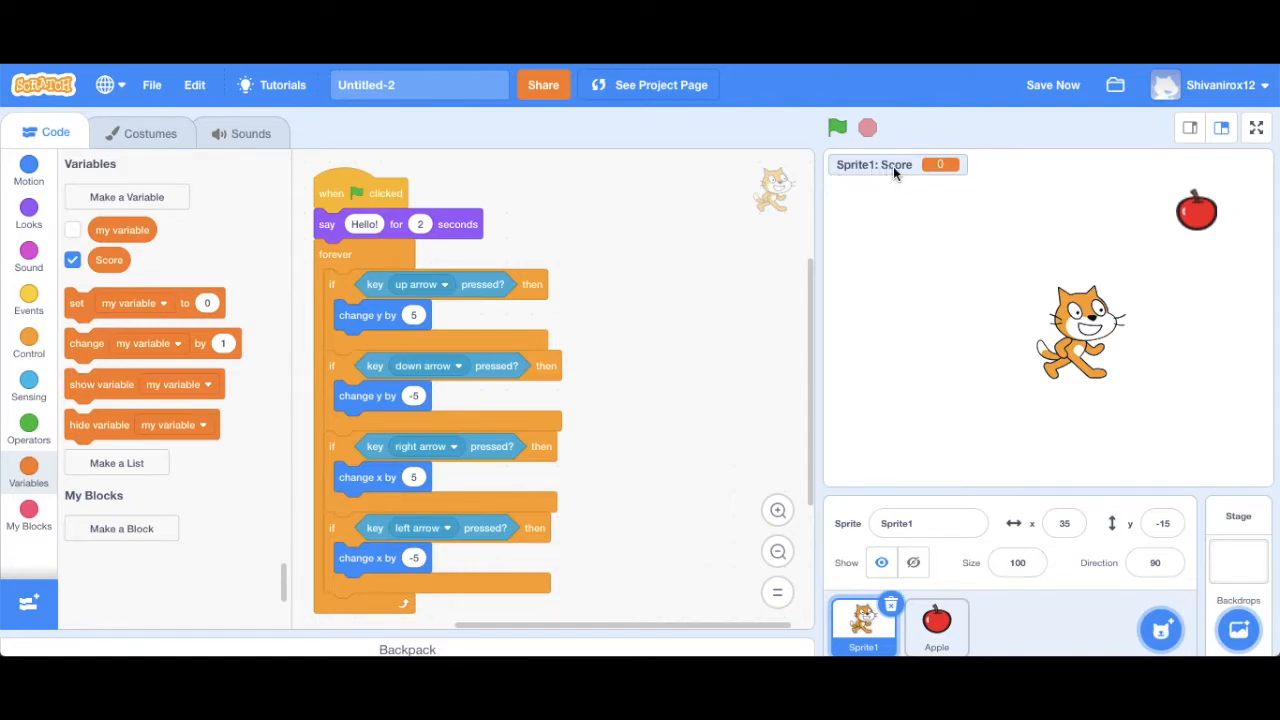
# Step: Rename the cat sprite from Sprite1 to Player 1 so the readout shows Player 1: Score
pyautogui.click(928, 524)
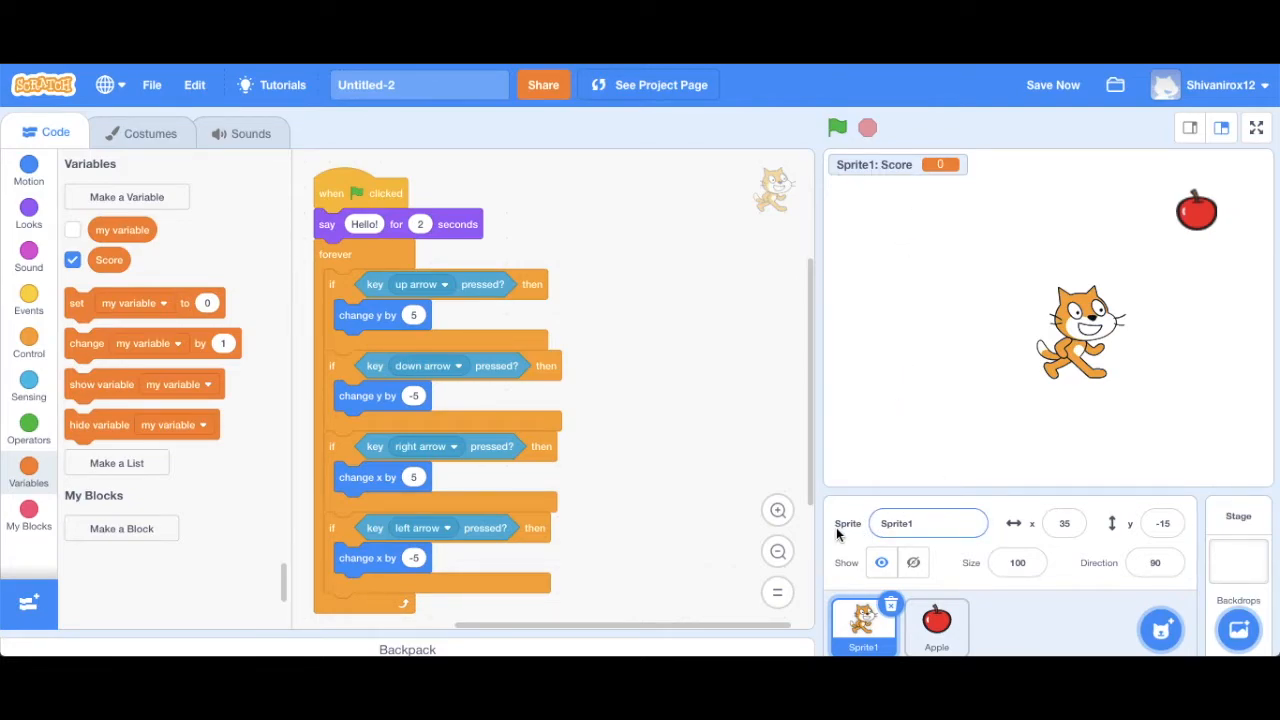
pyautogui.click(928, 524)
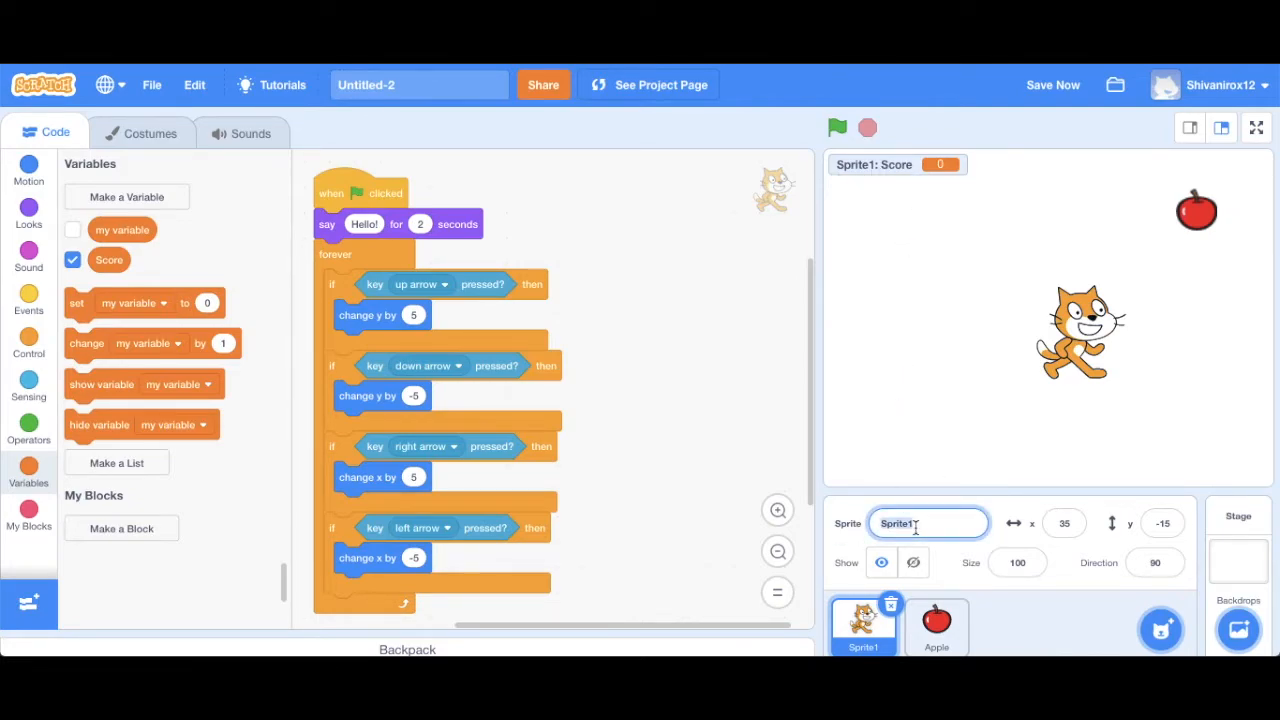
pyautogui.write('Player 1')
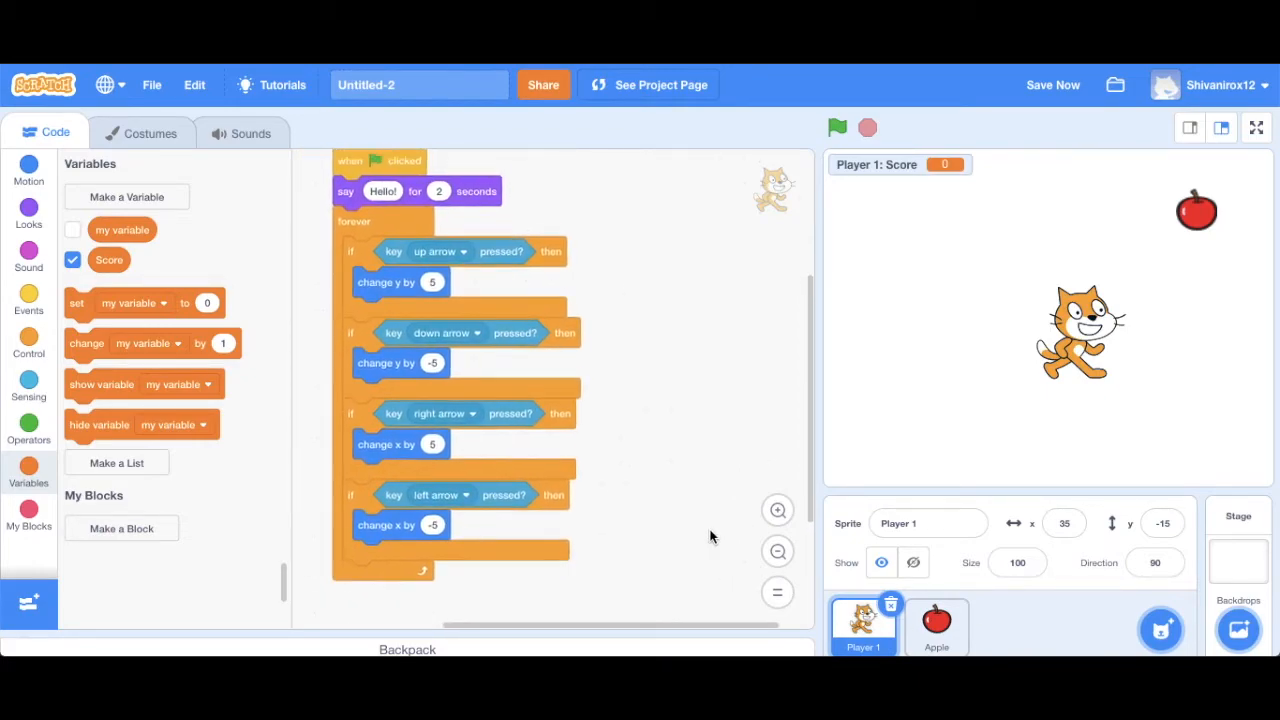
pyautogui.scroll(-3)
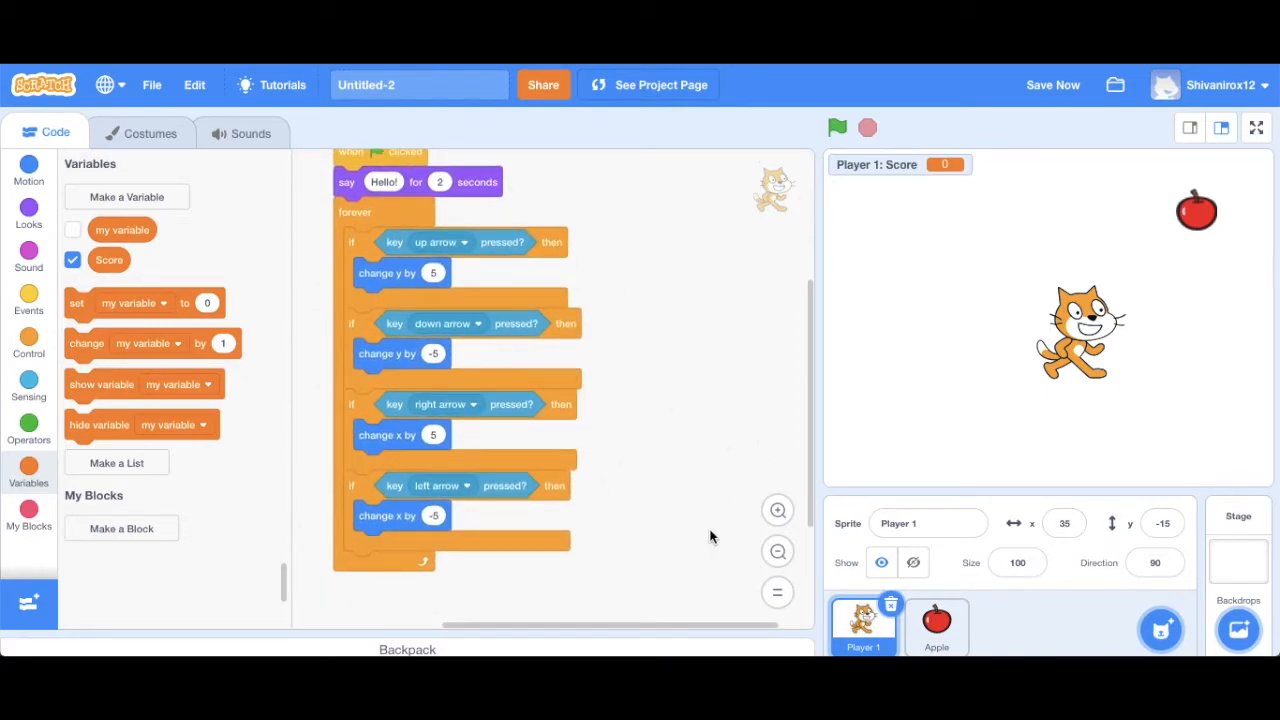
pyautogui.moveTo(264, 436)
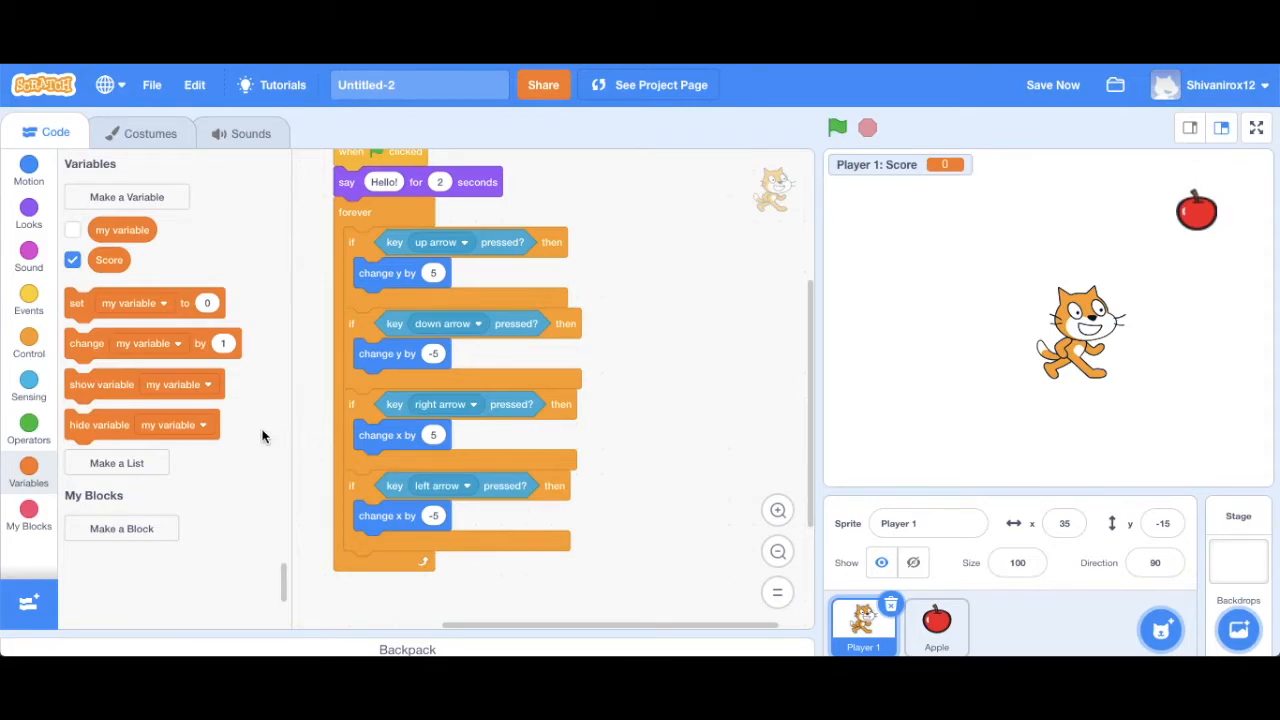
pyautogui.moveTo(70, 304)
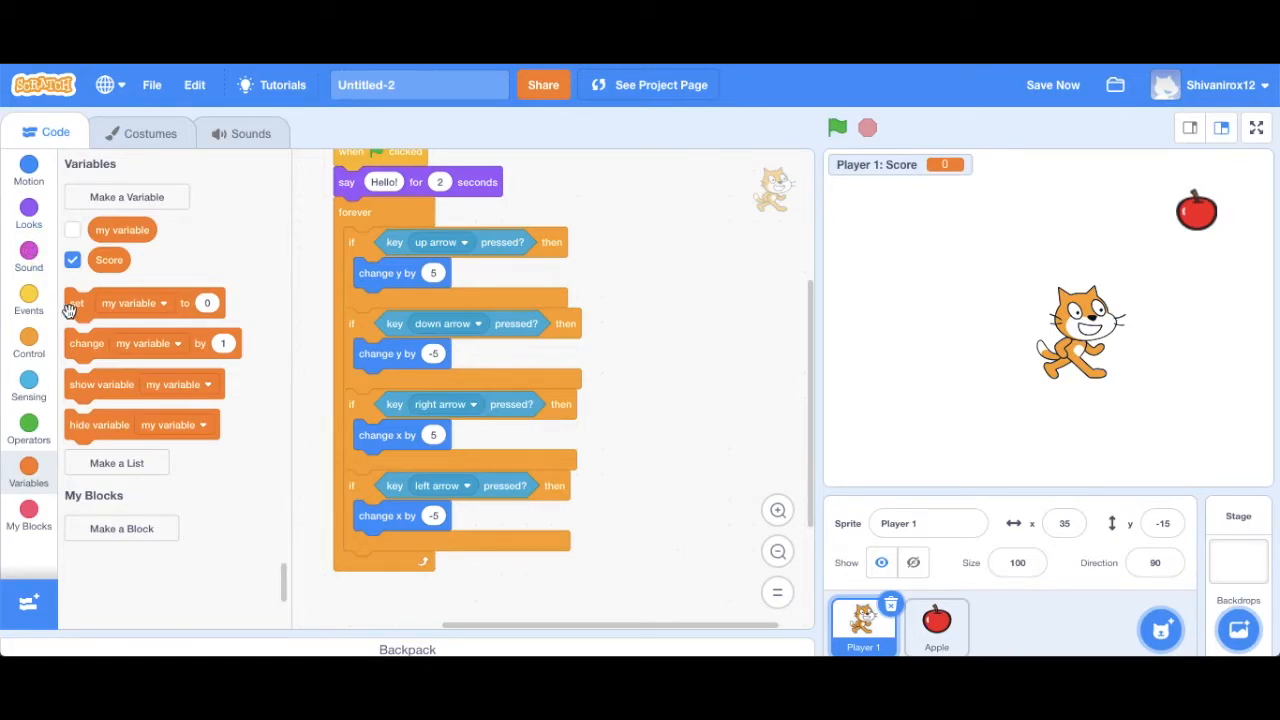
# Step: Add an if touching Apple check in the forever loop that changes Score by 1
pyautogui.click(28, 344)
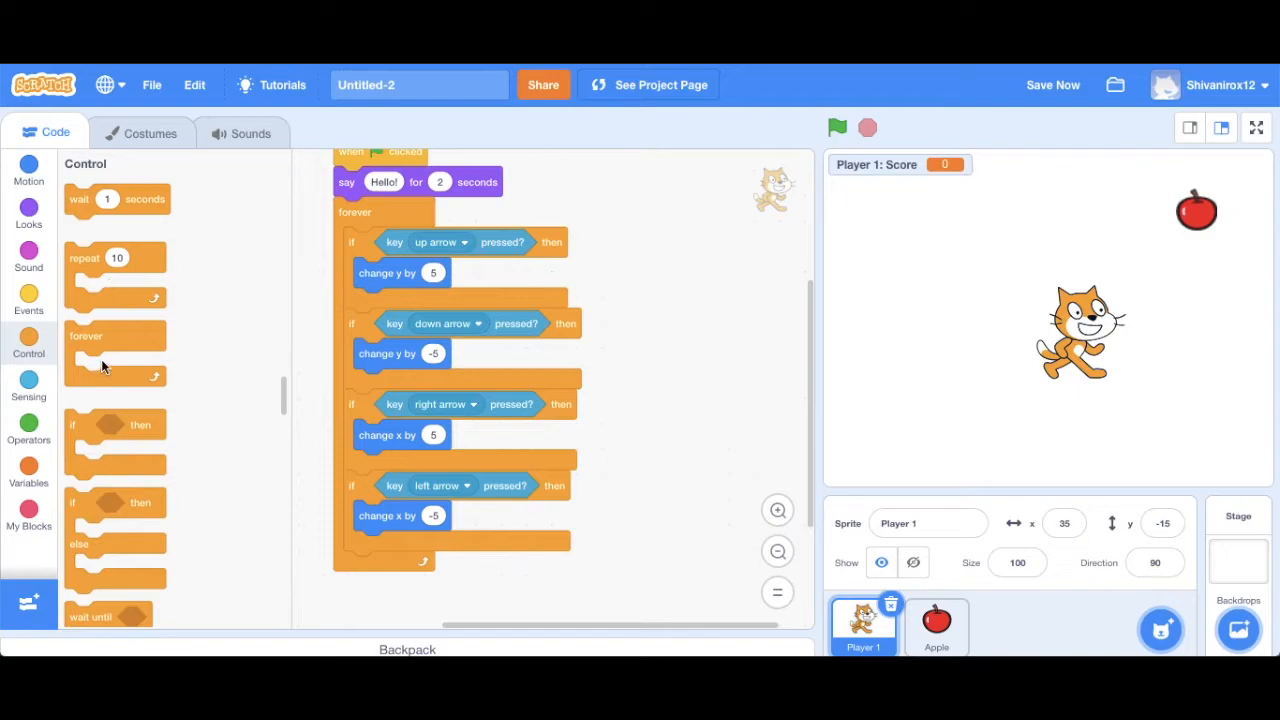
pyautogui.moveTo(116, 424); pyautogui.dragTo(320, 560)
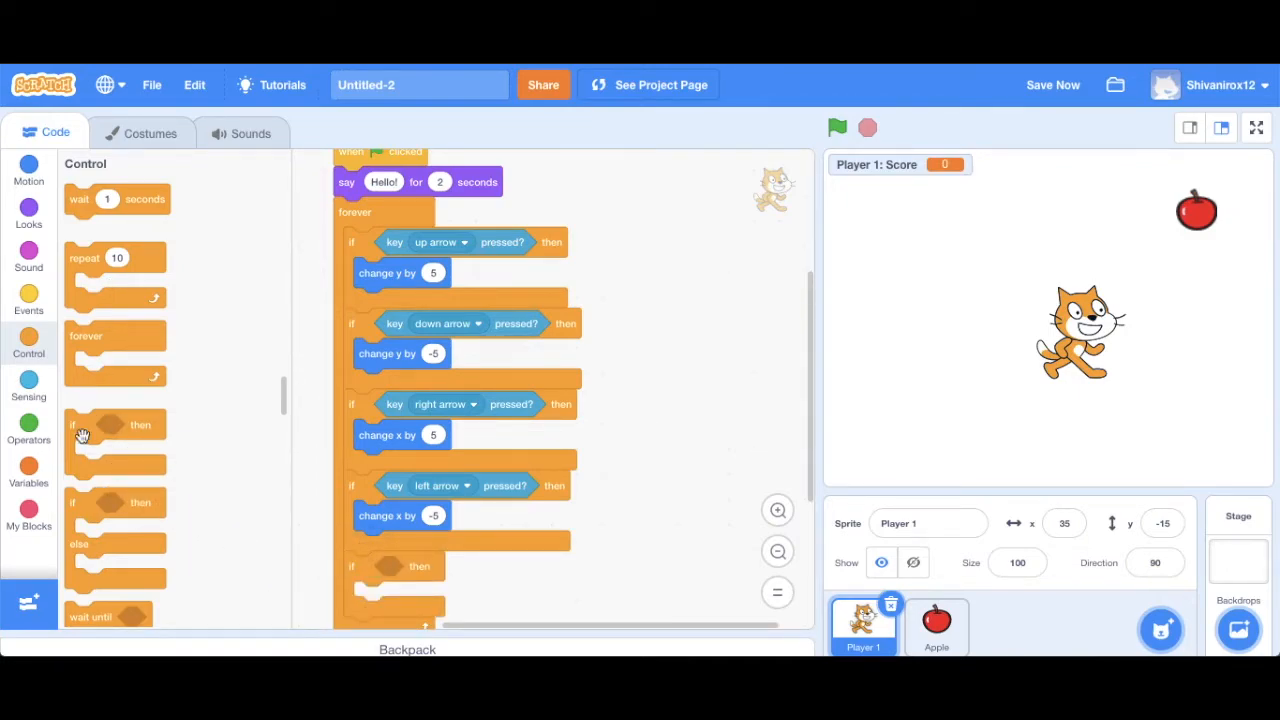
pyautogui.click(28, 384)
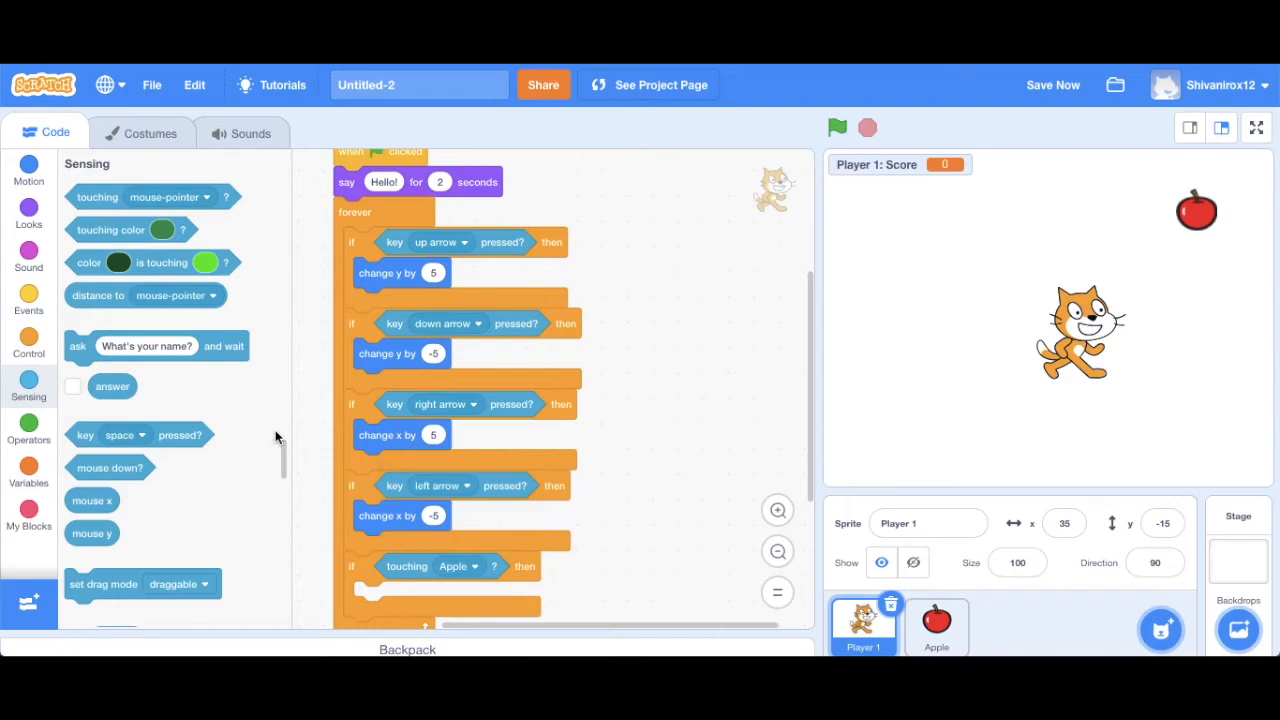
pyautogui.click(28, 468)
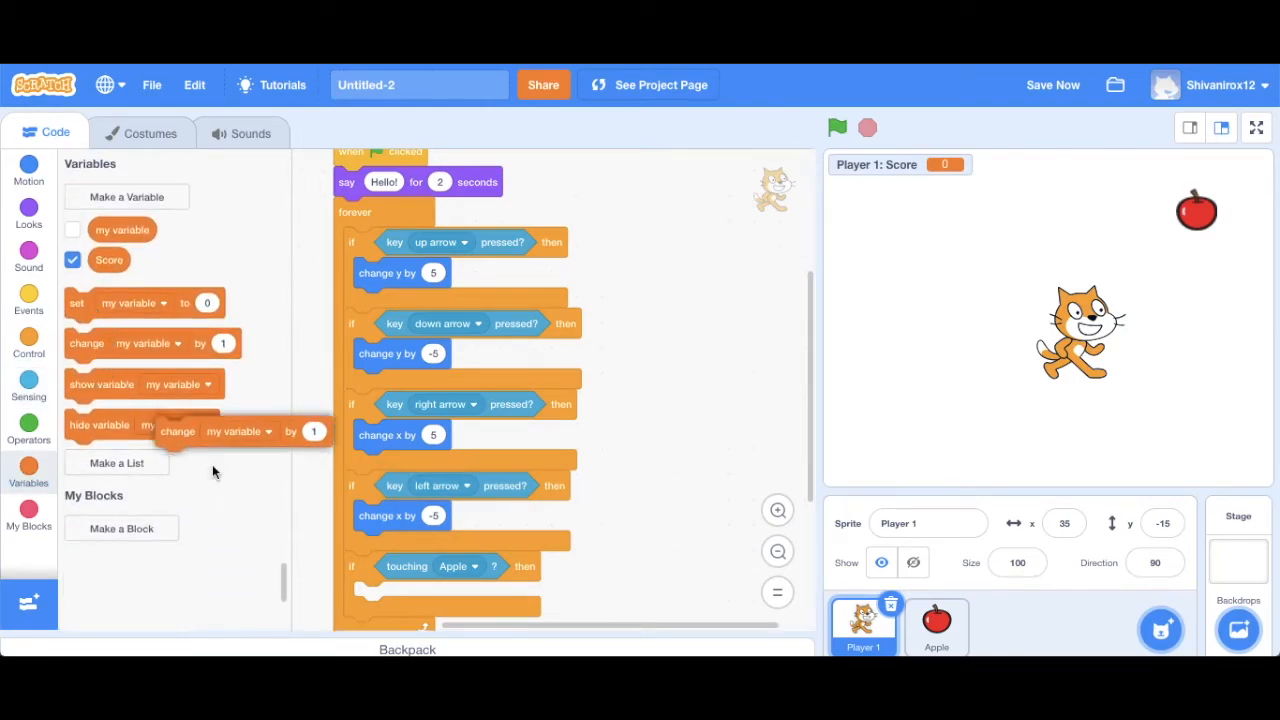
pyautogui.moveTo(232, 432); pyautogui.dragTo(432, 596)
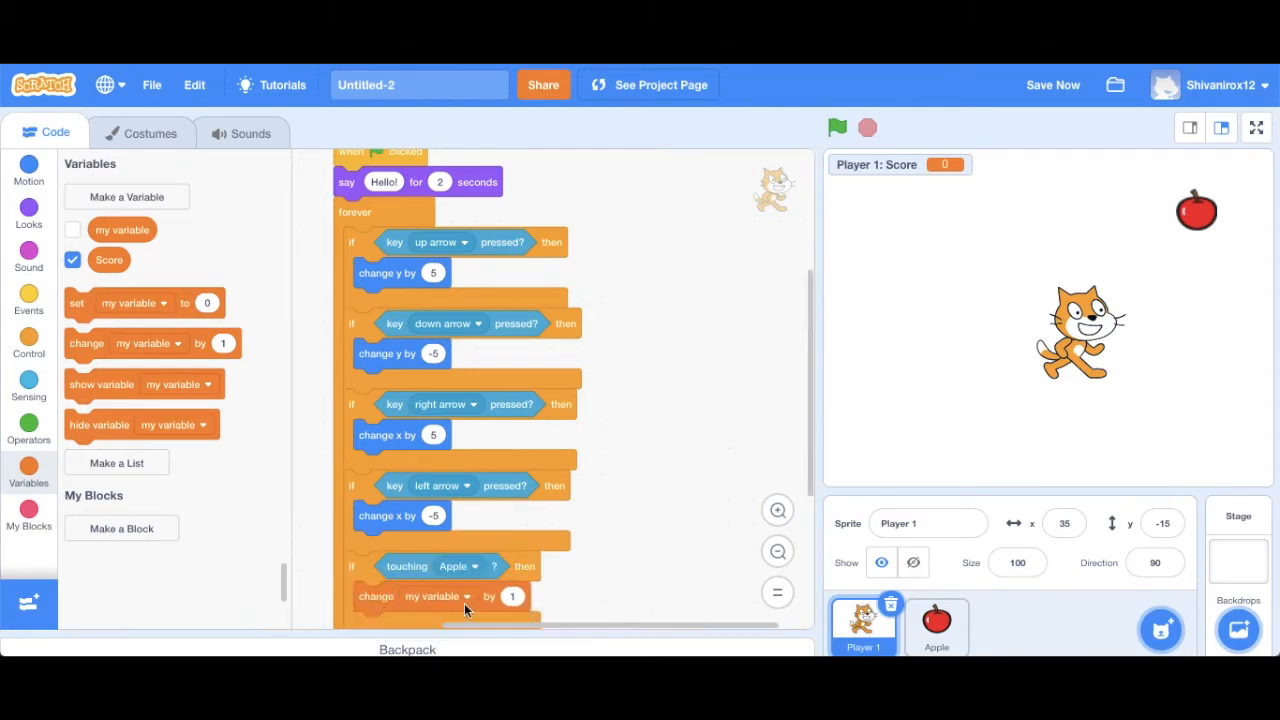
pyautogui.click(440, 596)
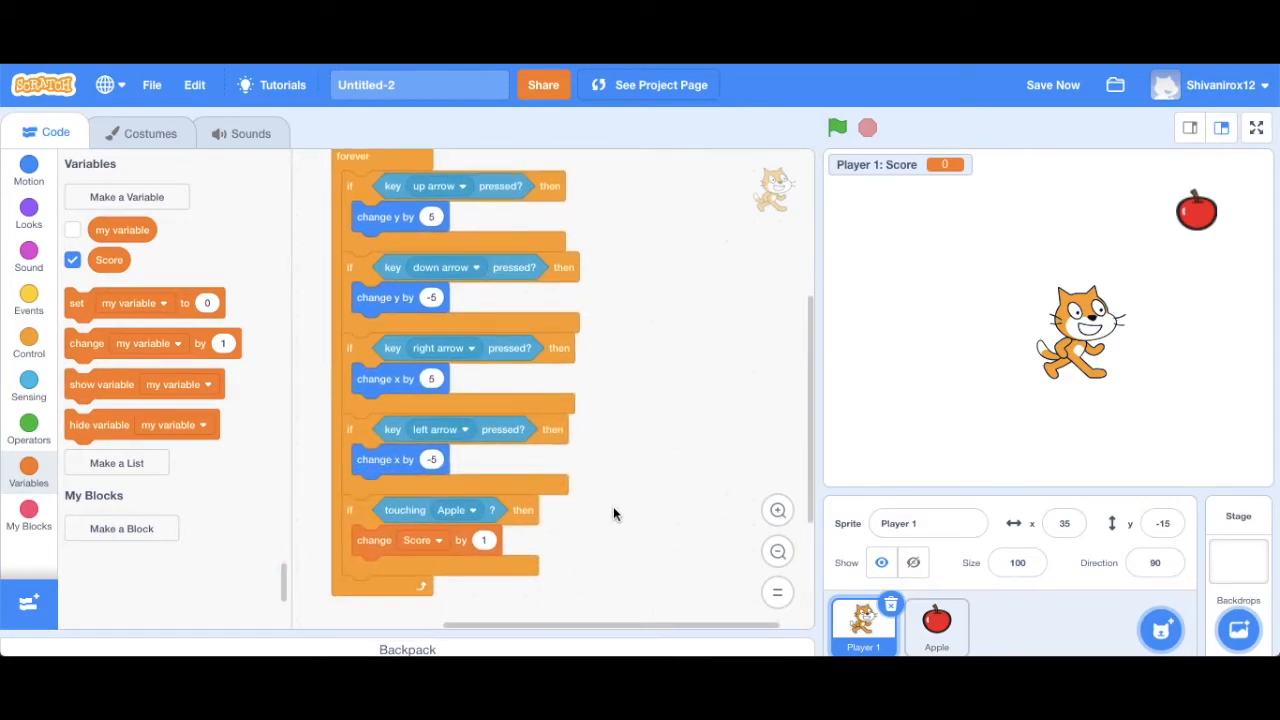
# Step: Switch to the Apple sprite to begin its script
pyautogui.click(936, 624)
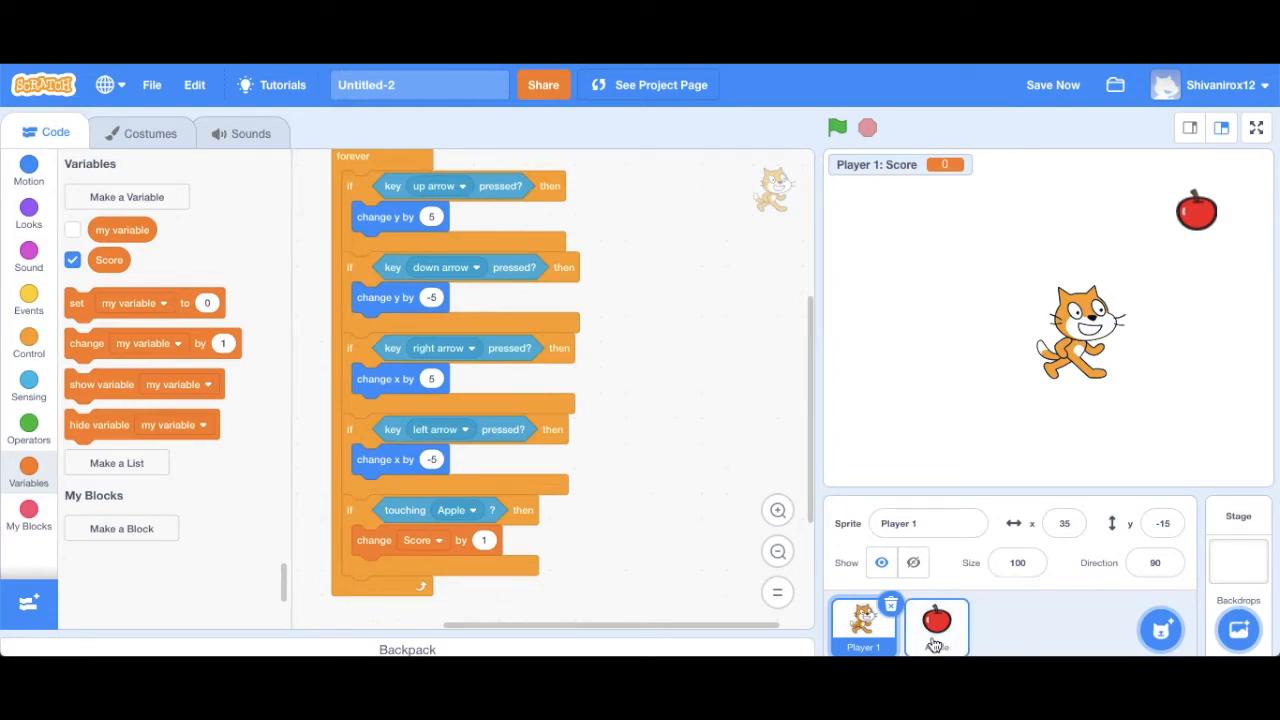
pyautogui.click(936, 628)
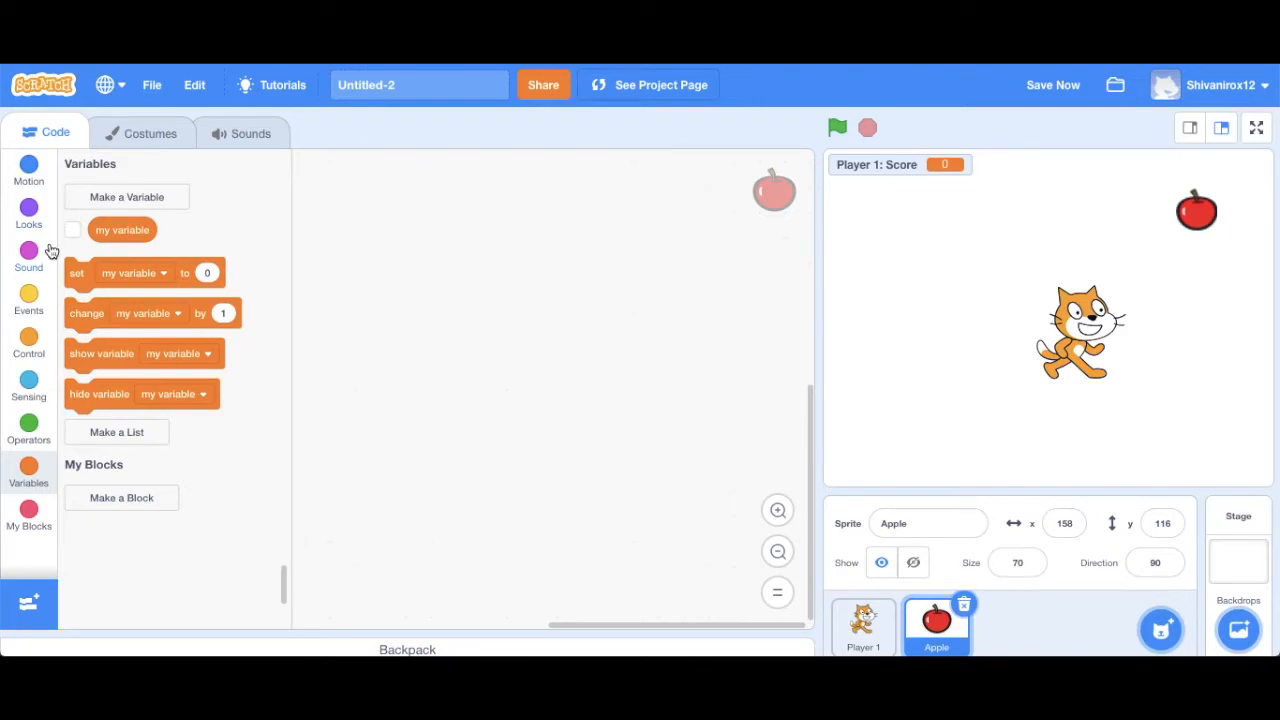
pyautogui.moveTo(30, 340)
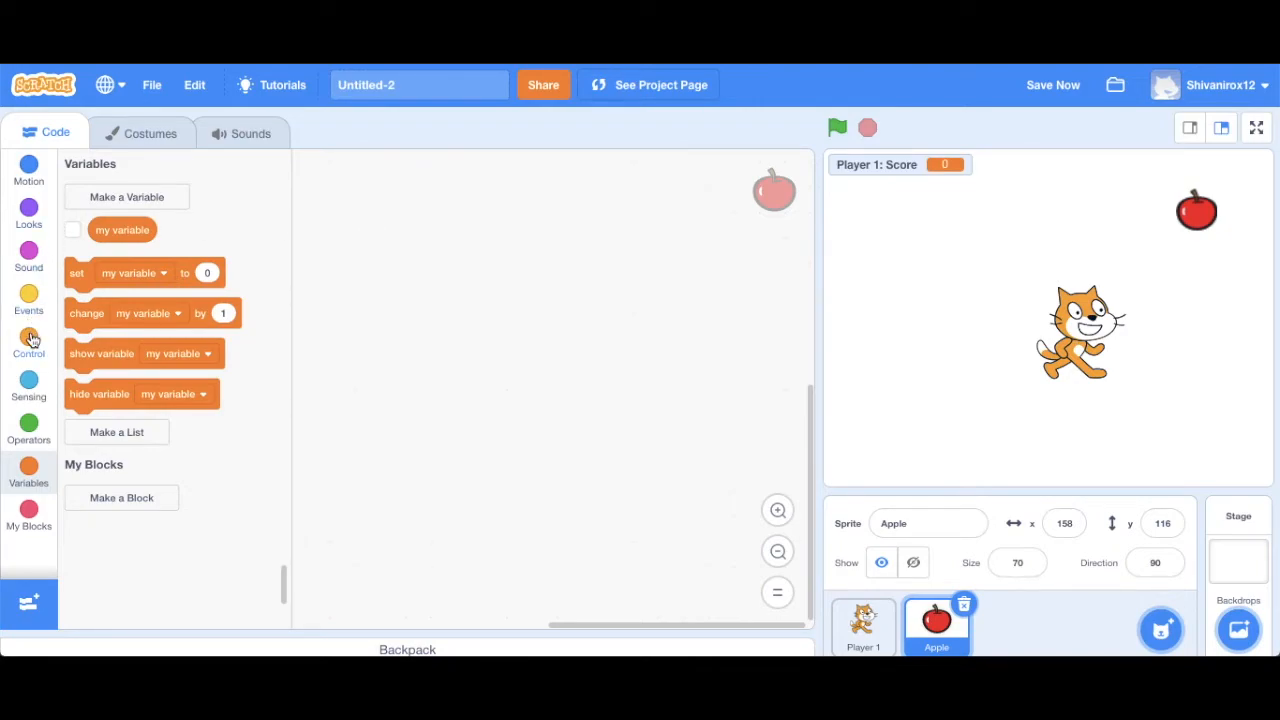
# Step: Start the Apple's script with a green-flag hat and a forever loop
pyautogui.click(28, 300)
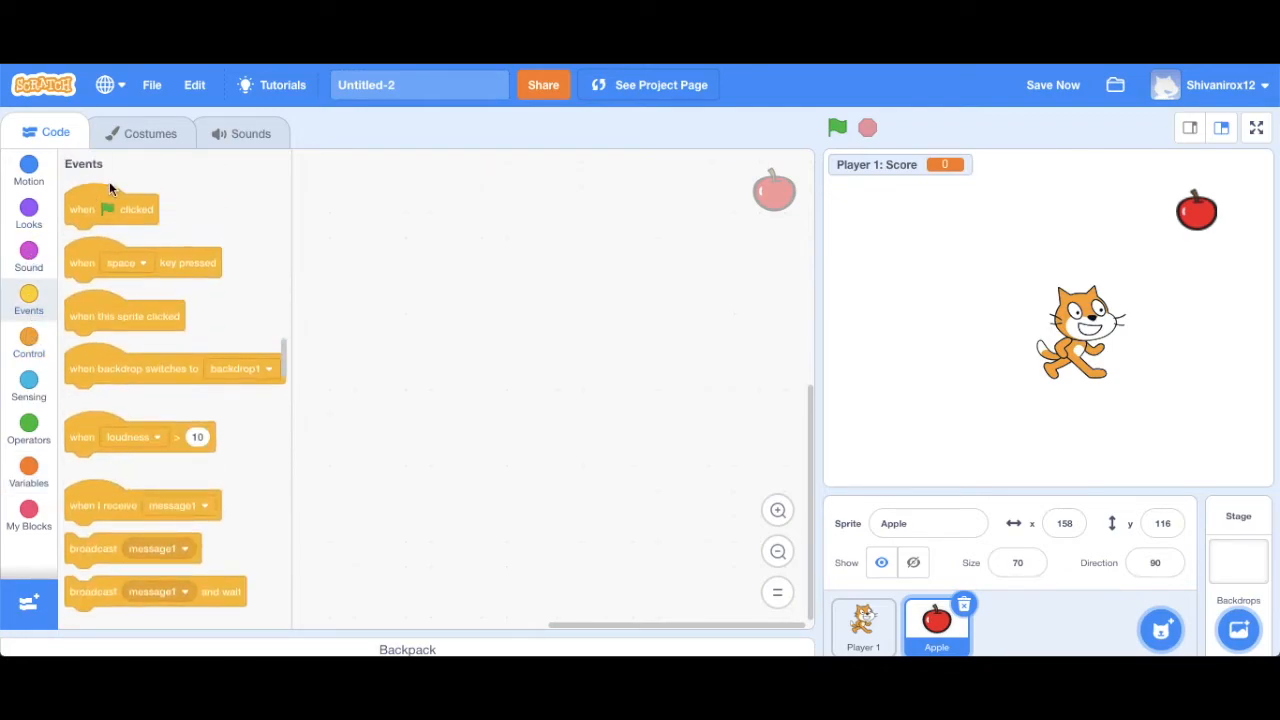
pyautogui.moveTo(110, 208); pyautogui.dragTo(354, 184)
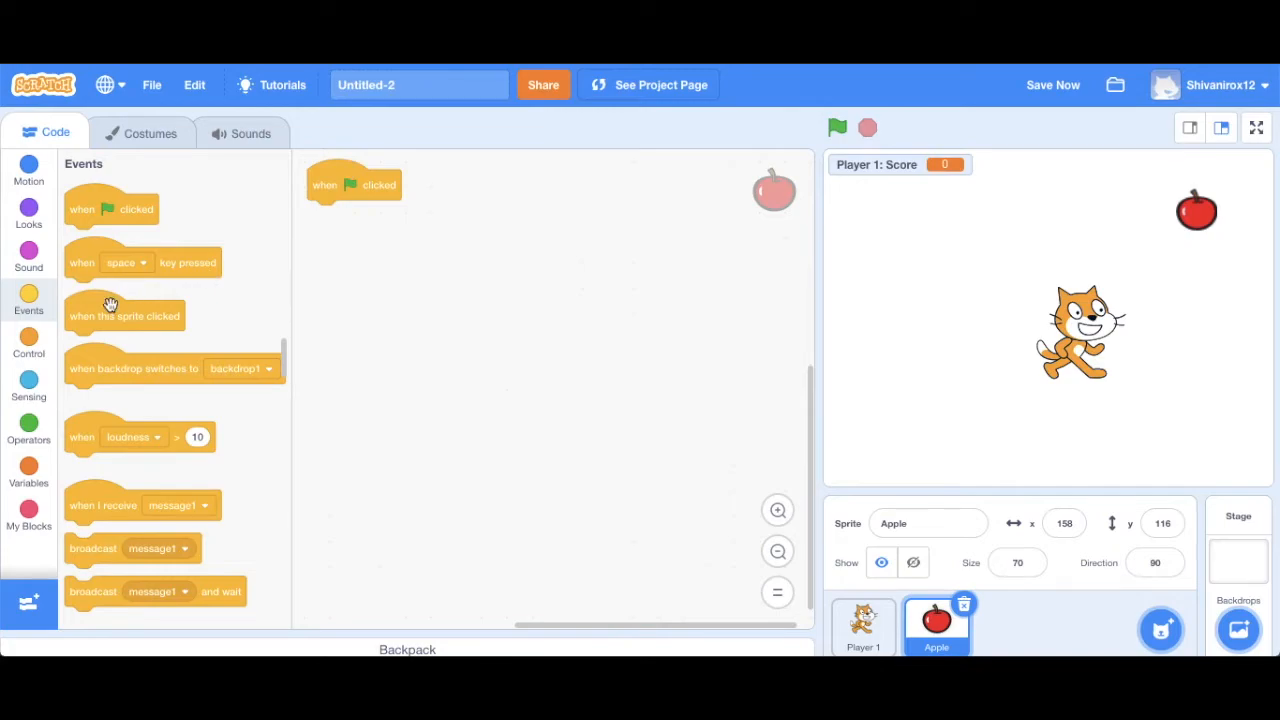
pyautogui.moveTo(164, 328)
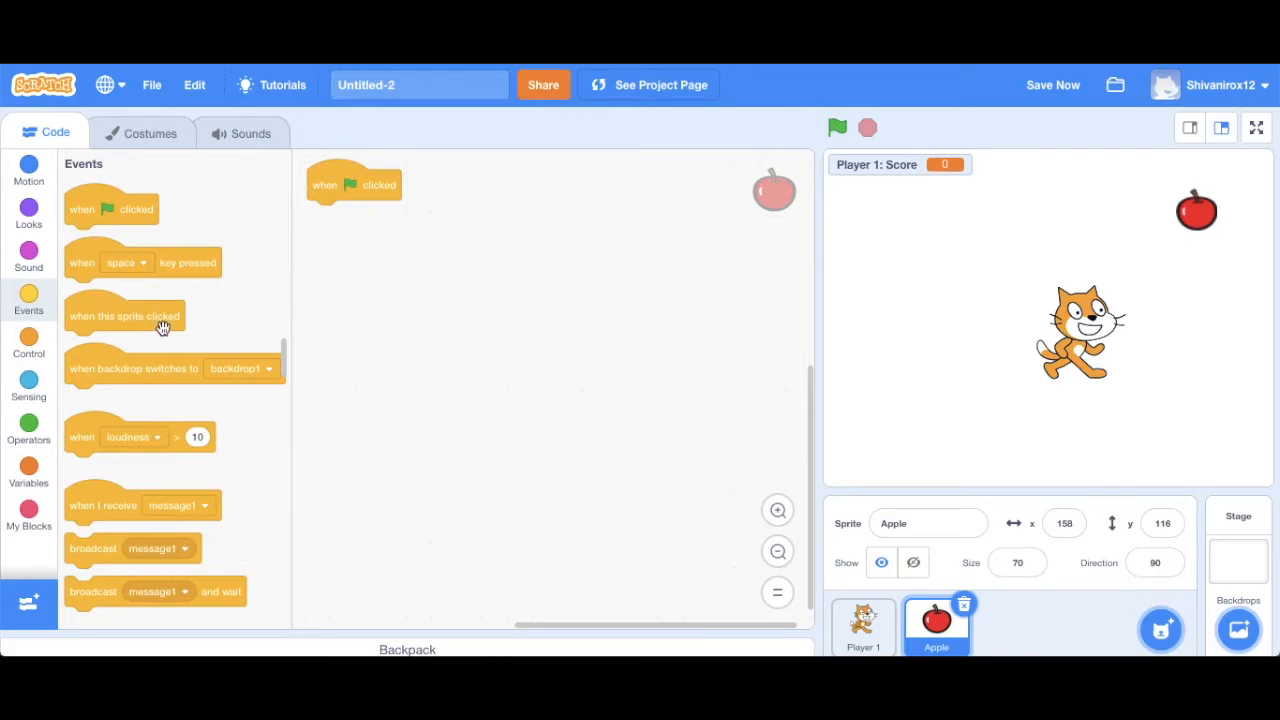
pyautogui.click(28, 340)
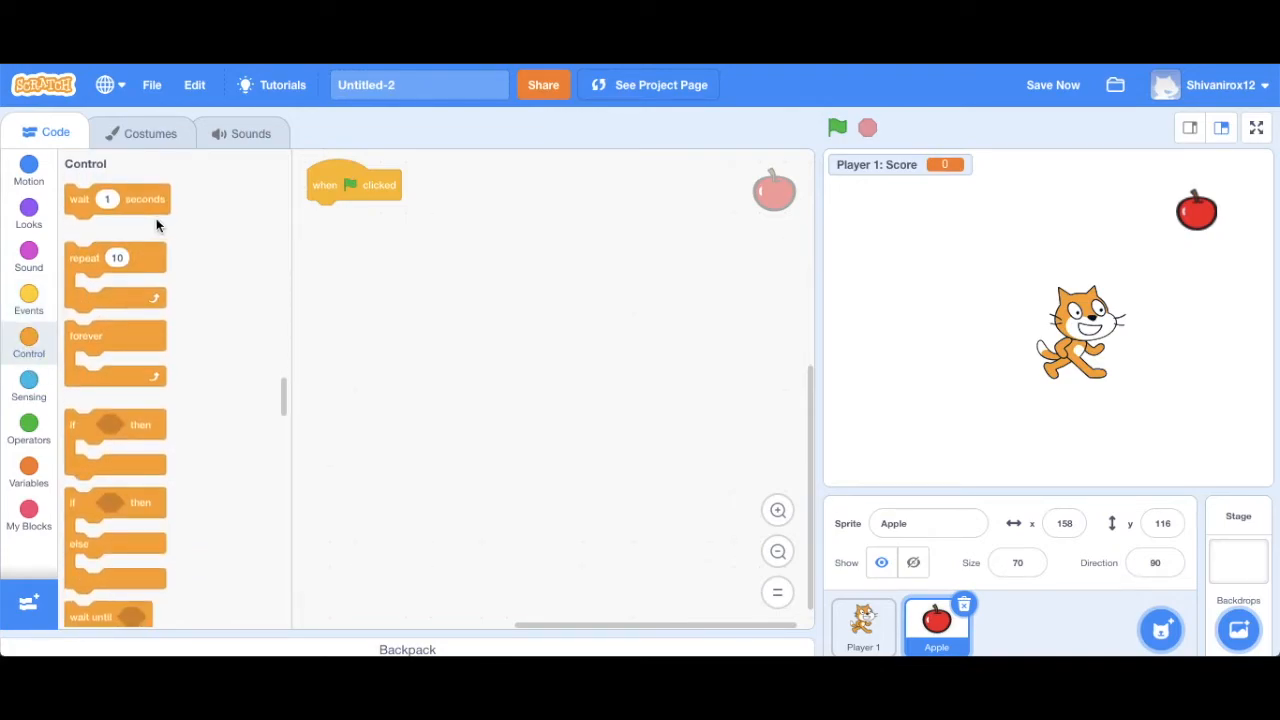
pyautogui.moveTo(116, 350); pyautogui.dragTo(358, 218)
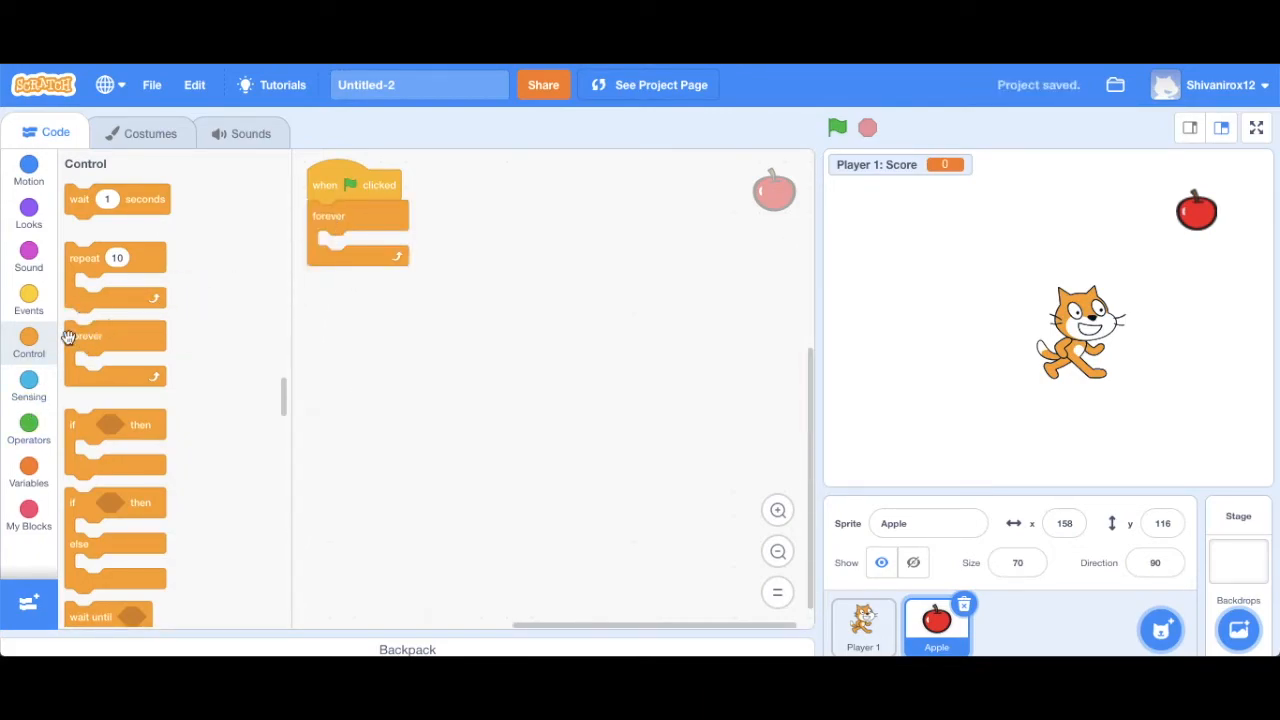
# Step: Place an if block in the loop checking whether the Apple is touching Player 1
pyautogui.moveTo(114, 424); pyautogui.dragTo(356, 240)
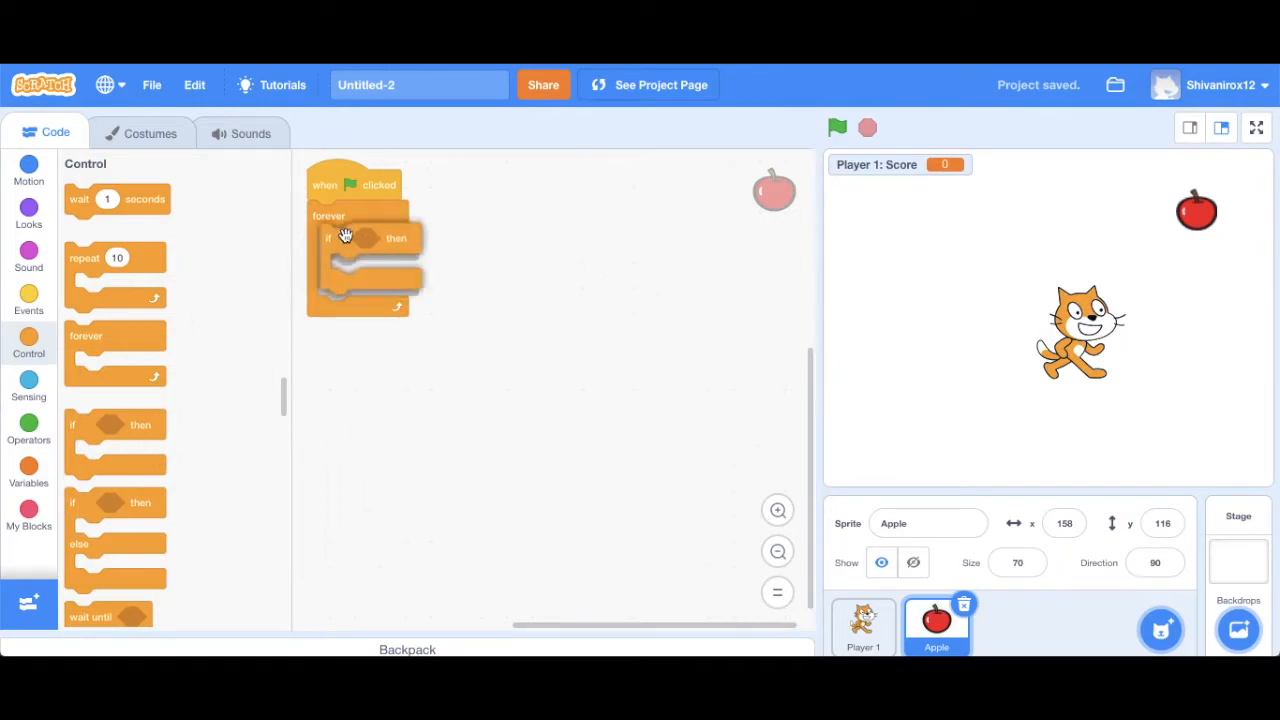
pyautogui.click(28, 384)
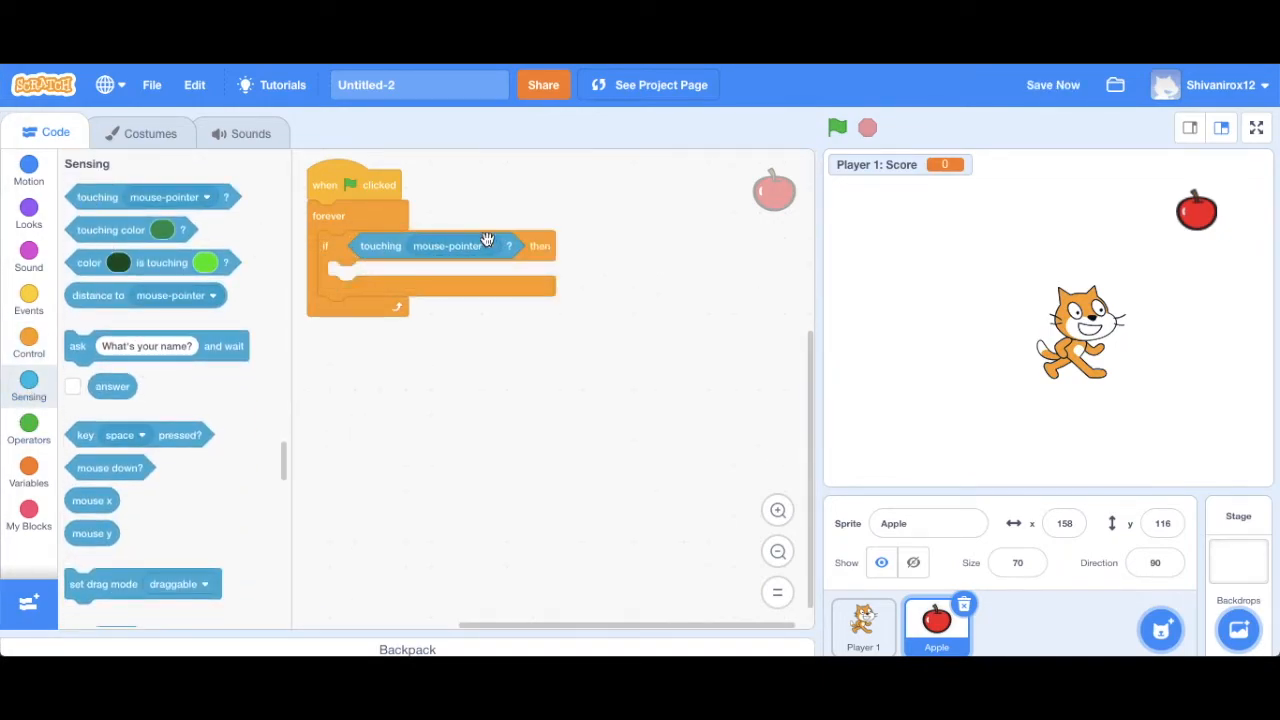
pyautogui.click(448, 246)
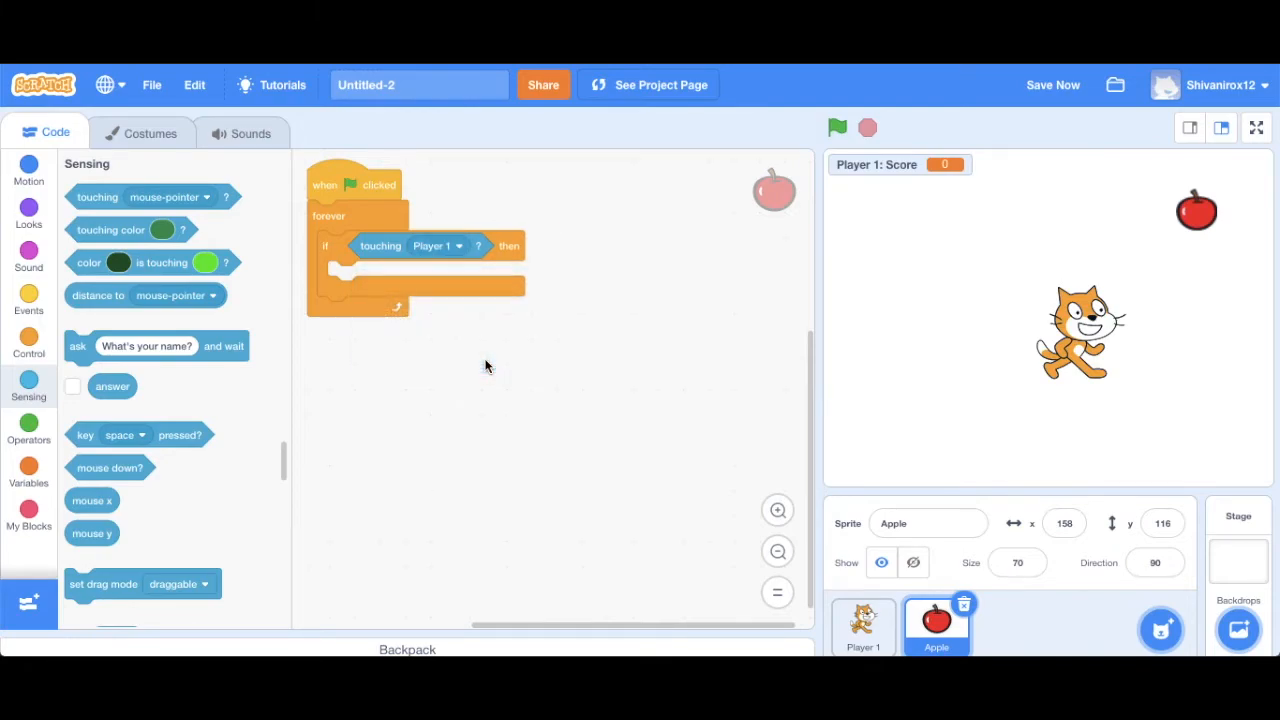
pyautogui.moveTo(460, 344)
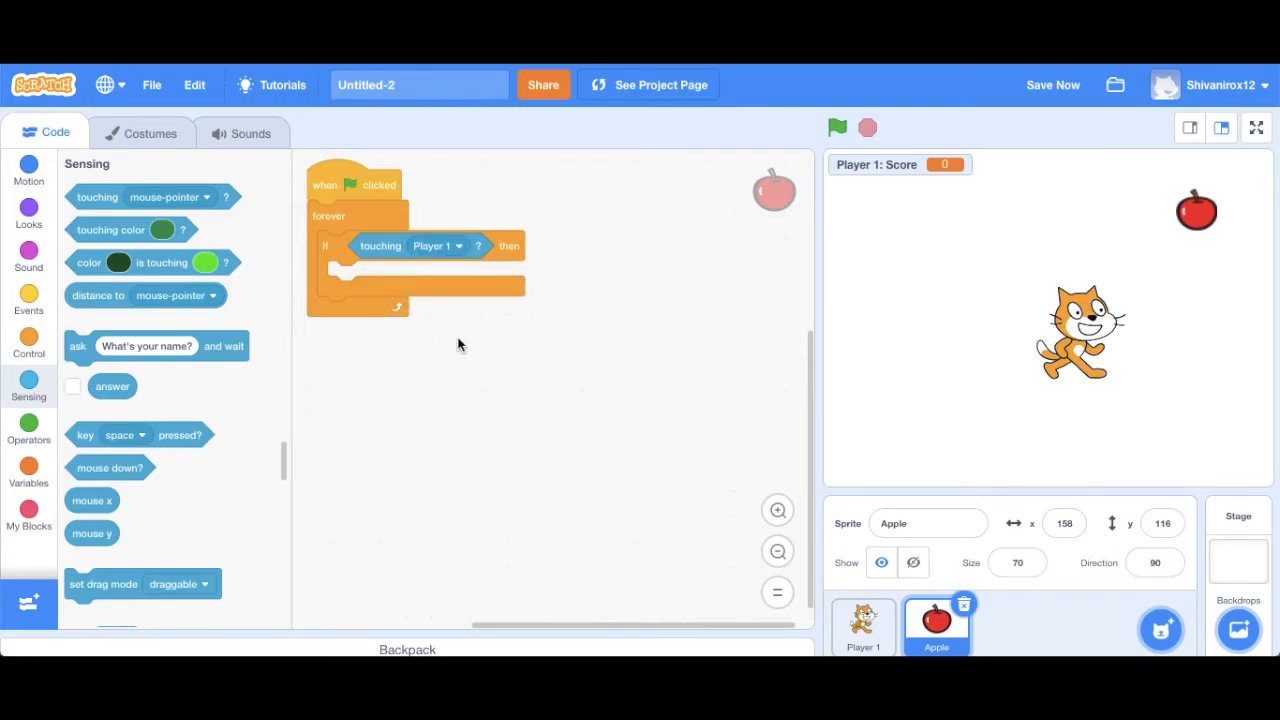
pyautogui.click(28, 168)
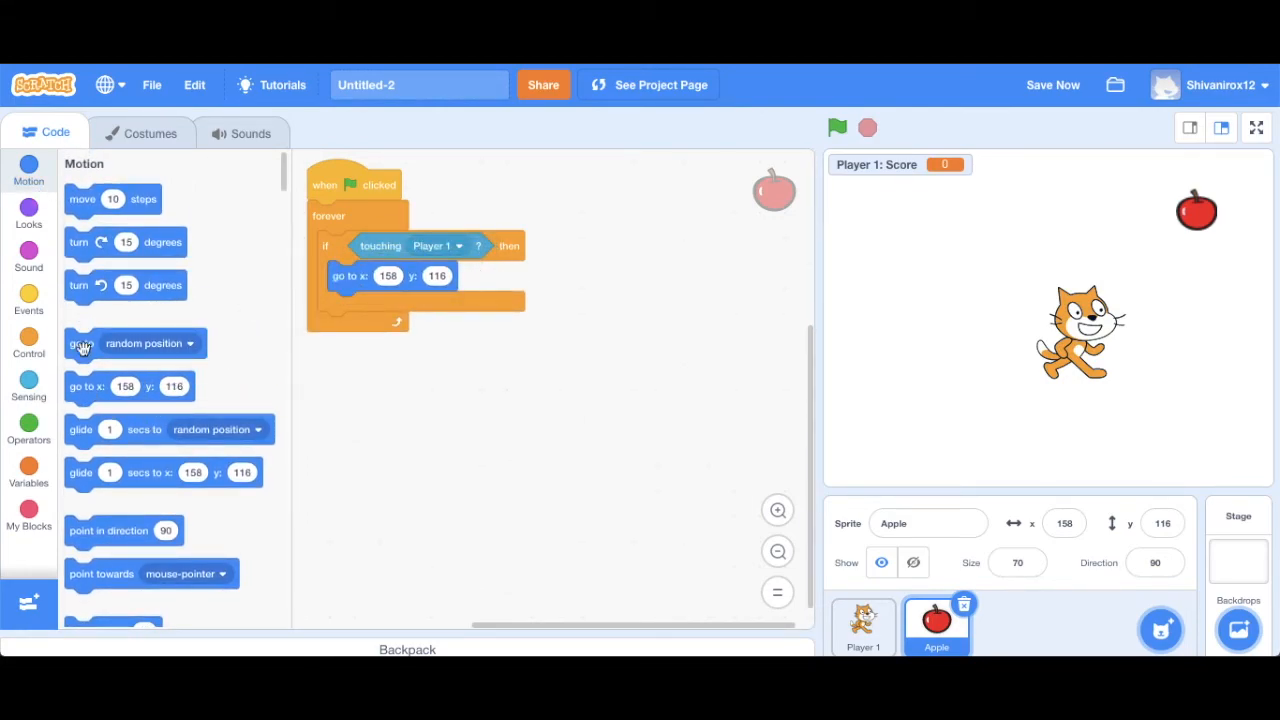
# Step: Make the Apple go to pick random x from -205 to 206 and y from -144 to 144
pyautogui.click(28, 424)
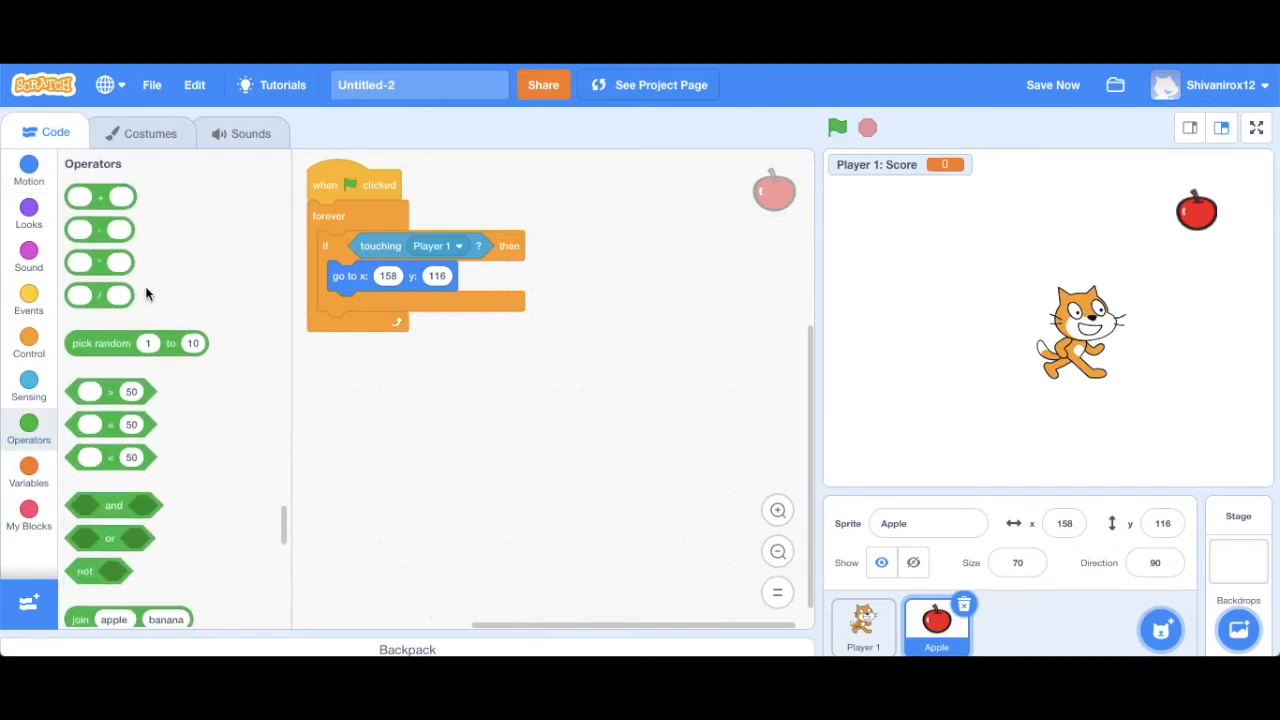
pyautogui.moveTo(136, 344); pyautogui.dragTo(320, 330)
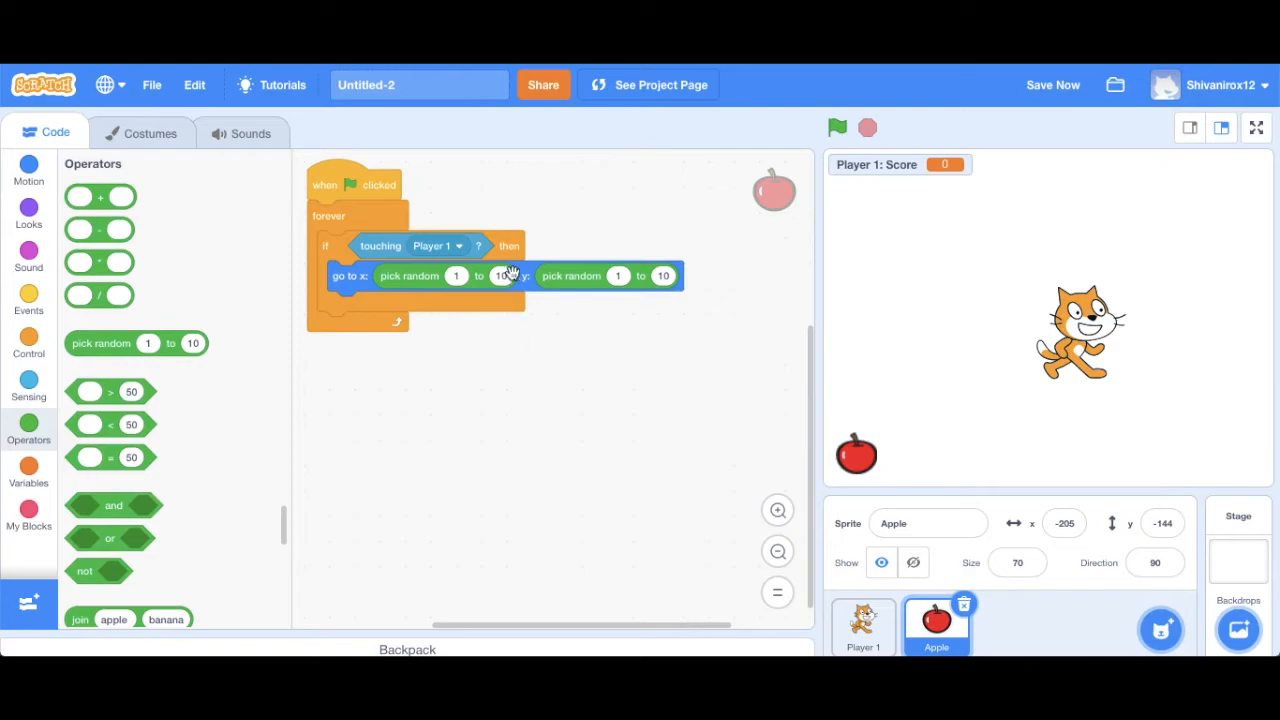
pyautogui.write('-205')
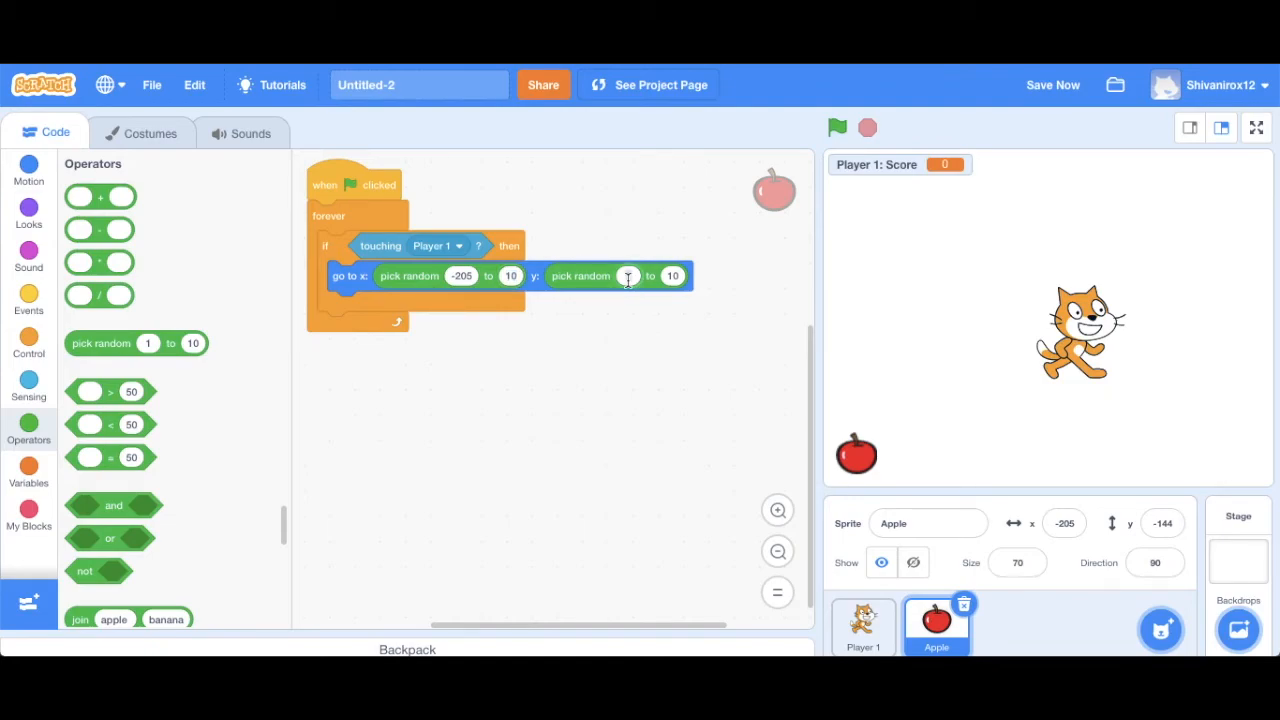
pyautogui.write('-144')
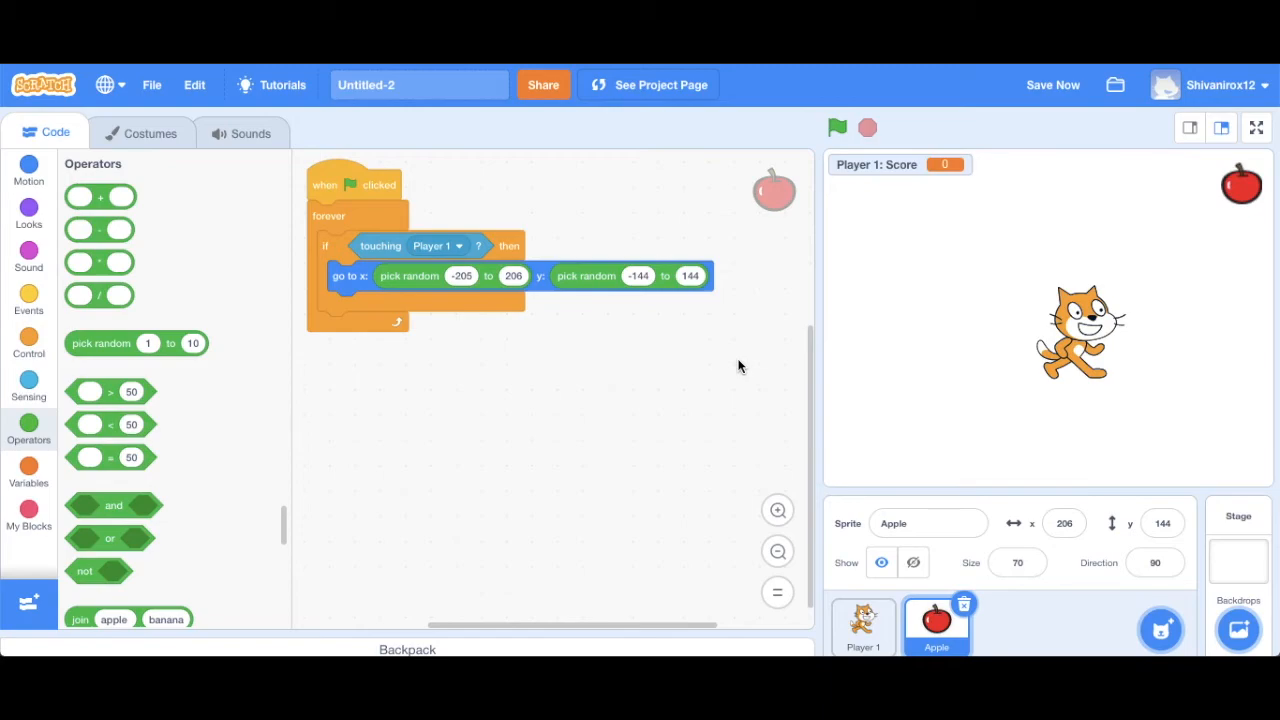
pyautogui.moveTo(628, 394)
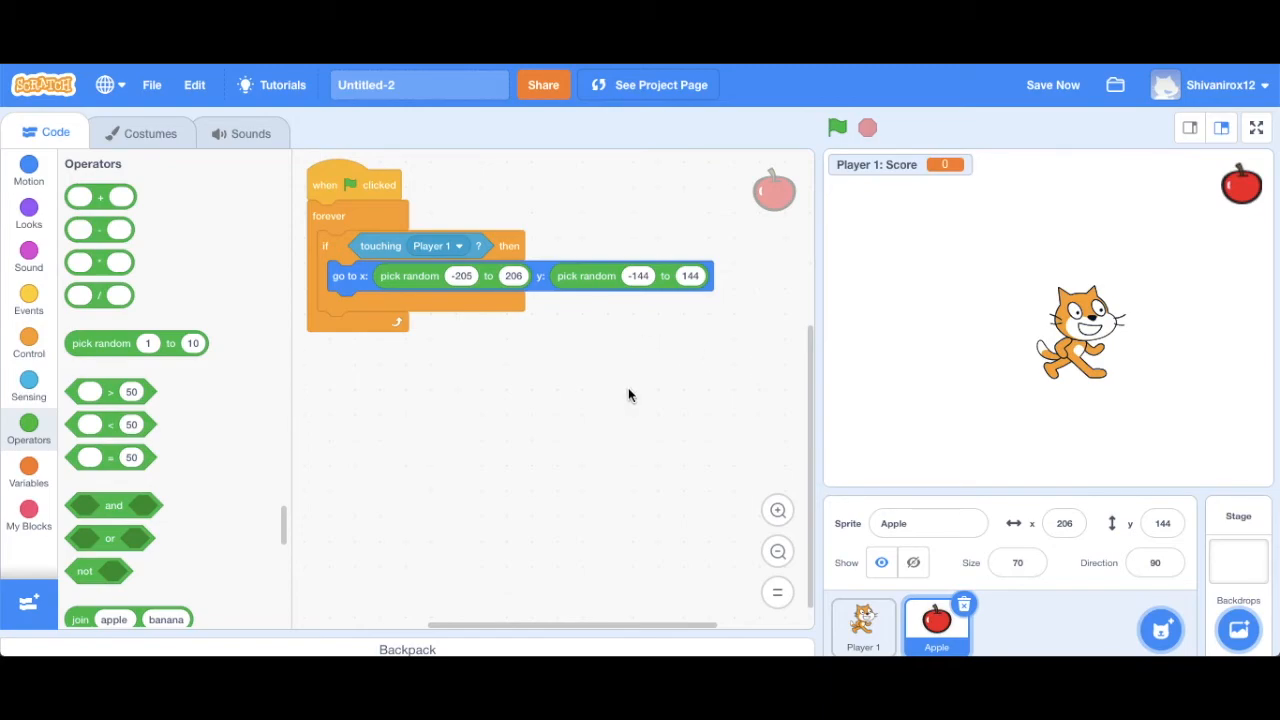
pyautogui.moveTo(1084, 326)
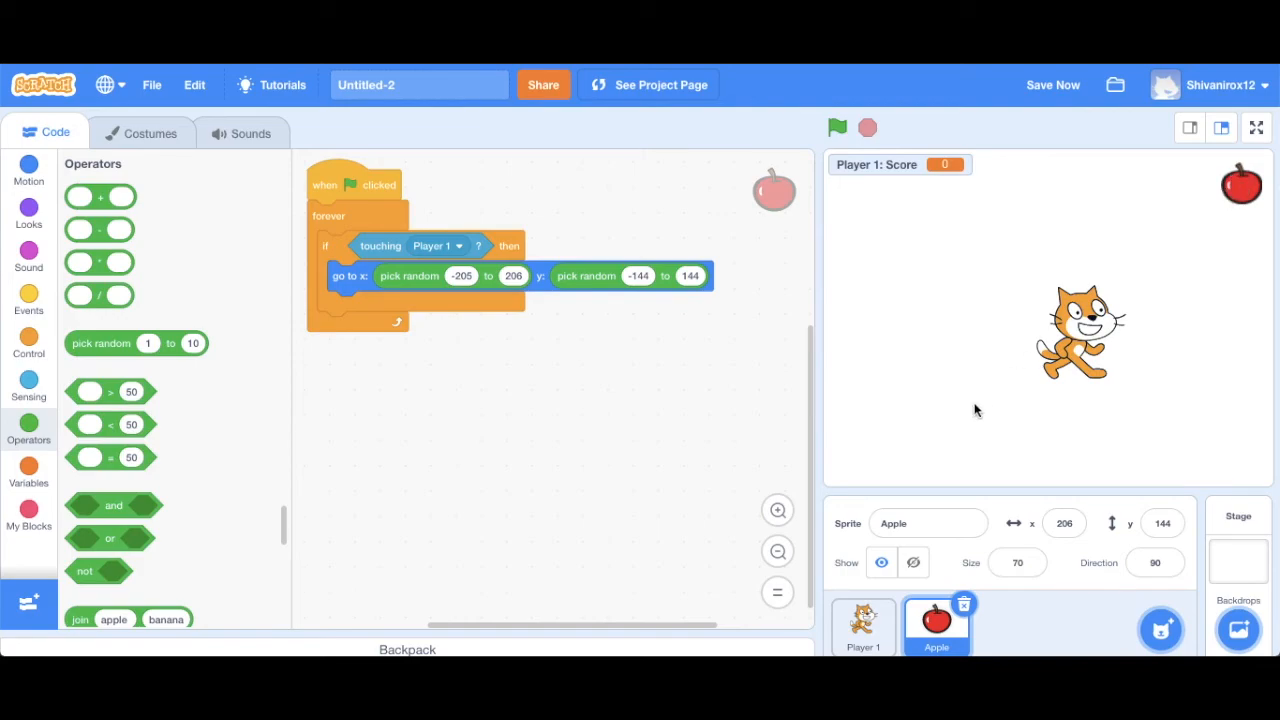
pyautogui.moveTo(856, 456)
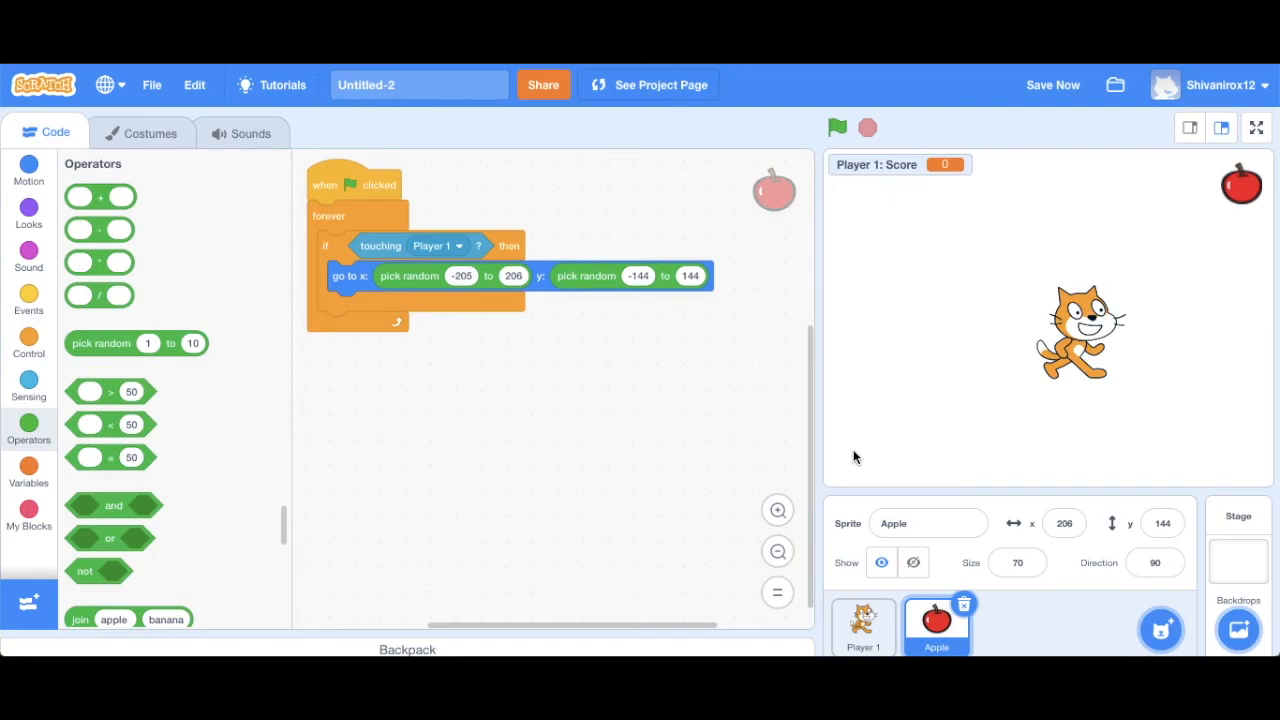
pyautogui.moveTo(824, 180)
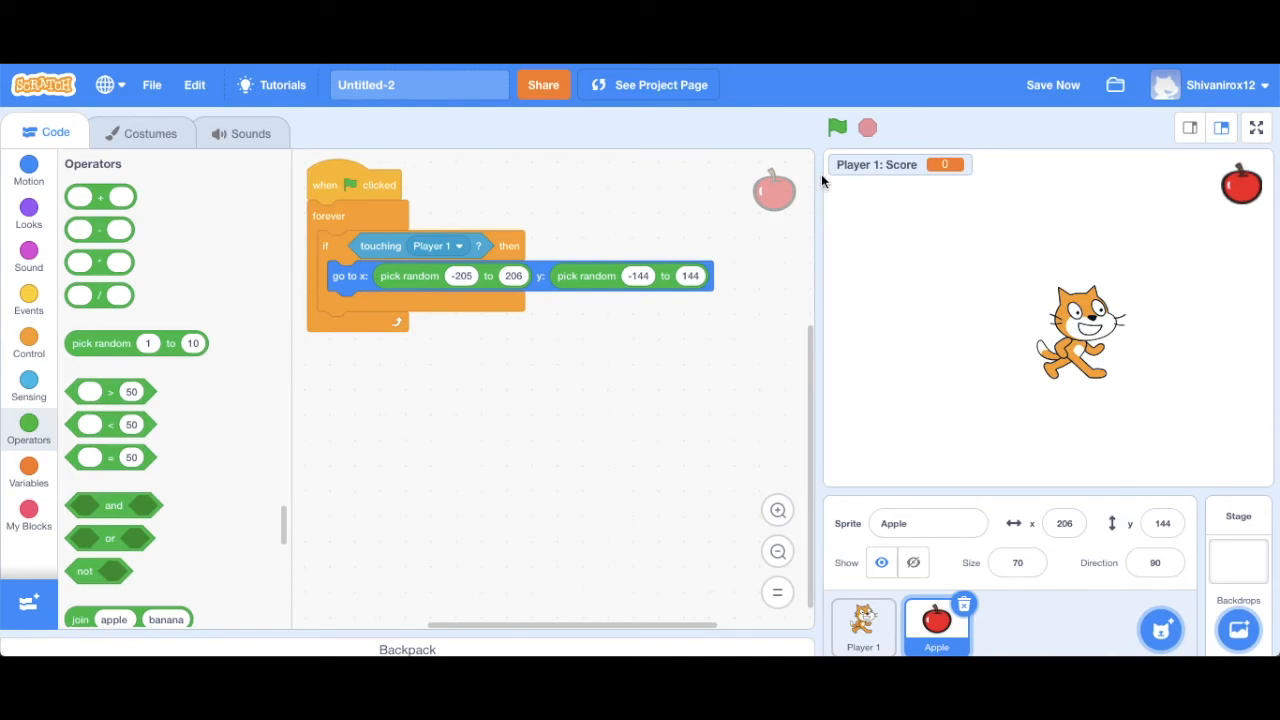
# Step: Run the game, catch the jumping apple until Score reads 4, then stop it
pyautogui.click(836, 128)
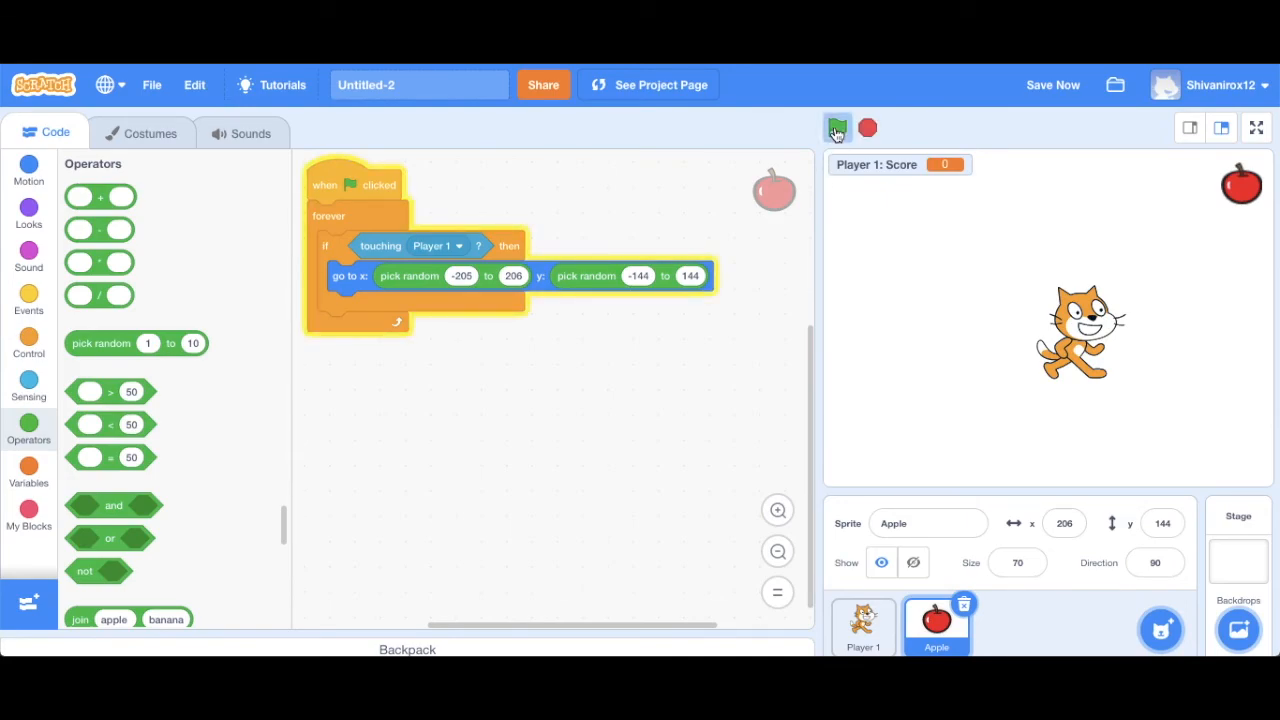
pyautogui.click(836, 128)
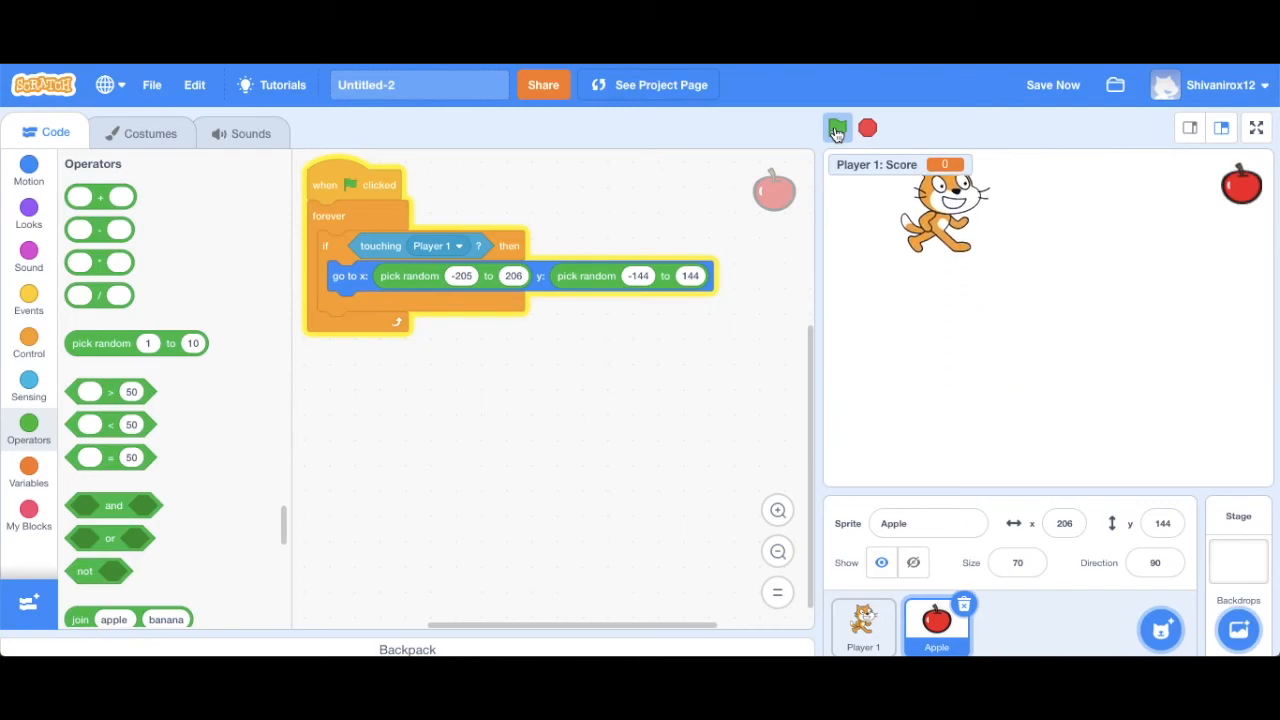
pyautogui.click(836, 128)
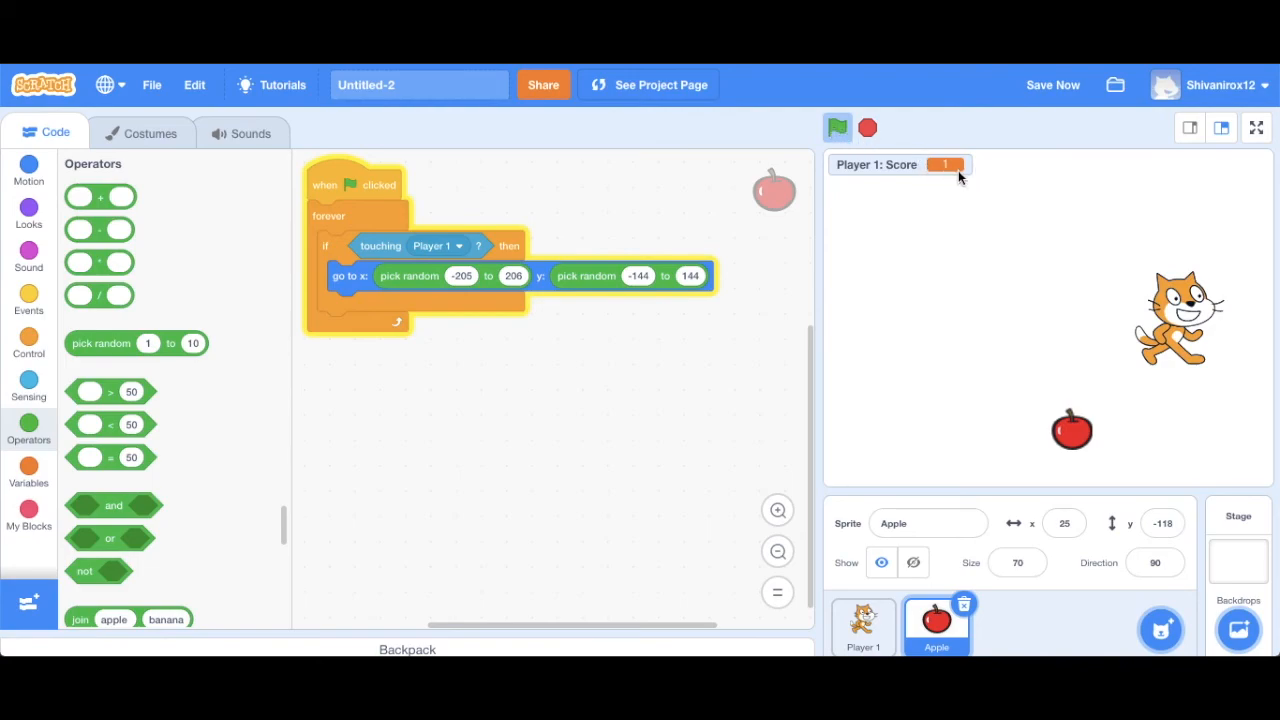
pyautogui.moveTo(900, 200)
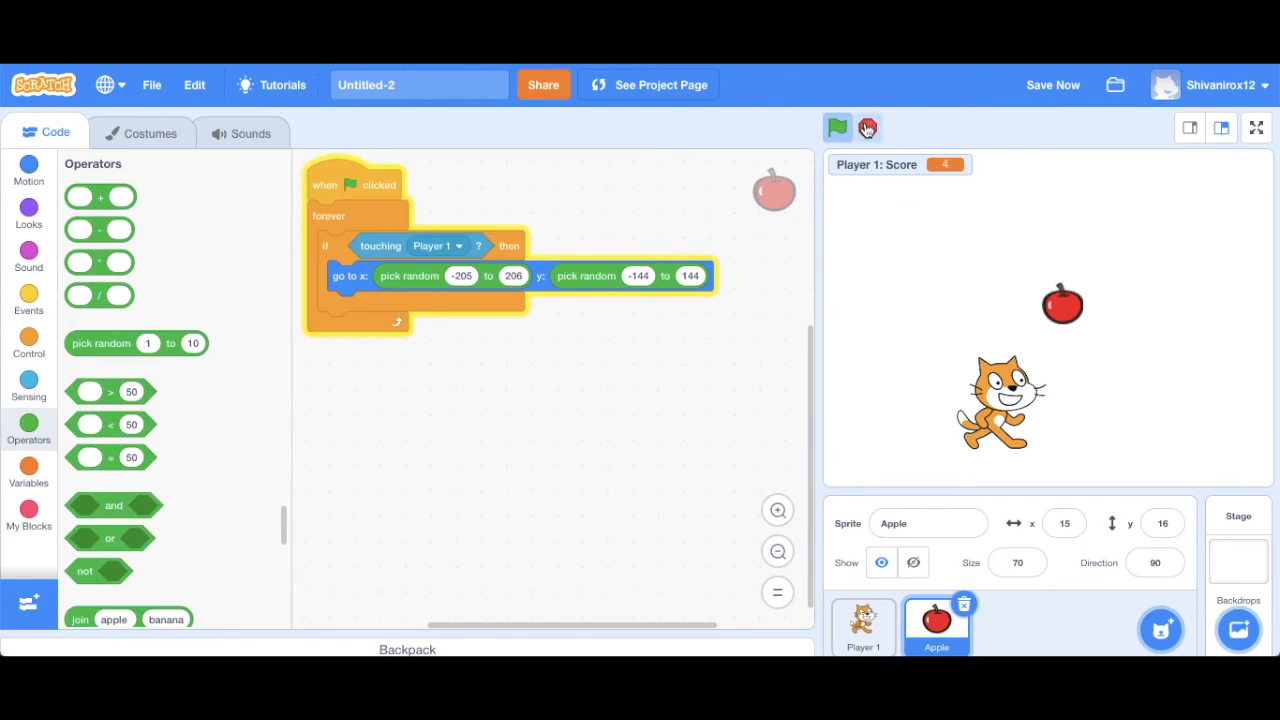
pyautogui.click(862, 624)
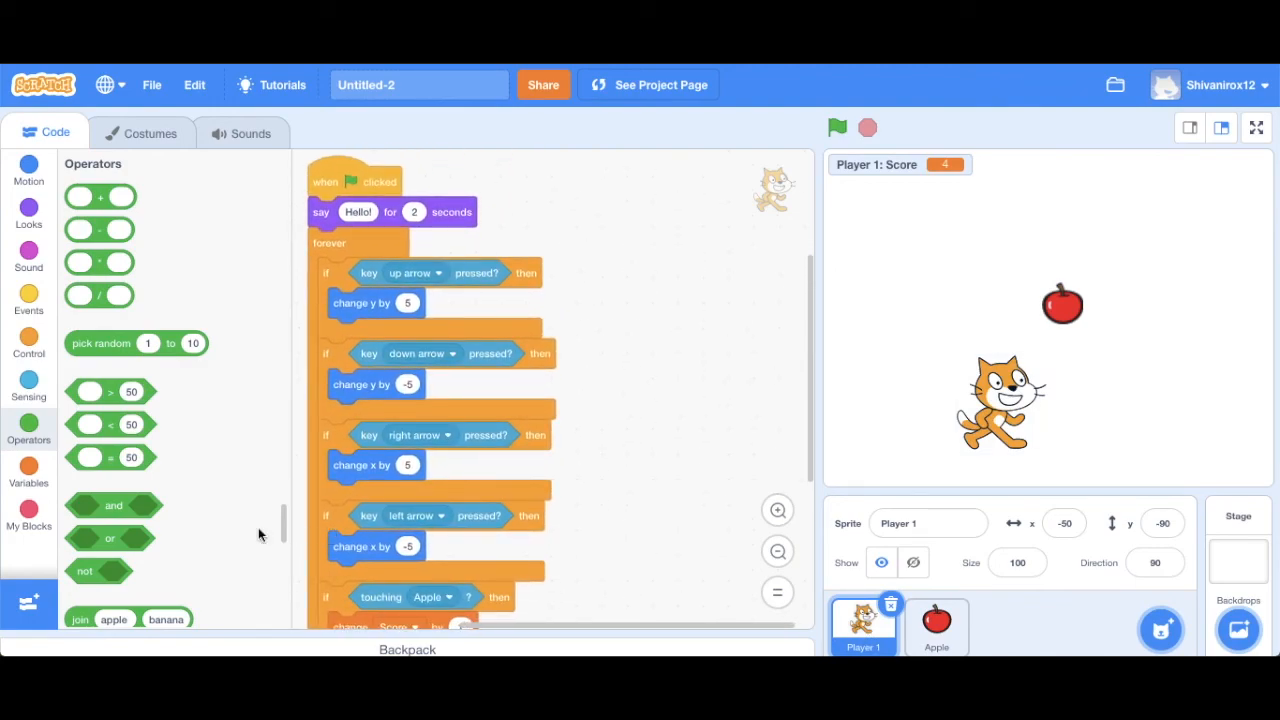
# Step: Browse the Variables, Operators and Sensing palettes while viewing Player 1's script
pyautogui.click(28, 472)
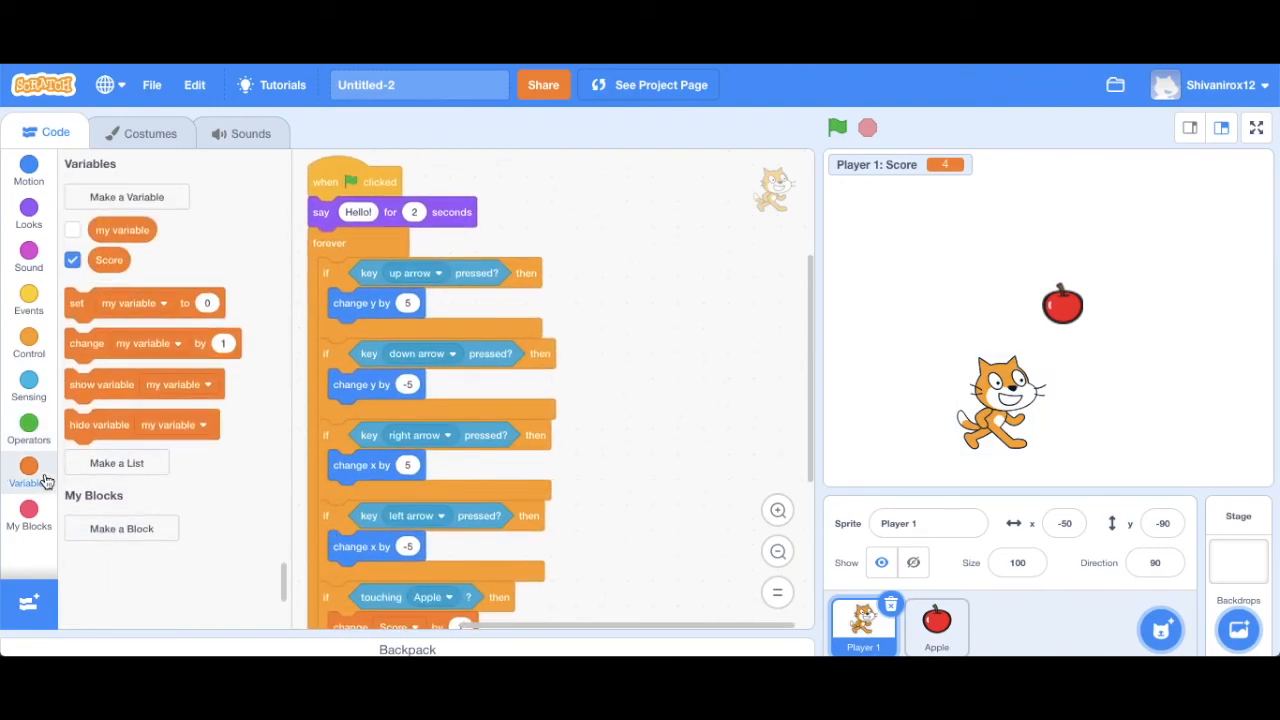
pyautogui.click(28, 424)
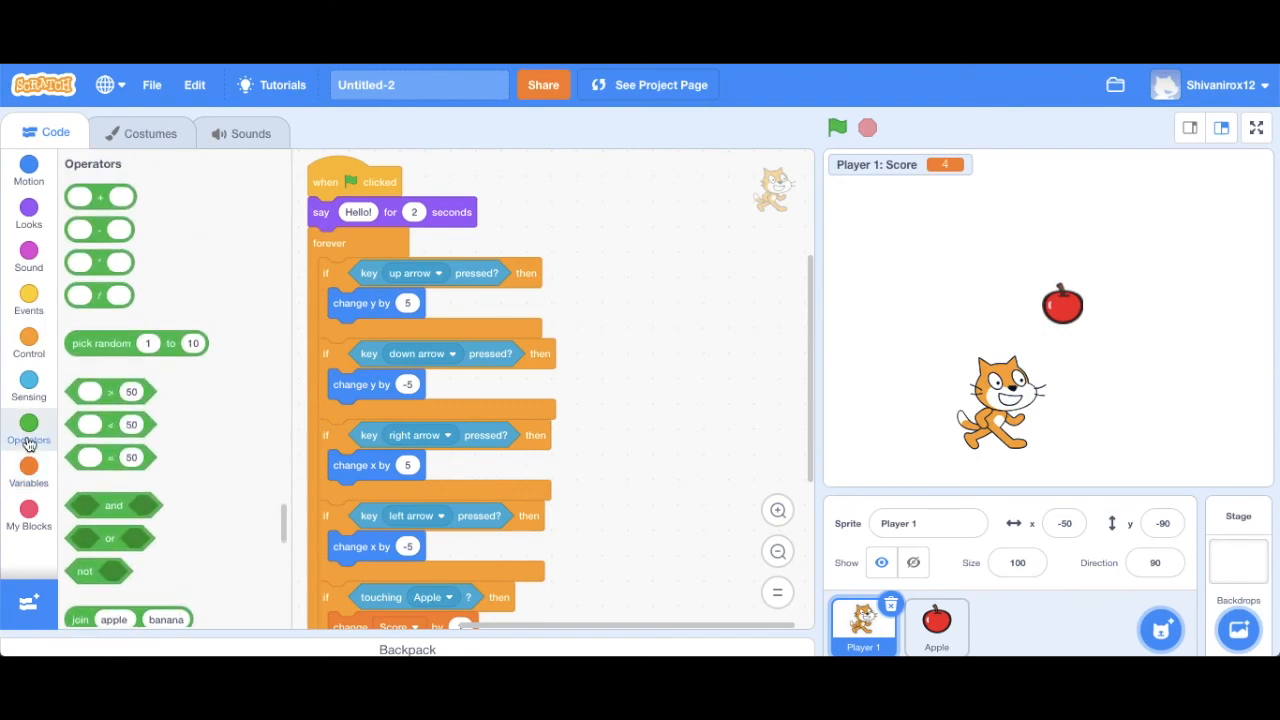
pyautogui.click(28, 384)
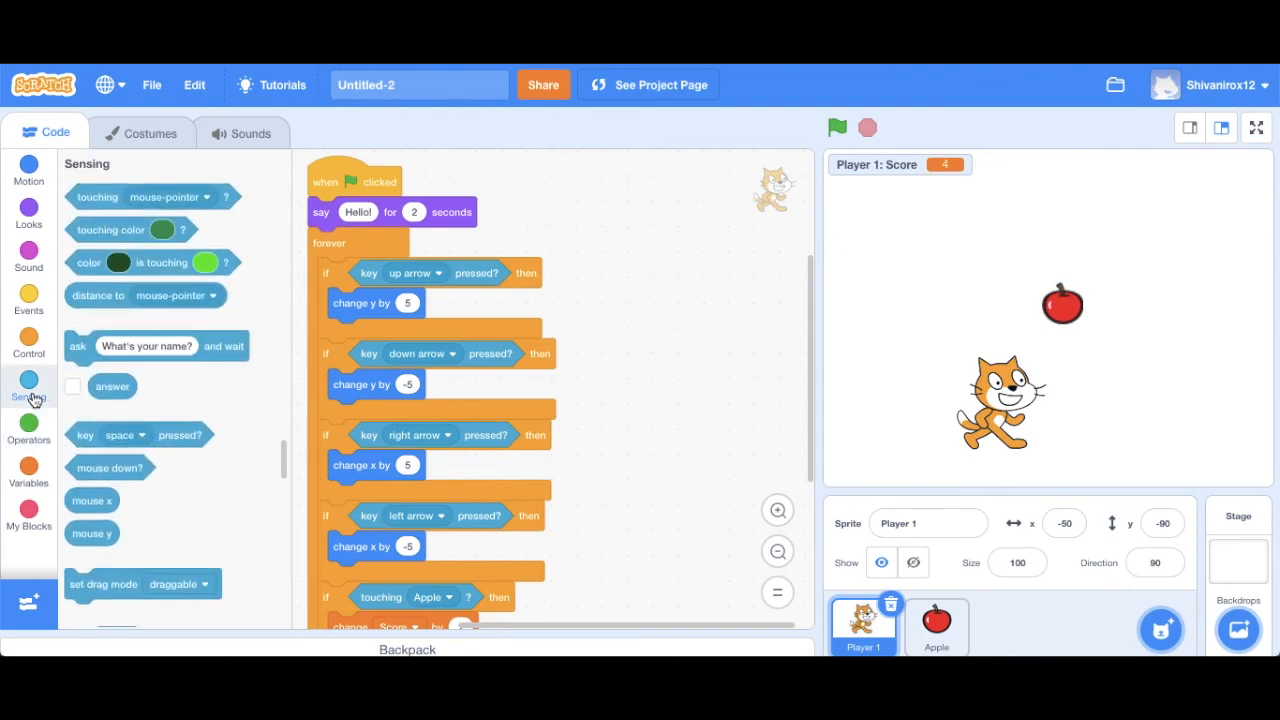
pyautogui.scroll(-3)
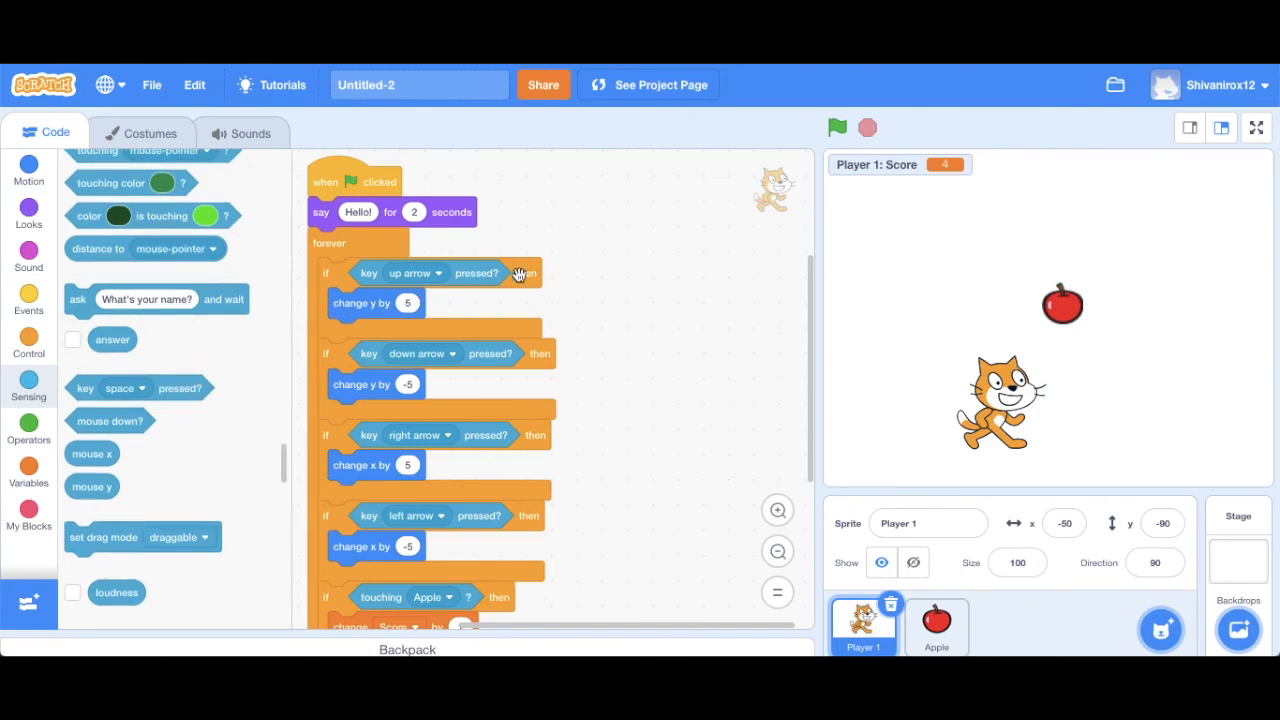
pyautogui.moveTo(592, 296)
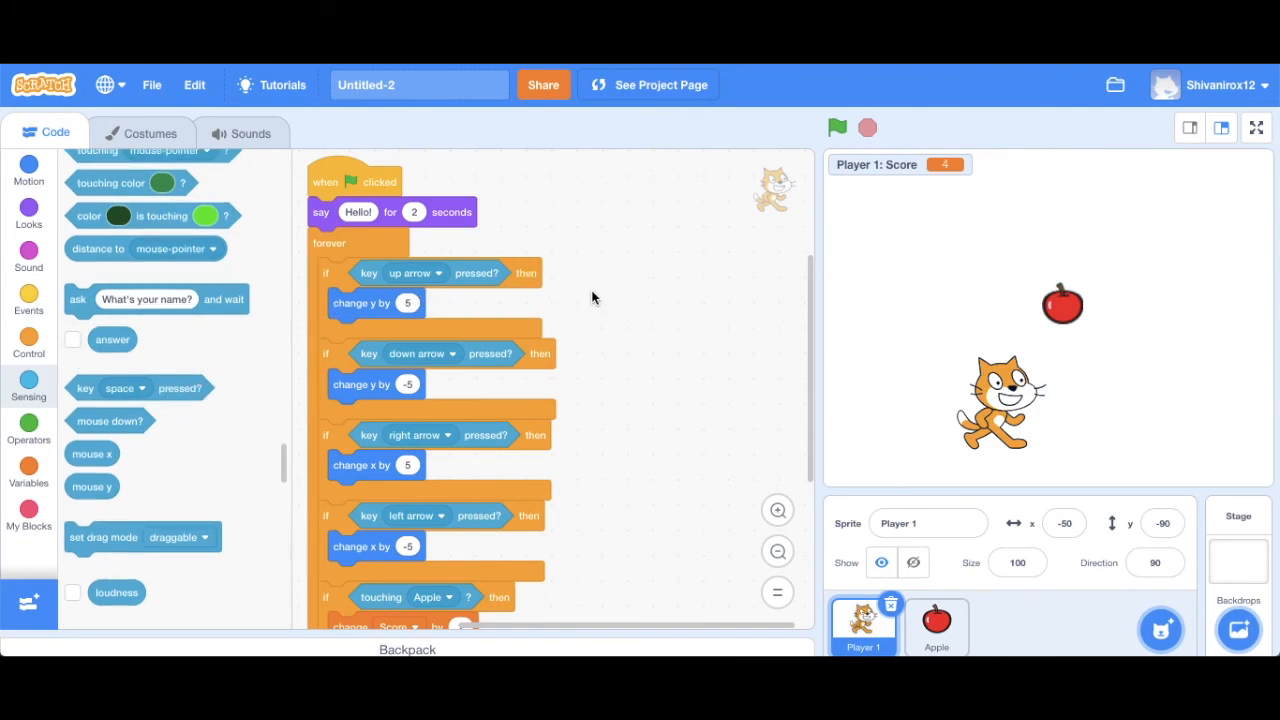